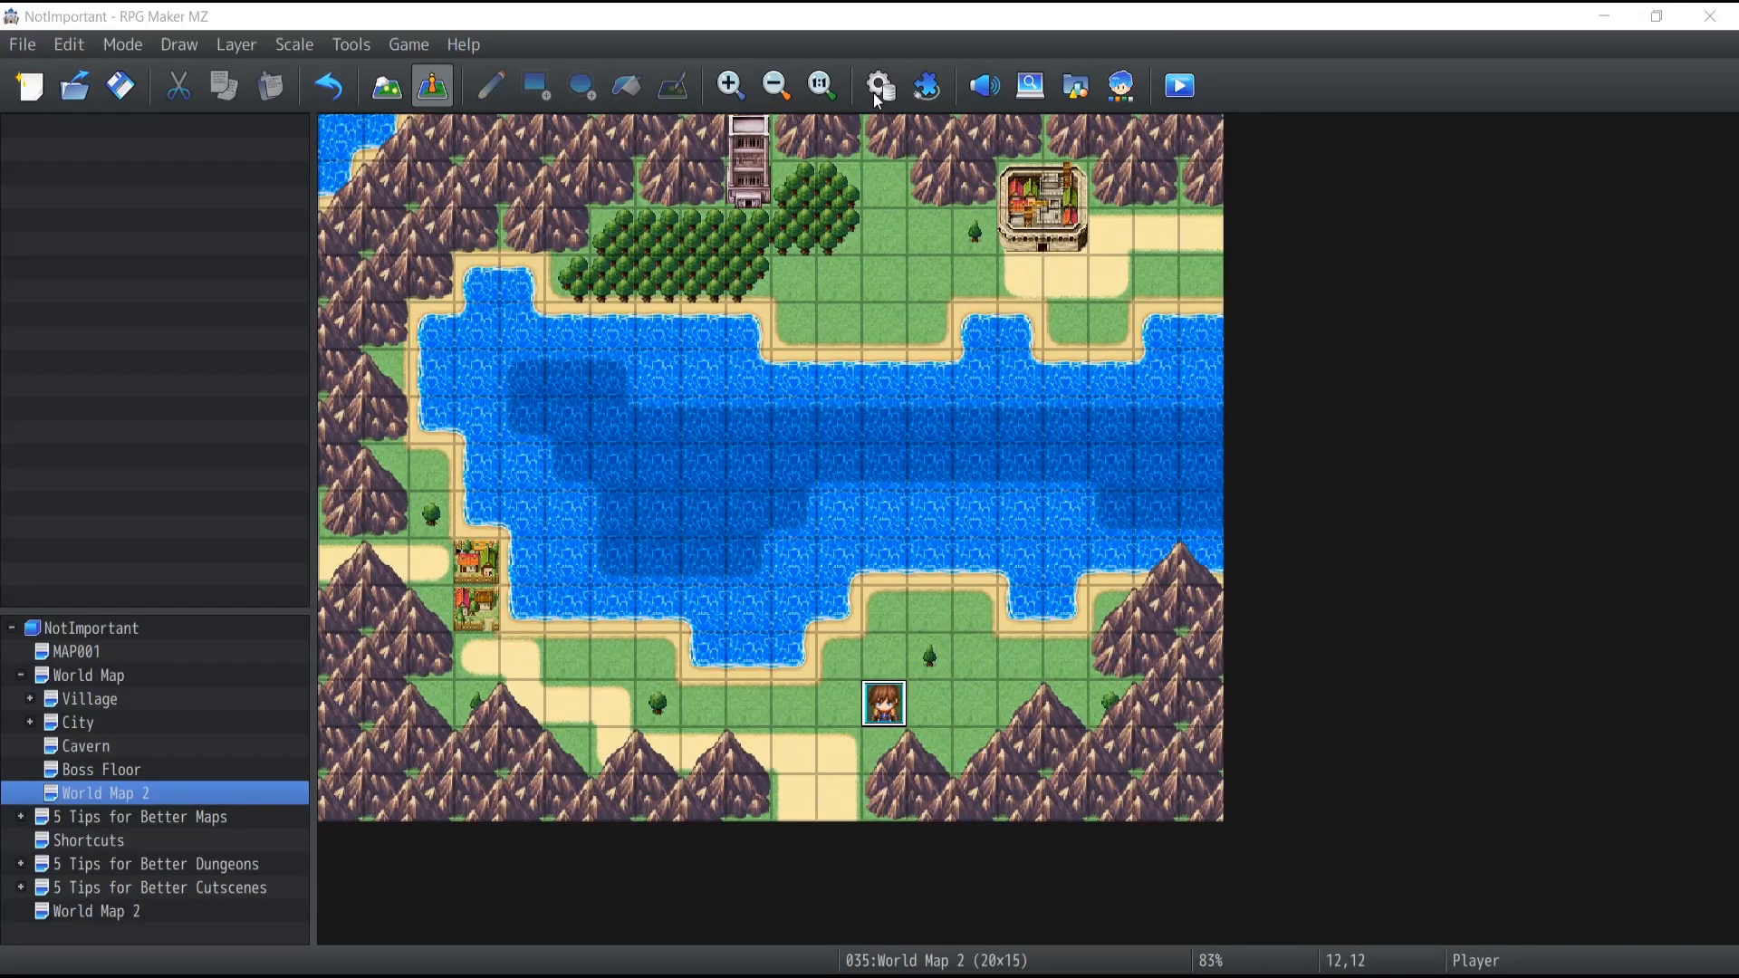
Open the database's System 1 page and select the Boat vehicle image
left_click(879, 85)
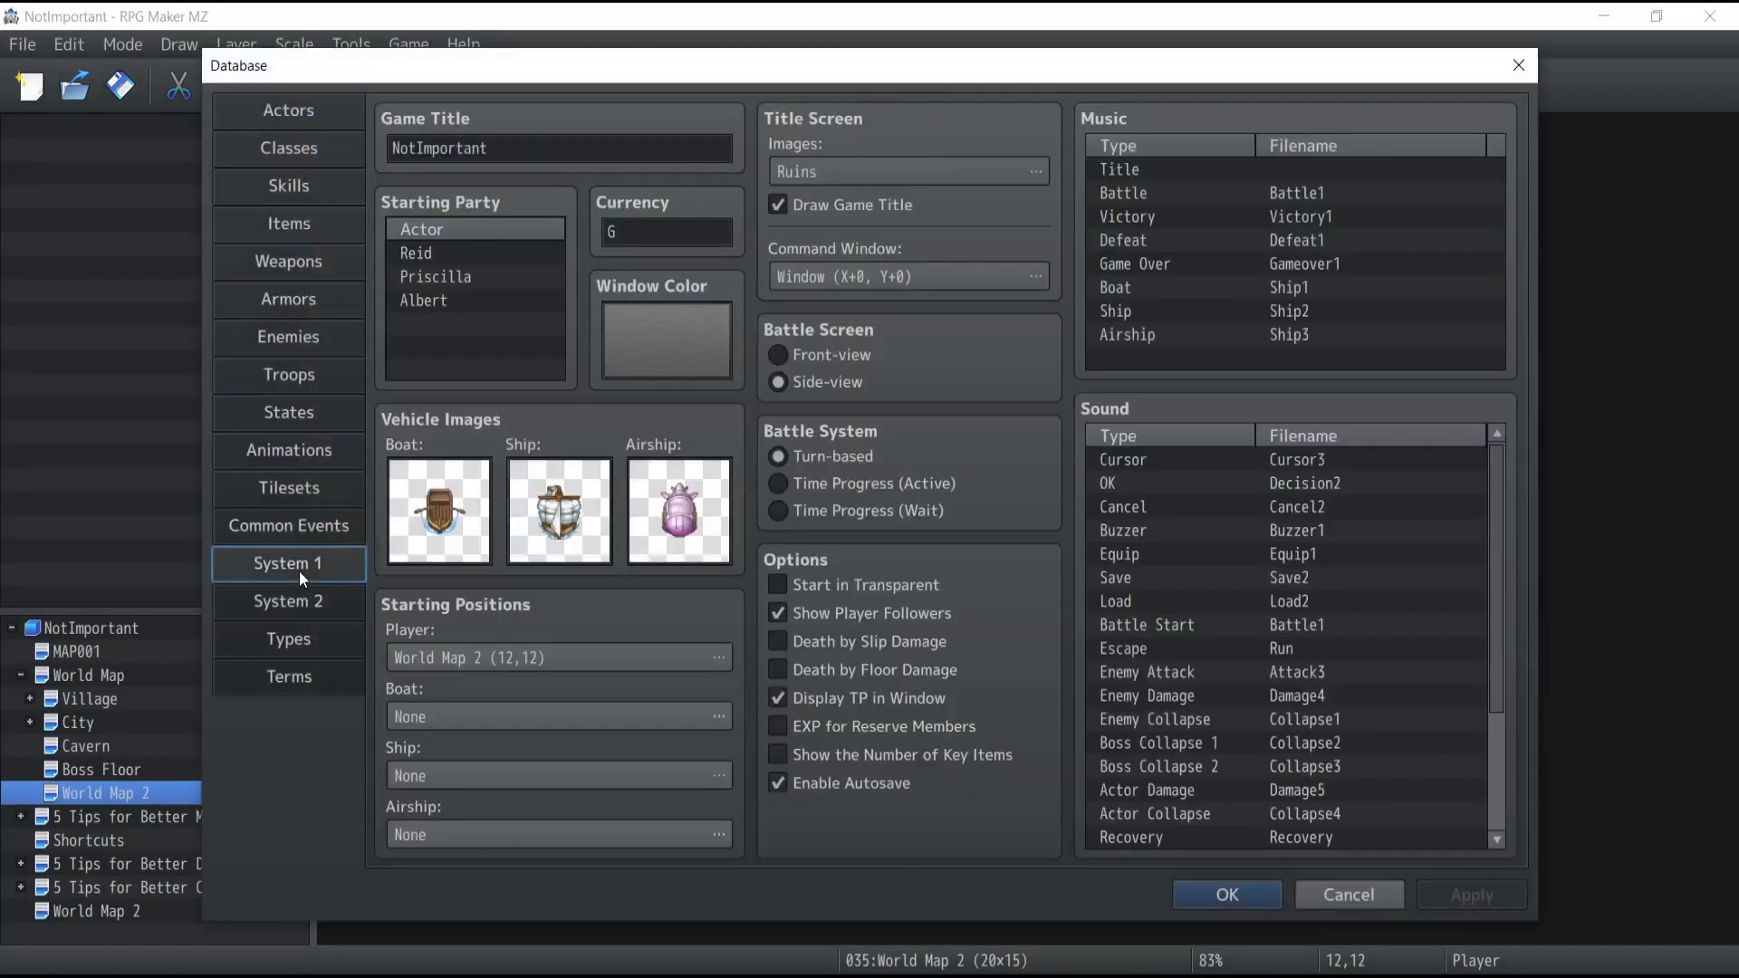
mouse_move(440, 543)
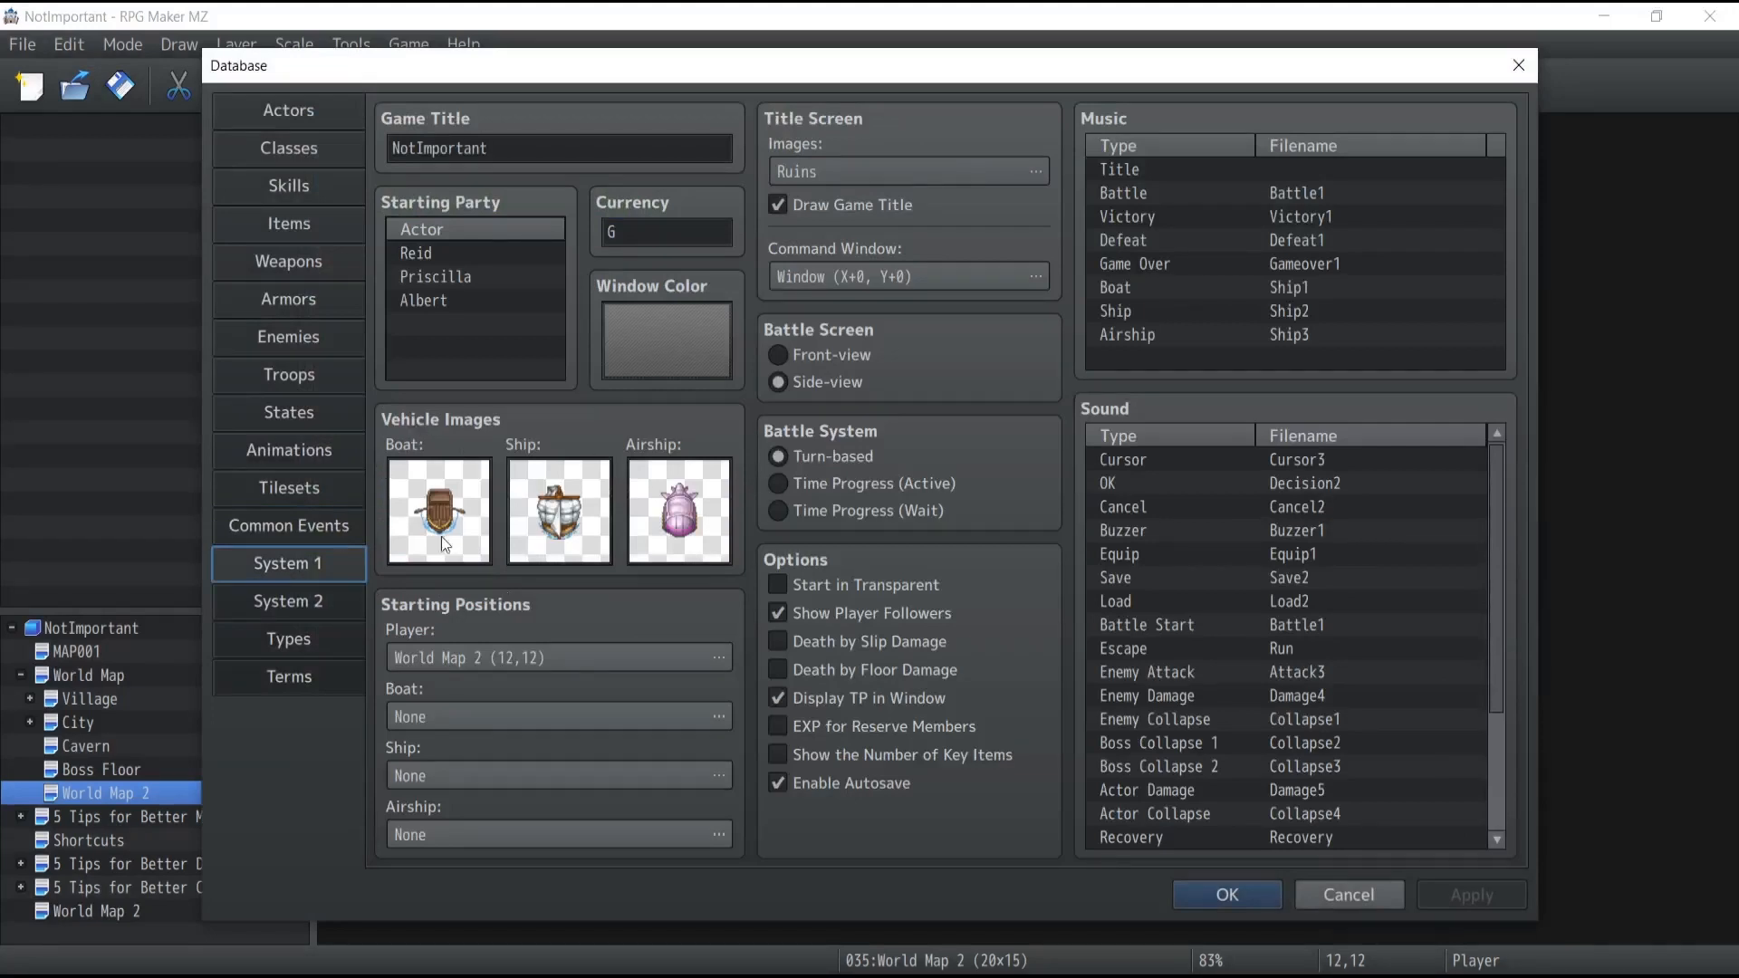
mouse_move(419, 491)
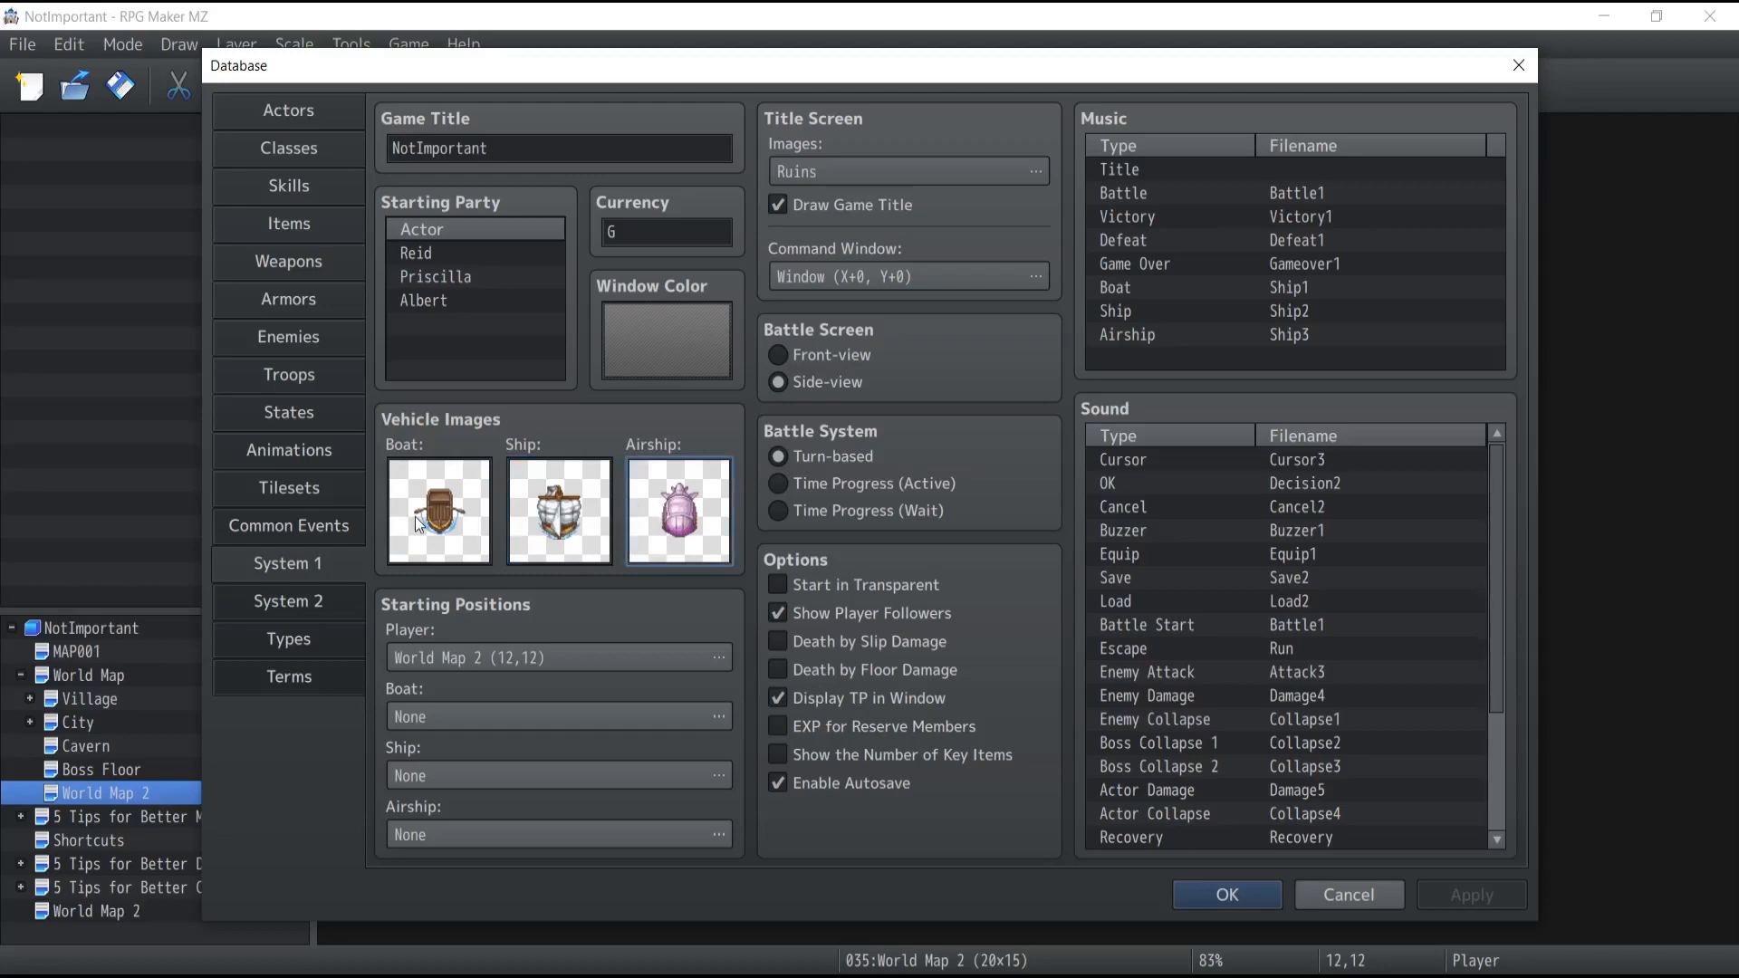
left_click(438, 511)
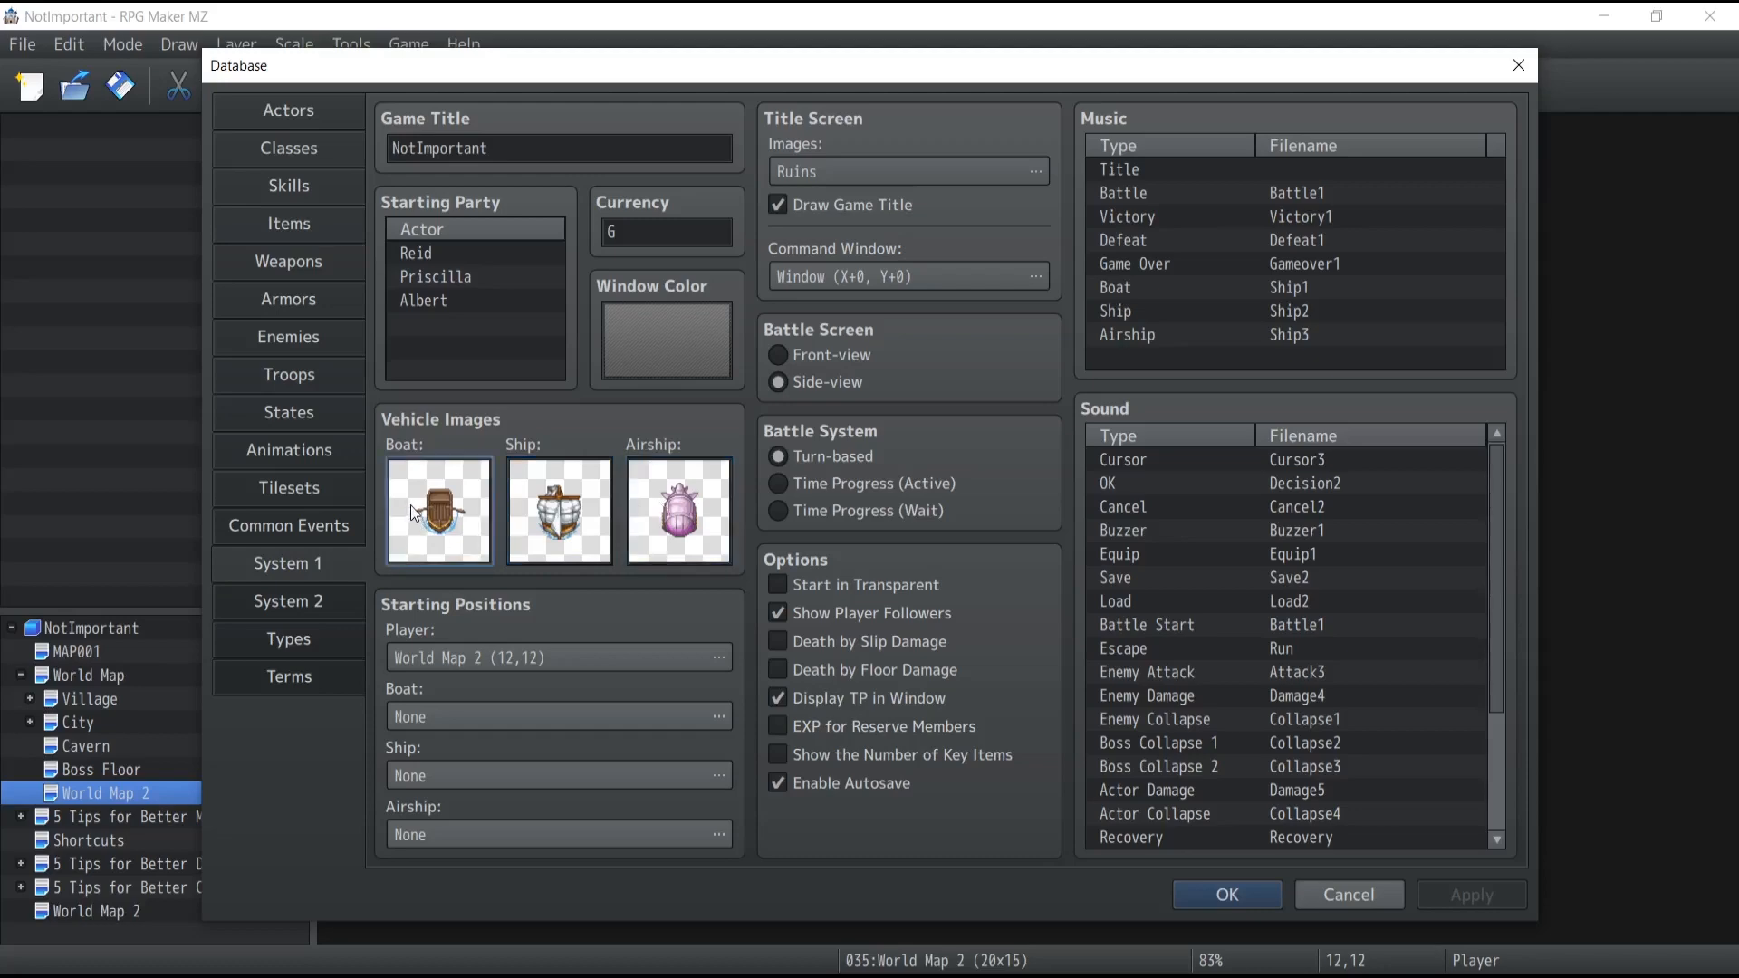
Change the boat's image to the golden boat graphic from the Vehicle sheet
left_click(437, 511)
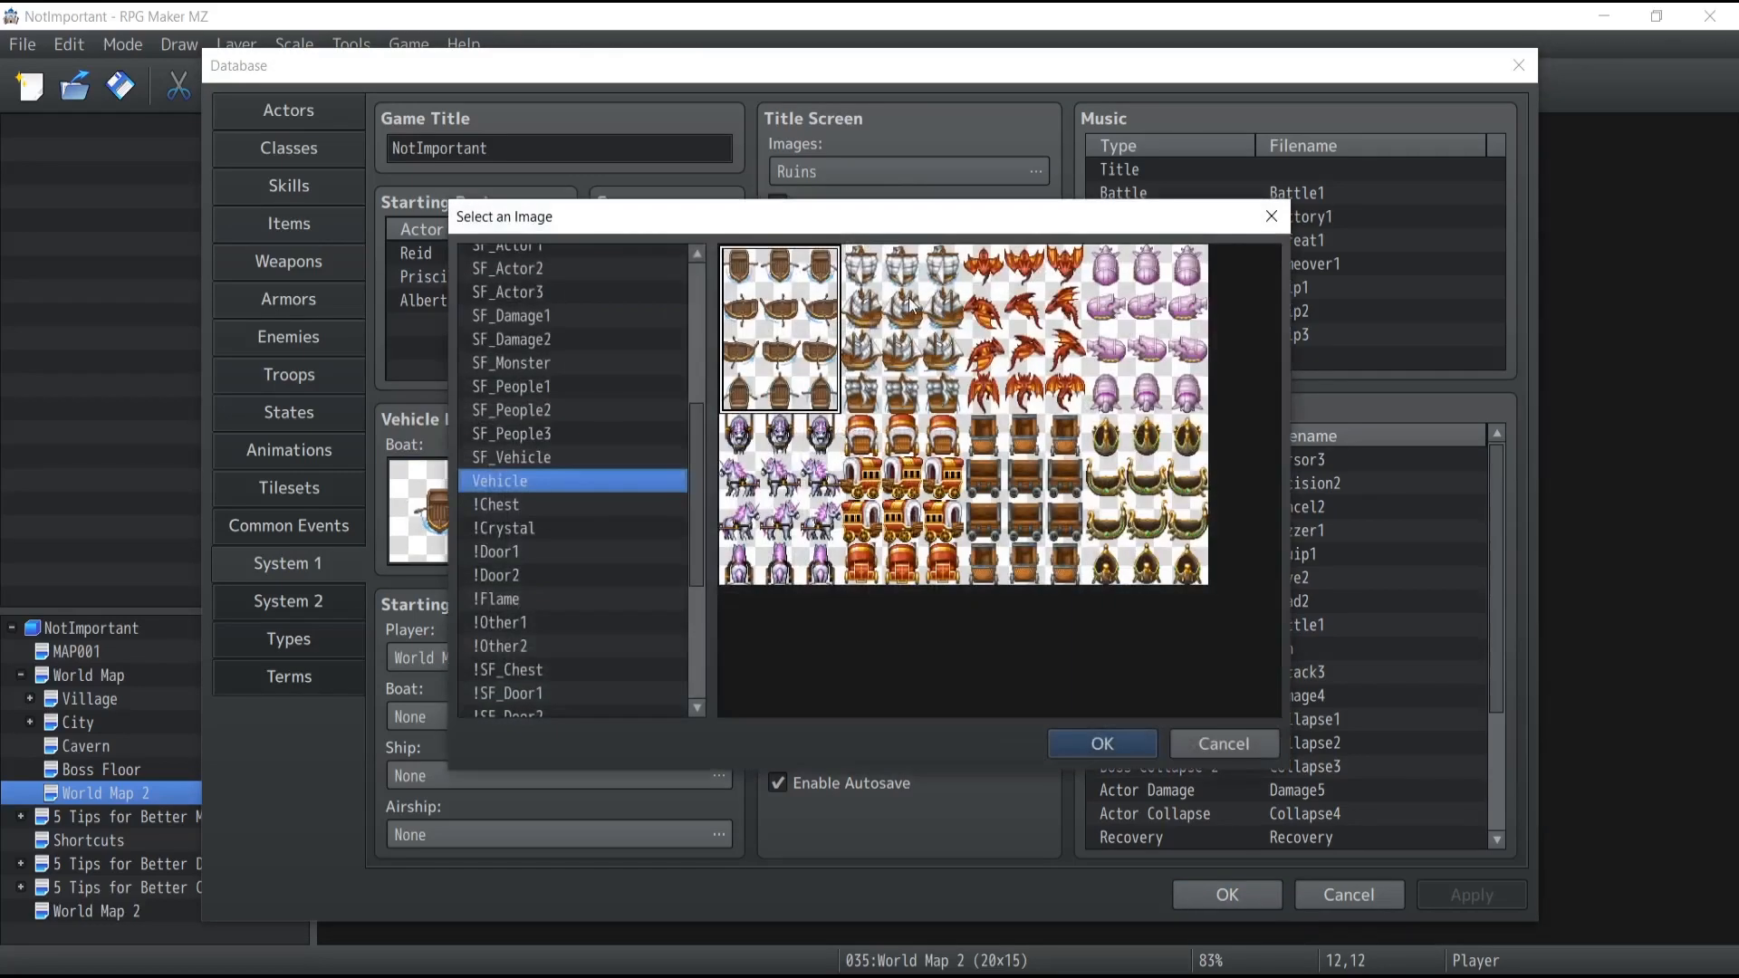
left_click(1145, 326)
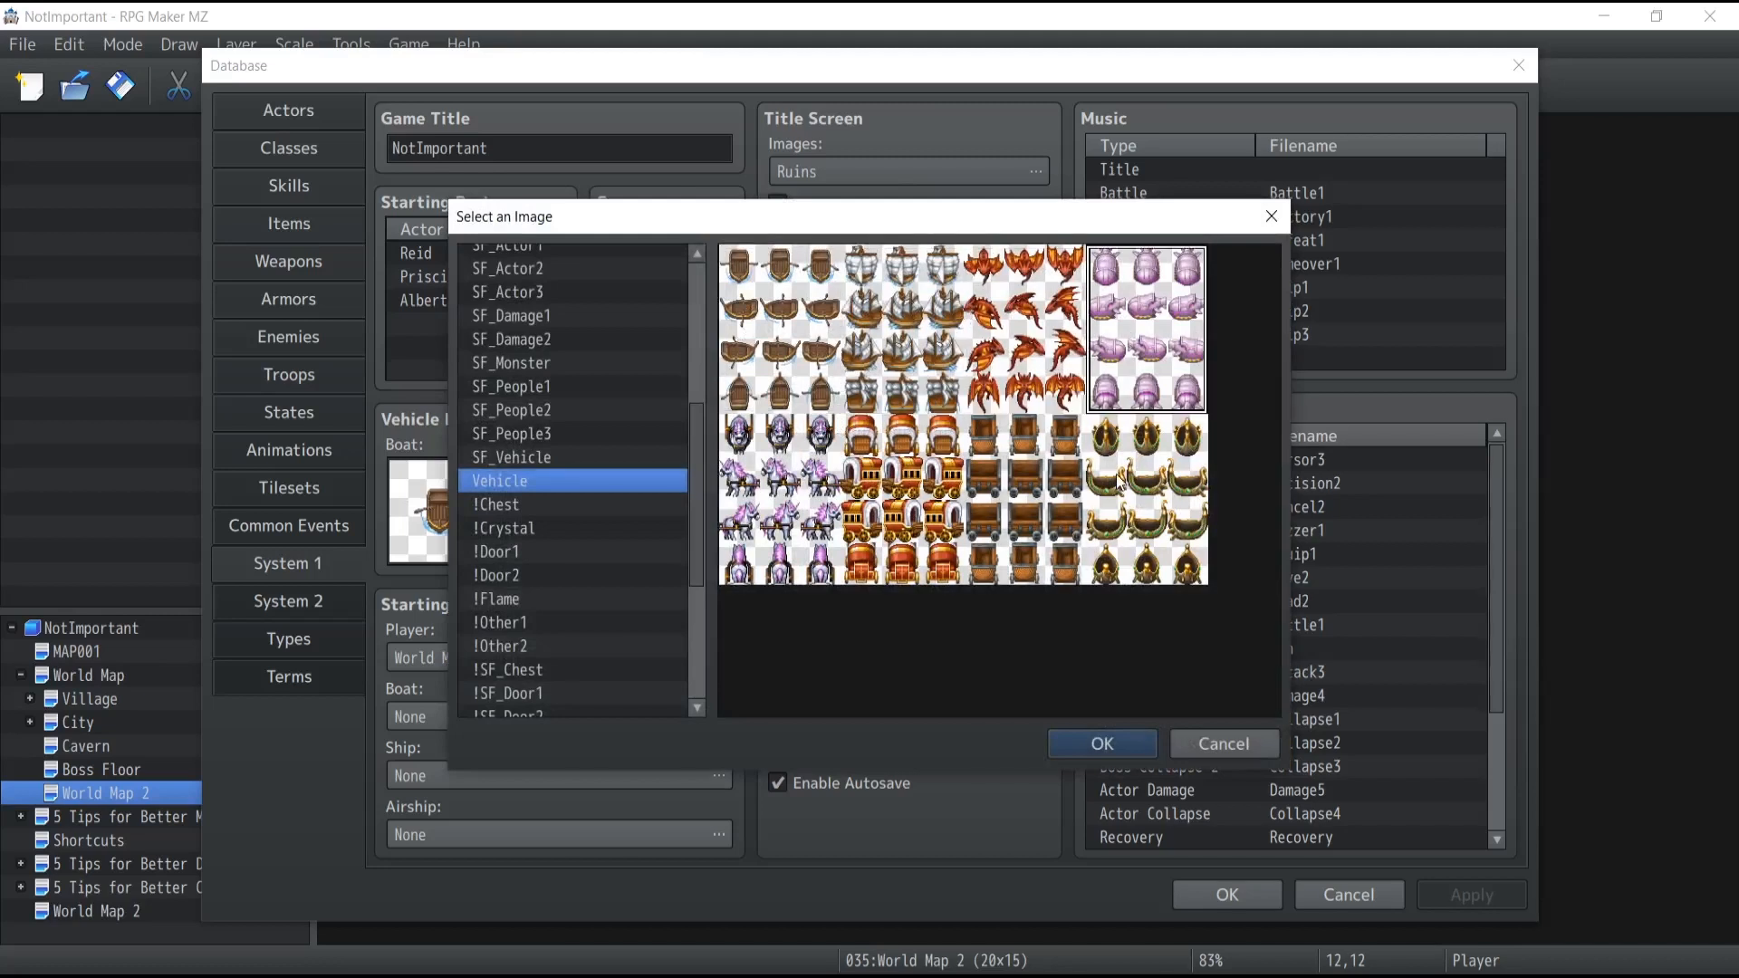
left_click(780, 499)
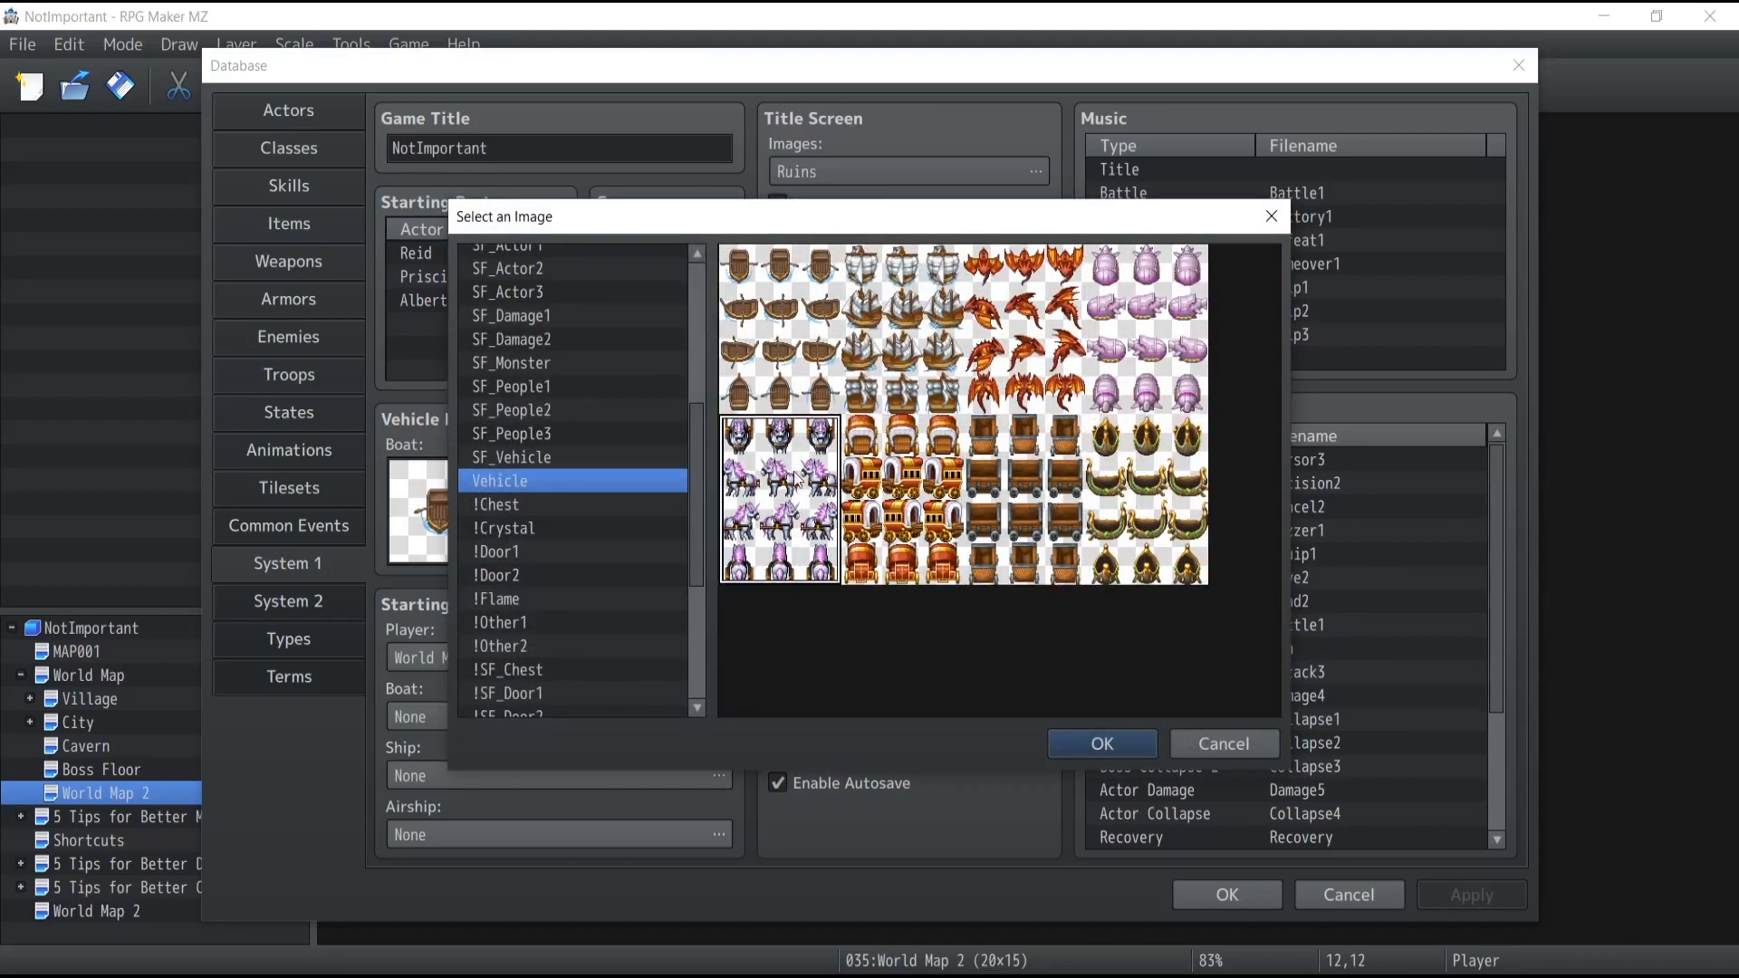
left_click(1146, 325)
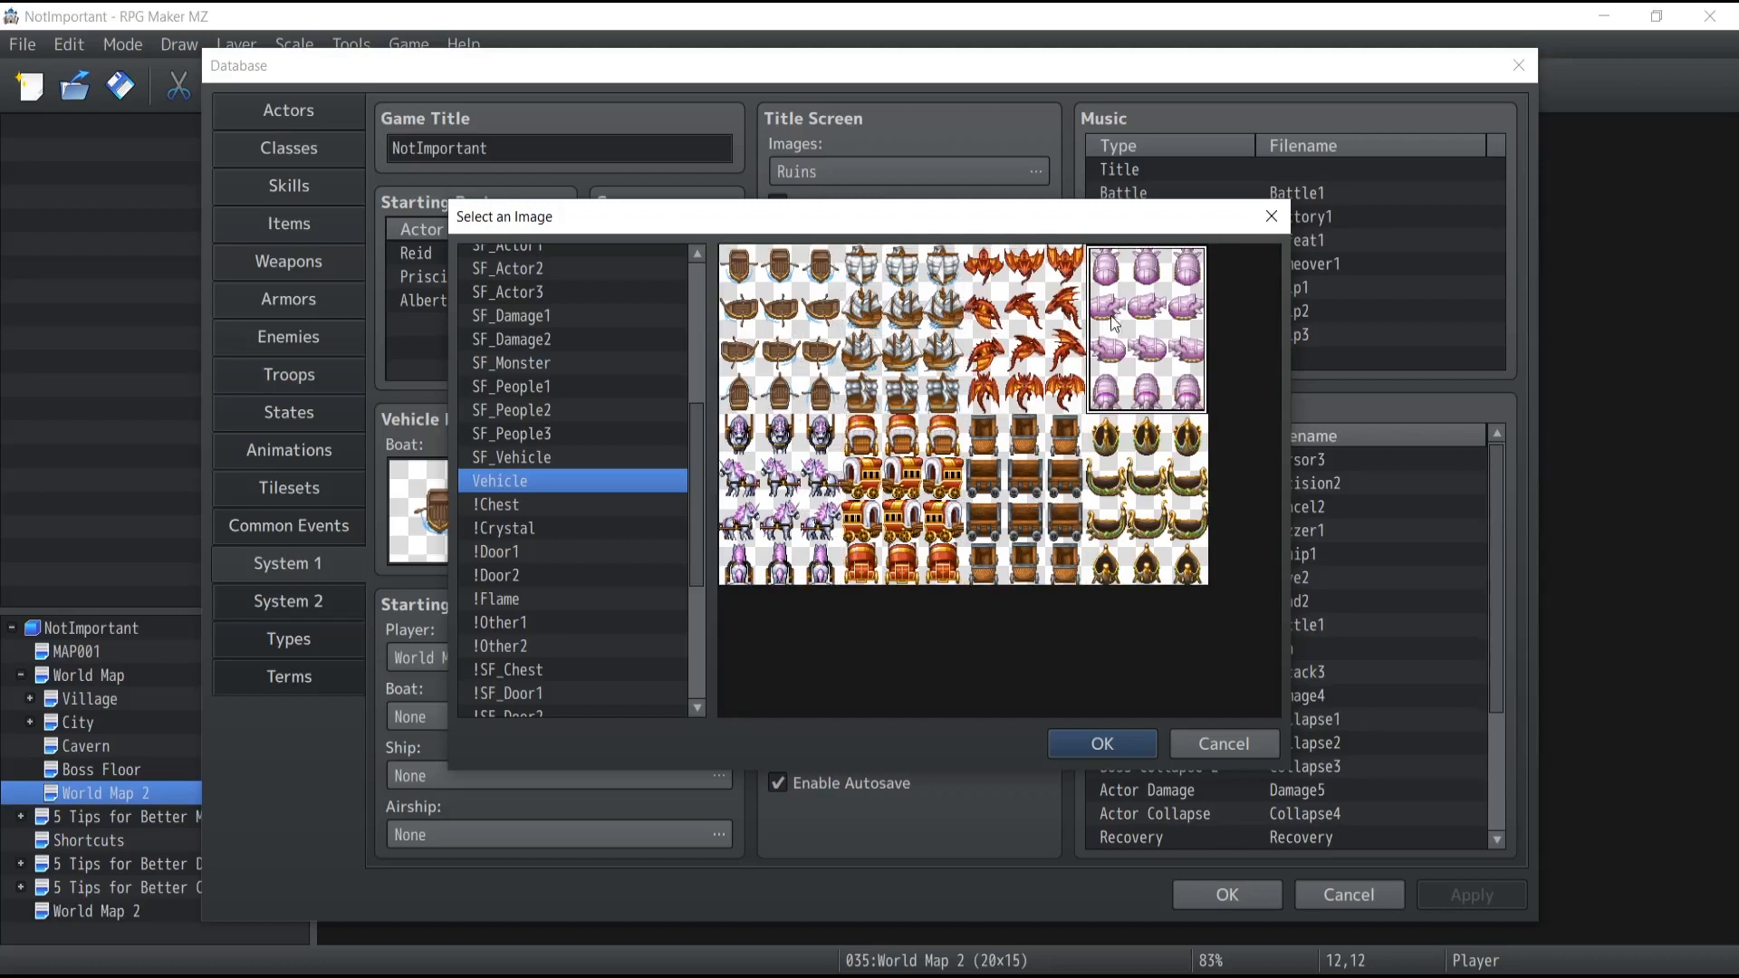
left_click(1148, 505)
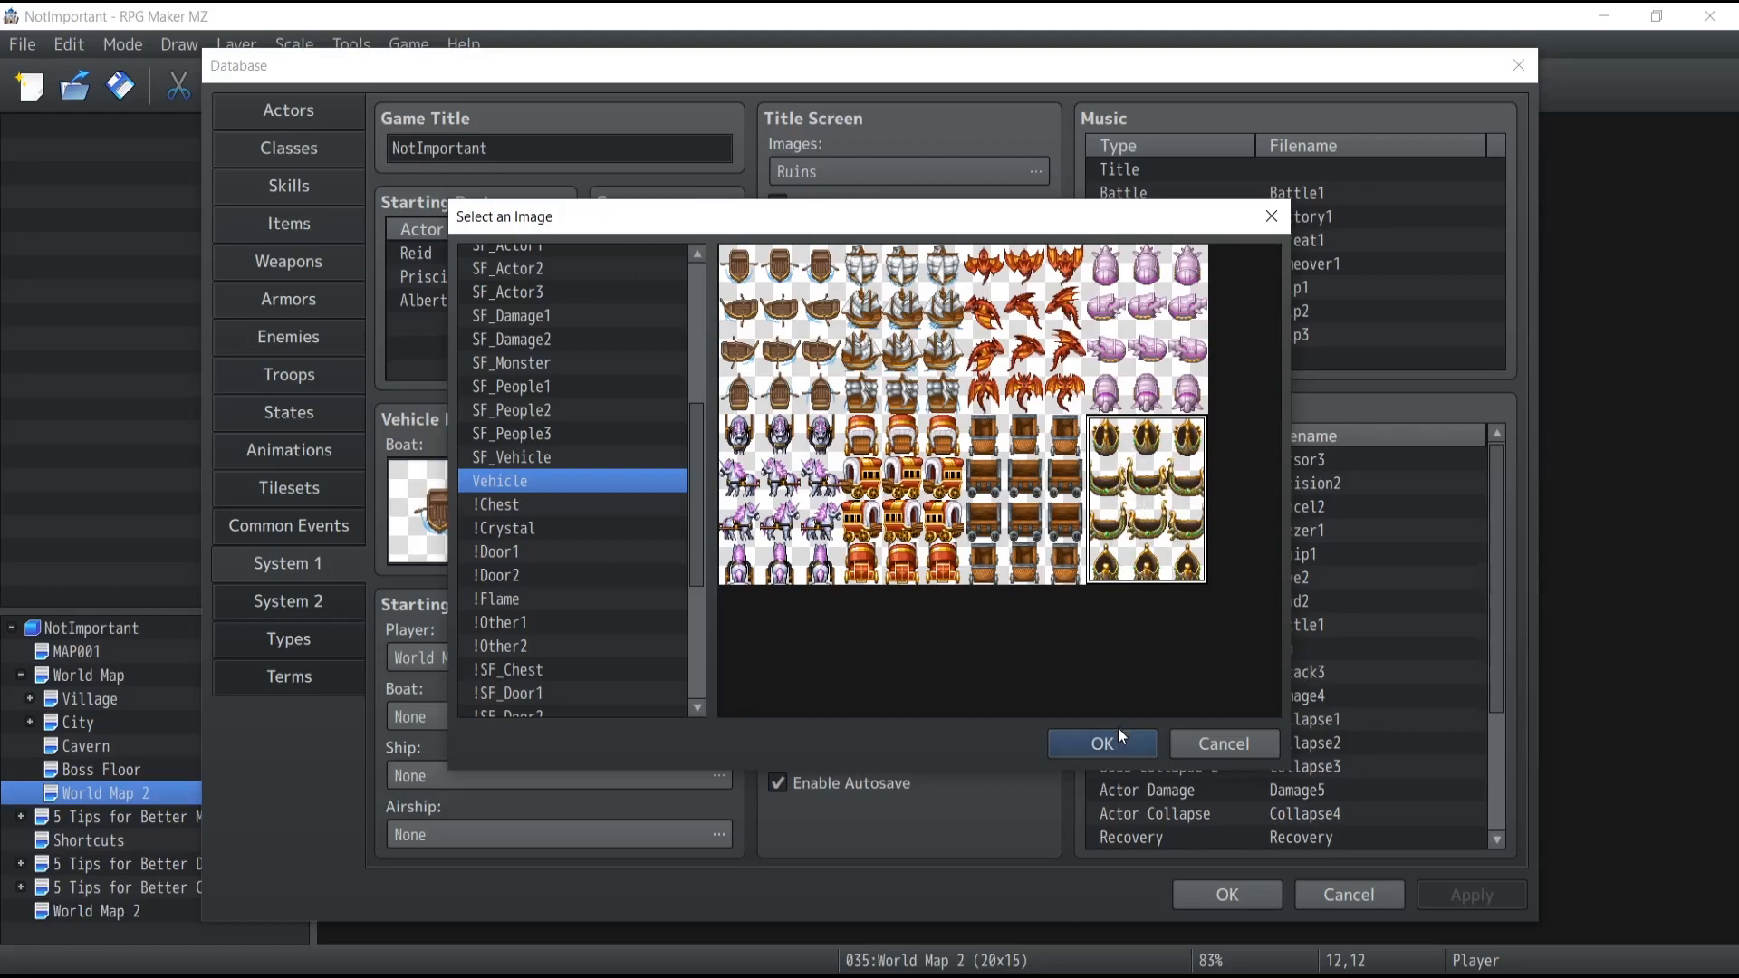
left_click(1101, 743)
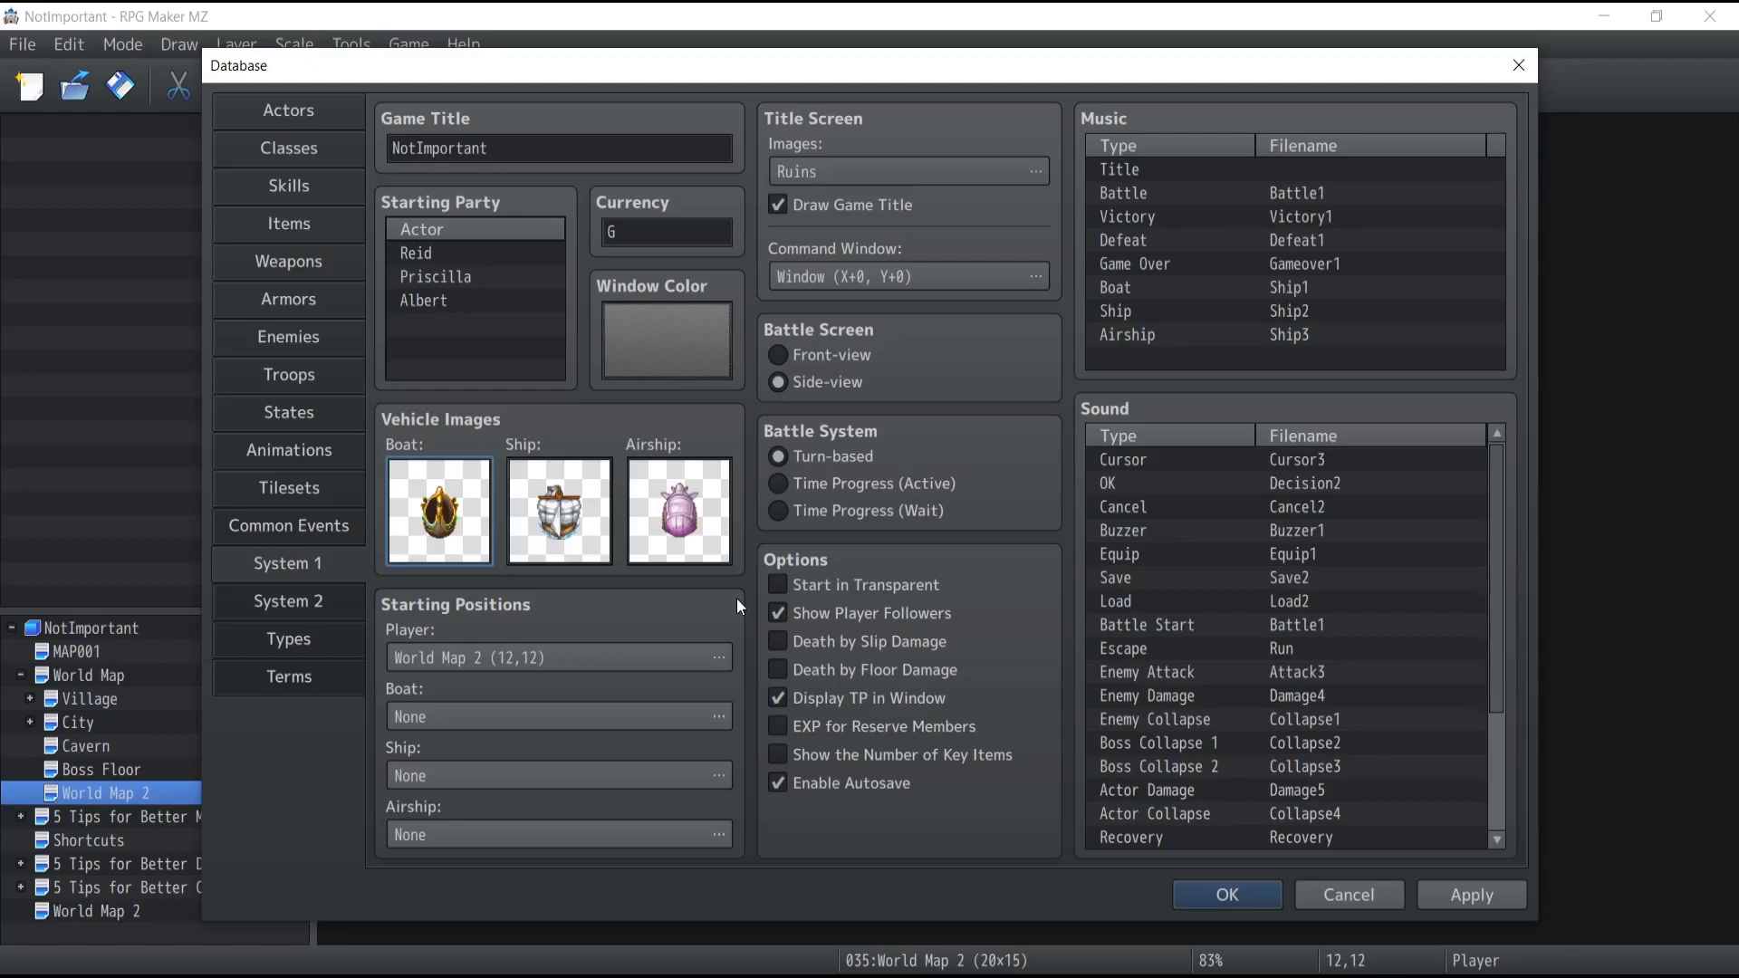
mouse_move(1127, 119)
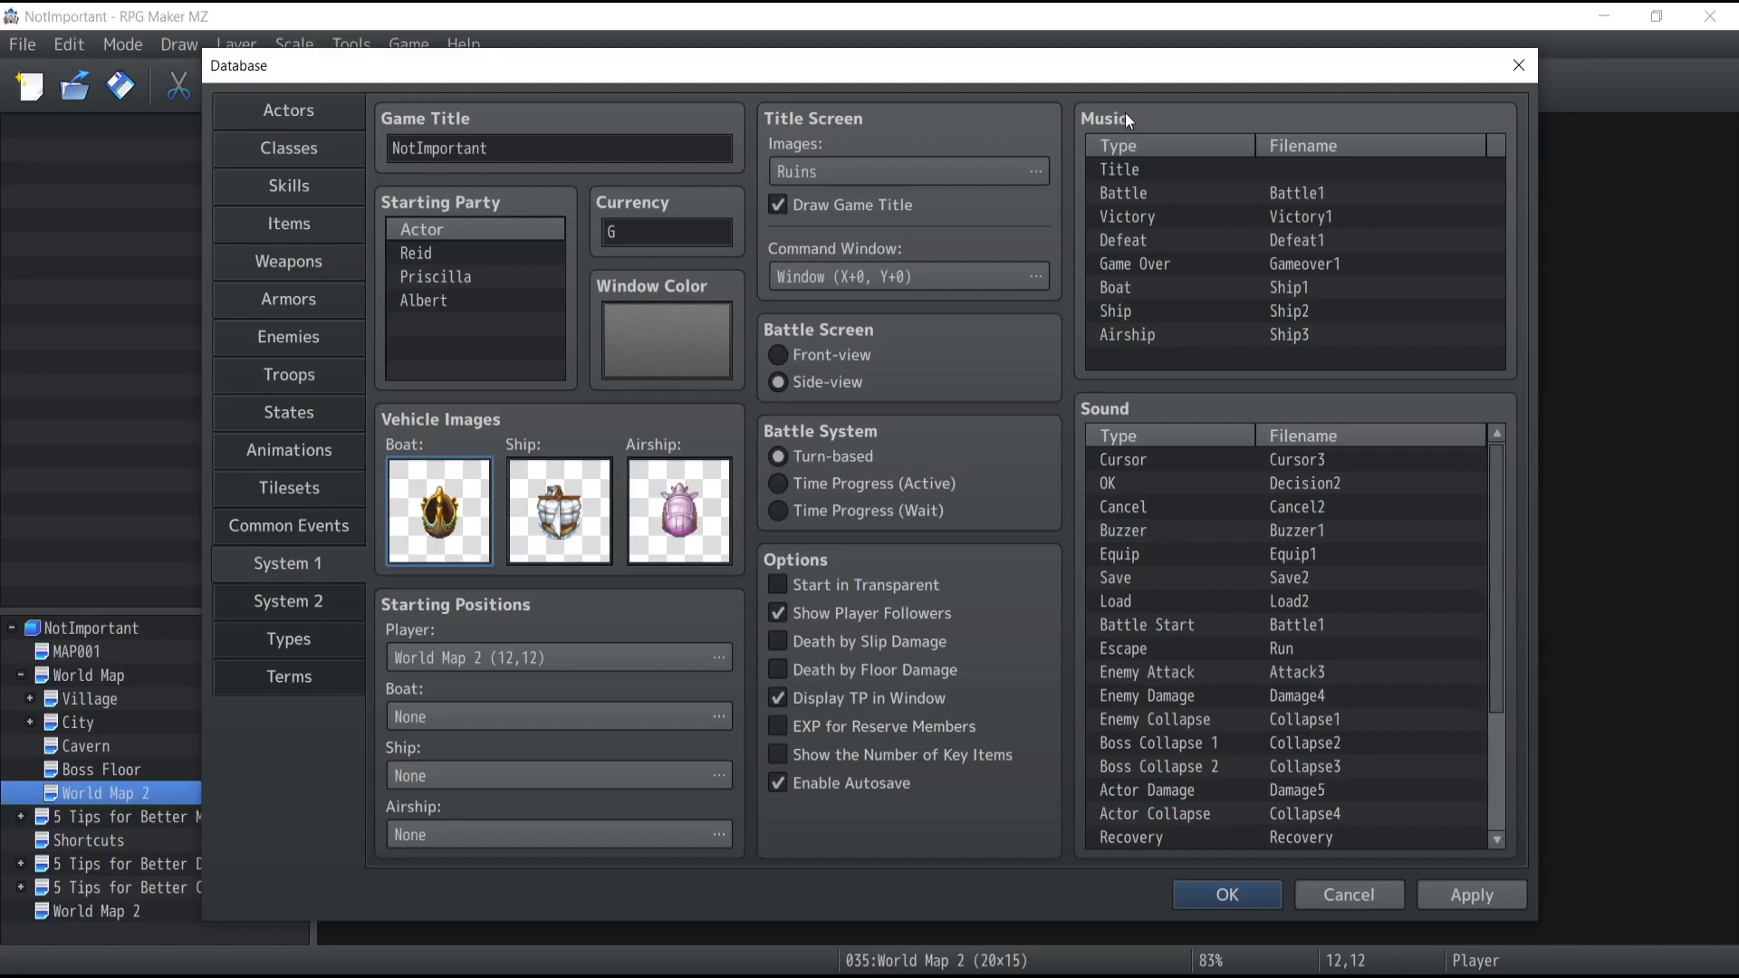
mouse_move(1076, 241)
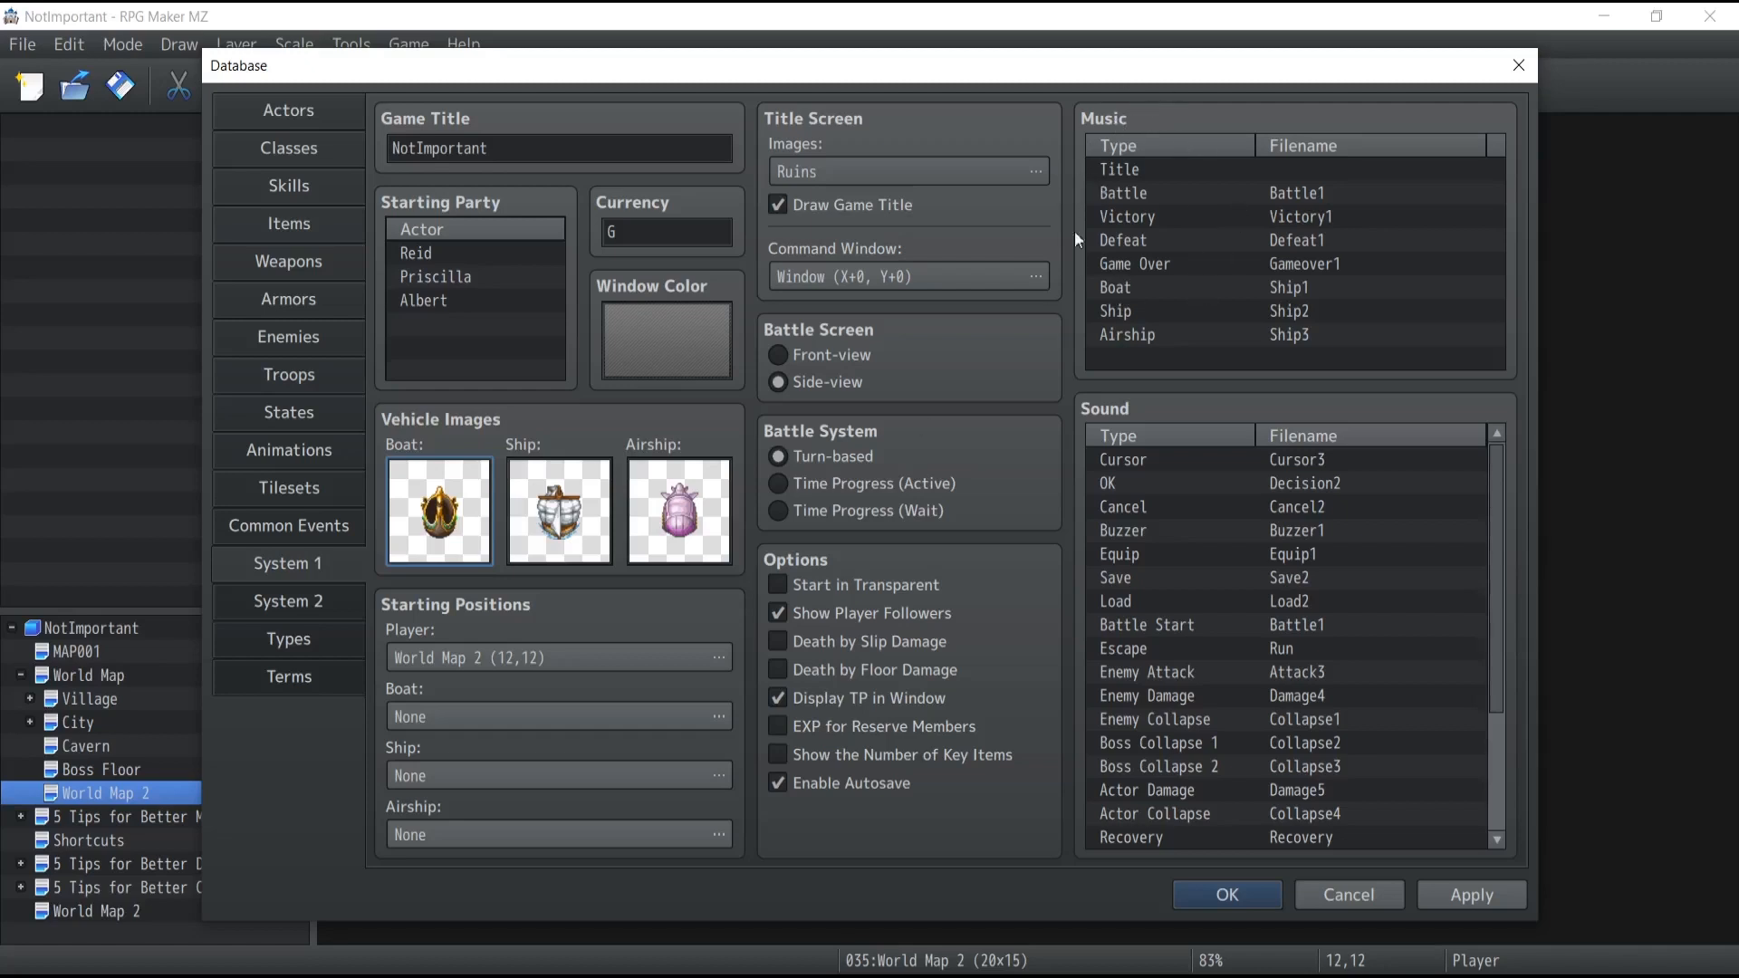
mouse_move(1146, 129)
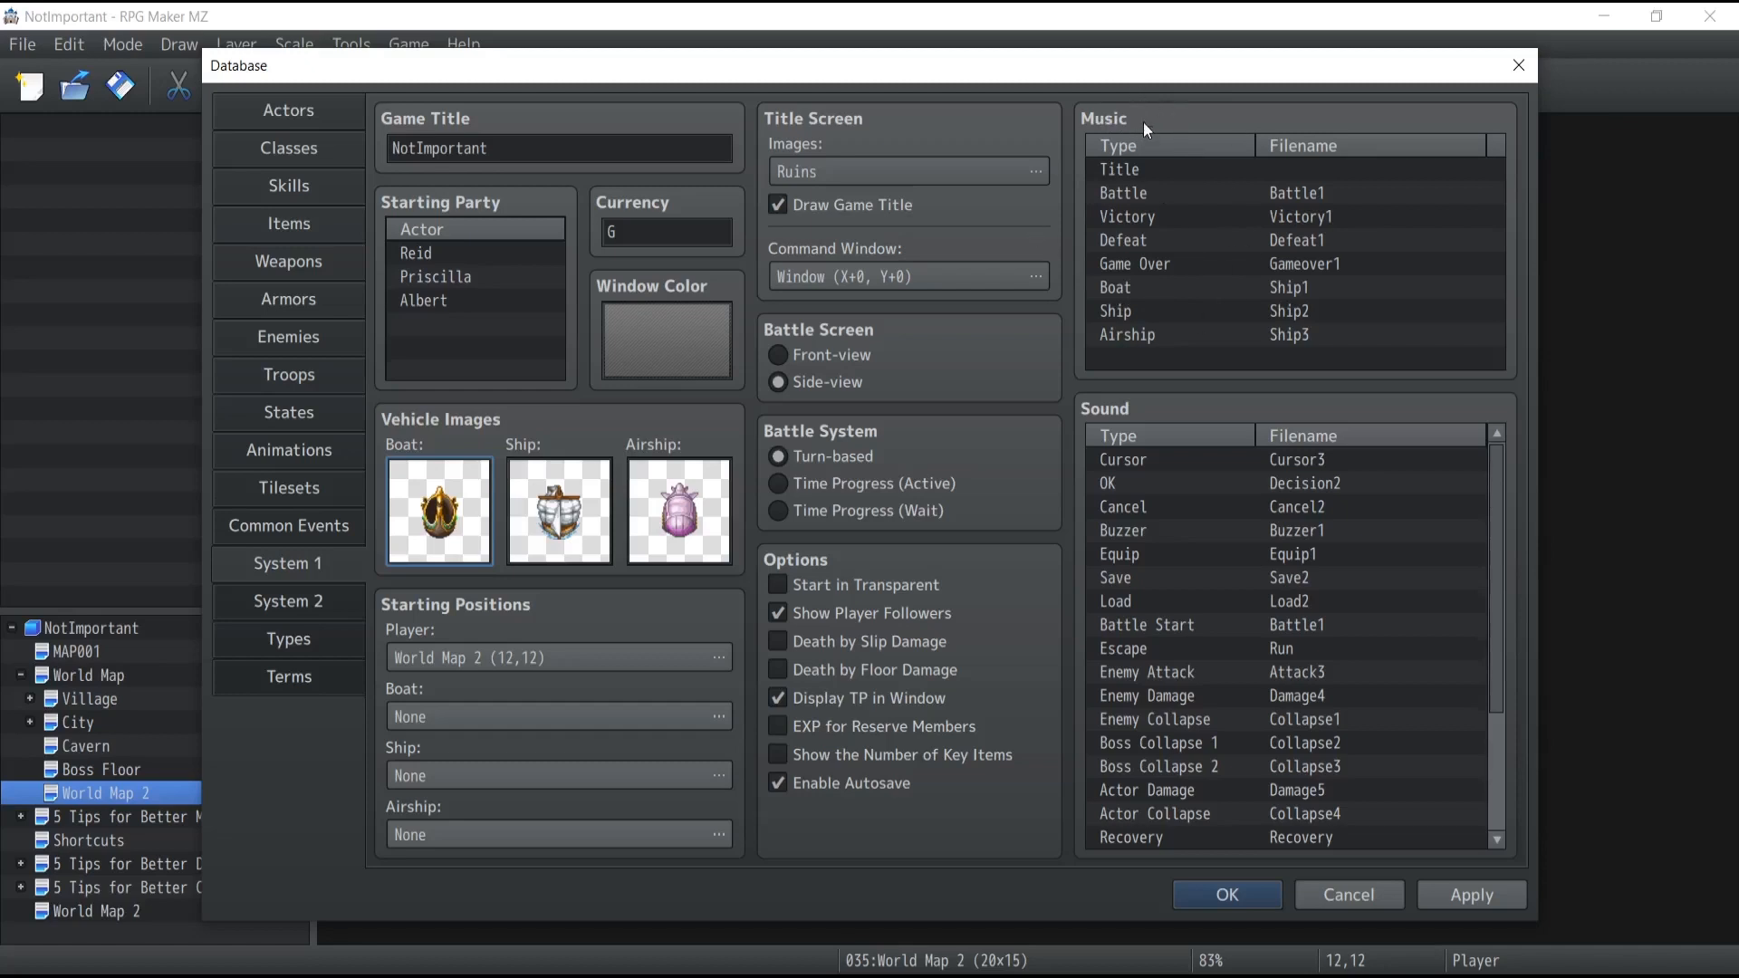
Keep Ship1 as the boat's music after browsing the music list
left_click(1165, 287)
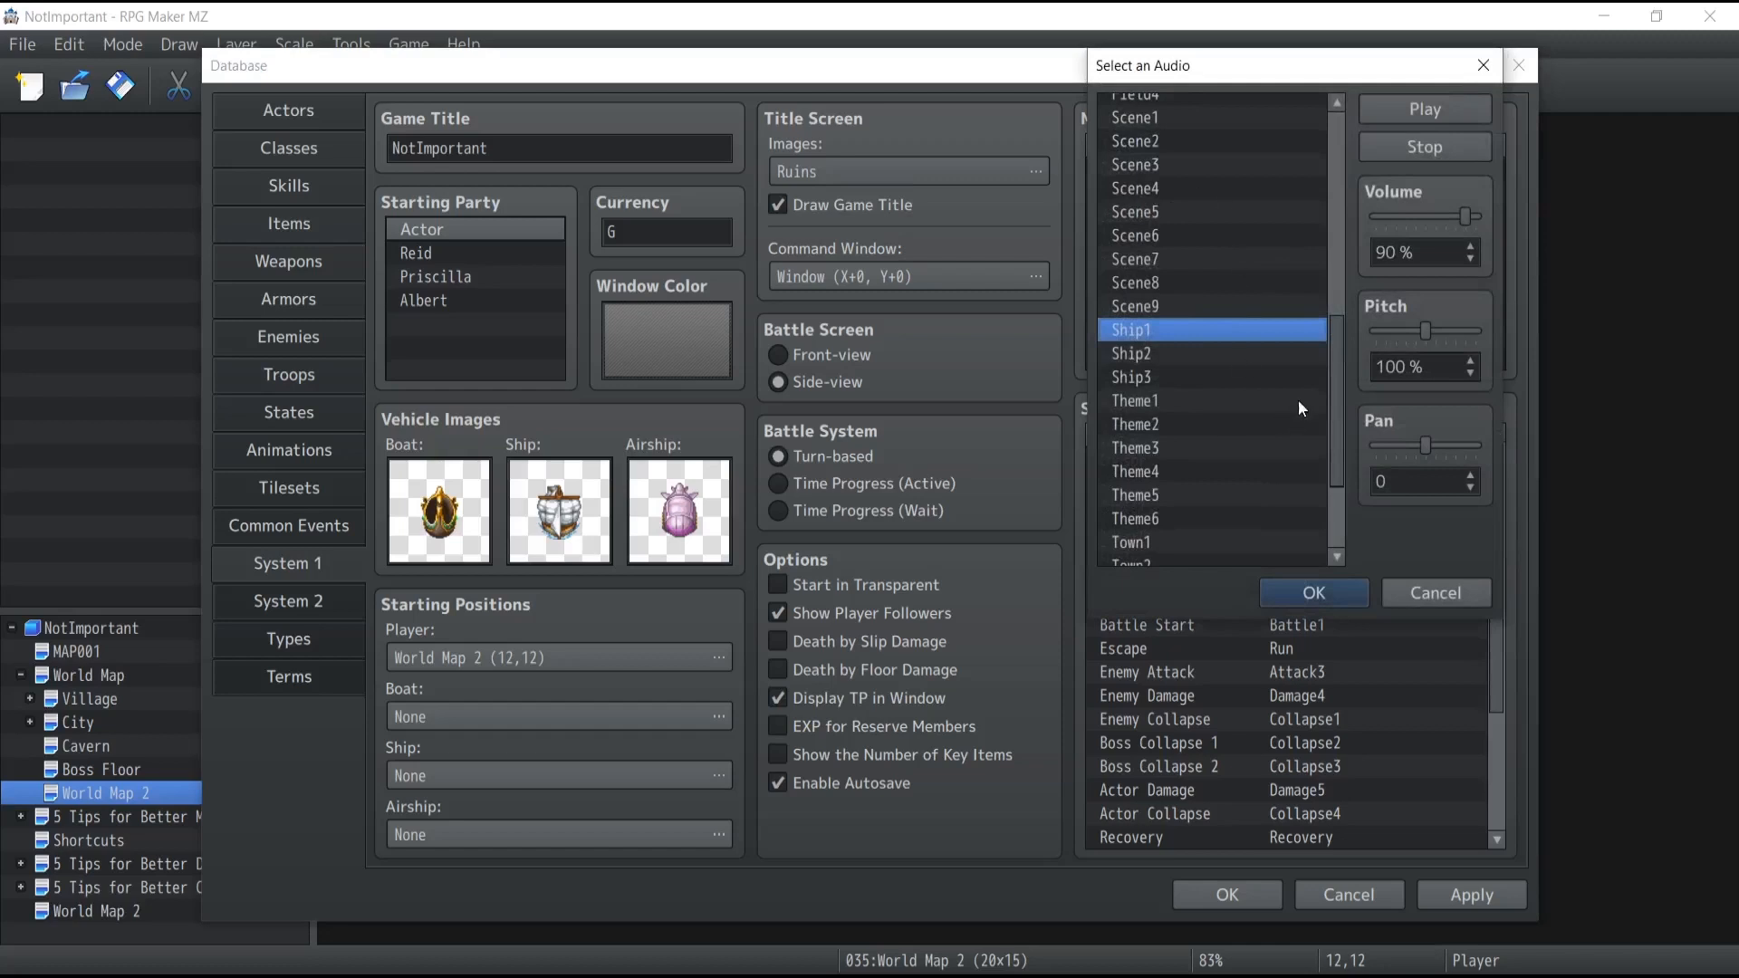
left_click(1314, 593)
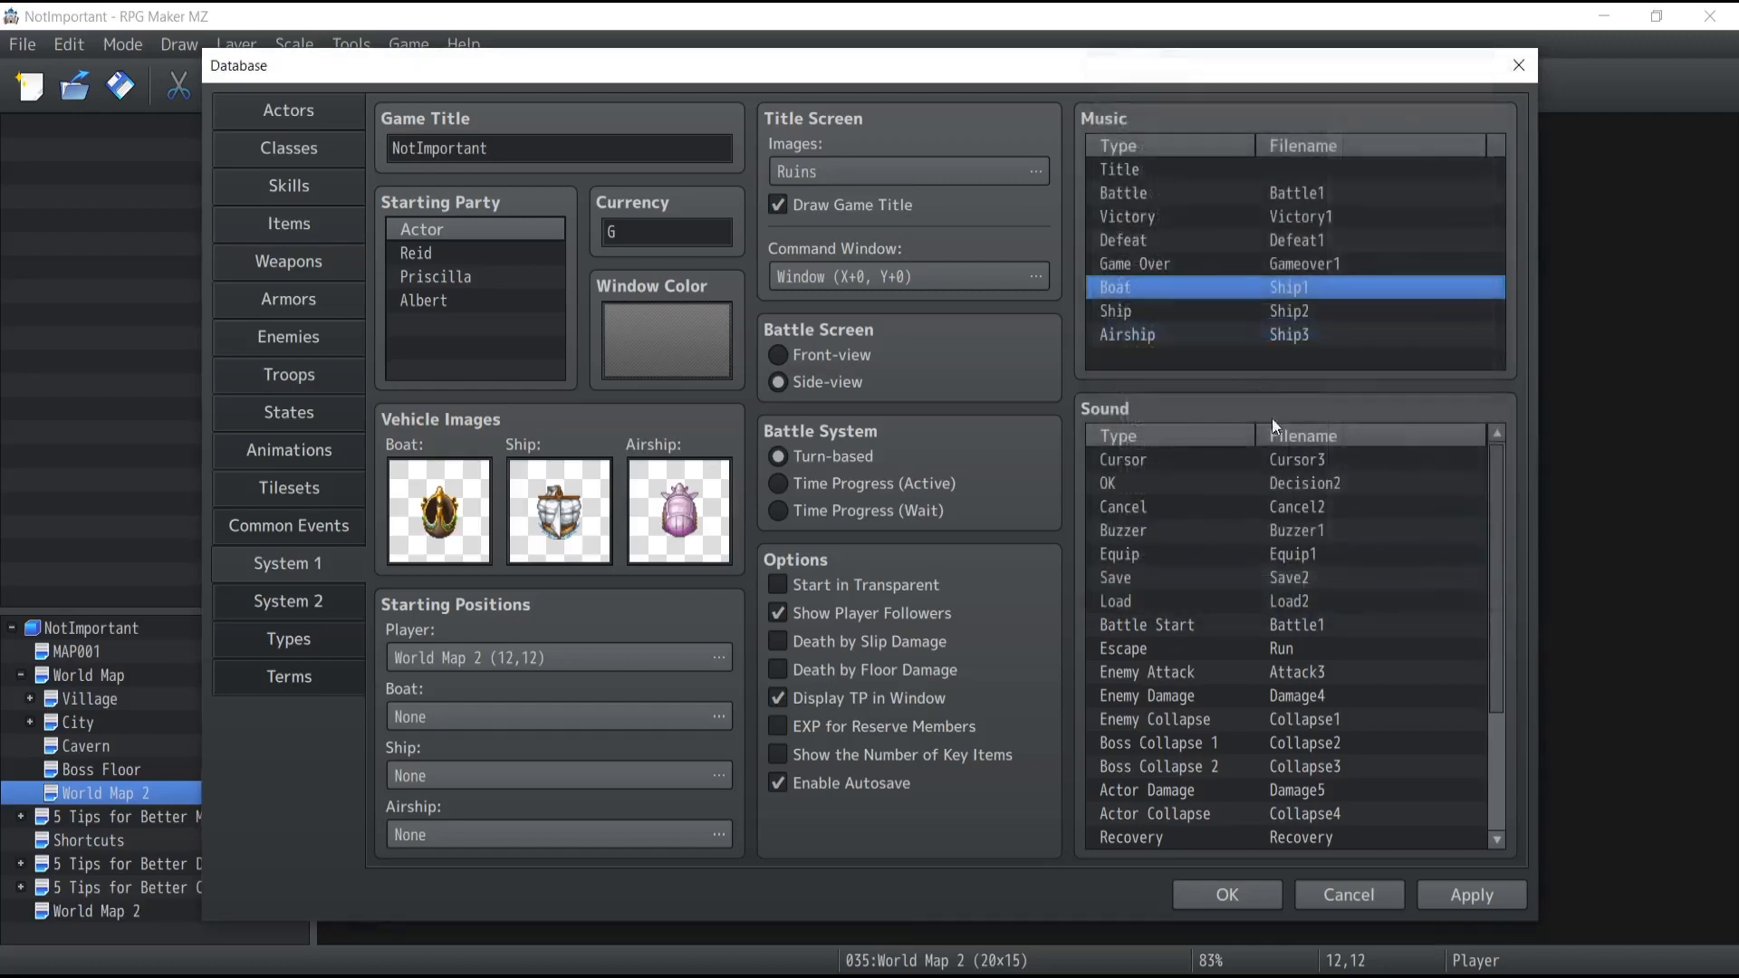
left_click(1127, 334)
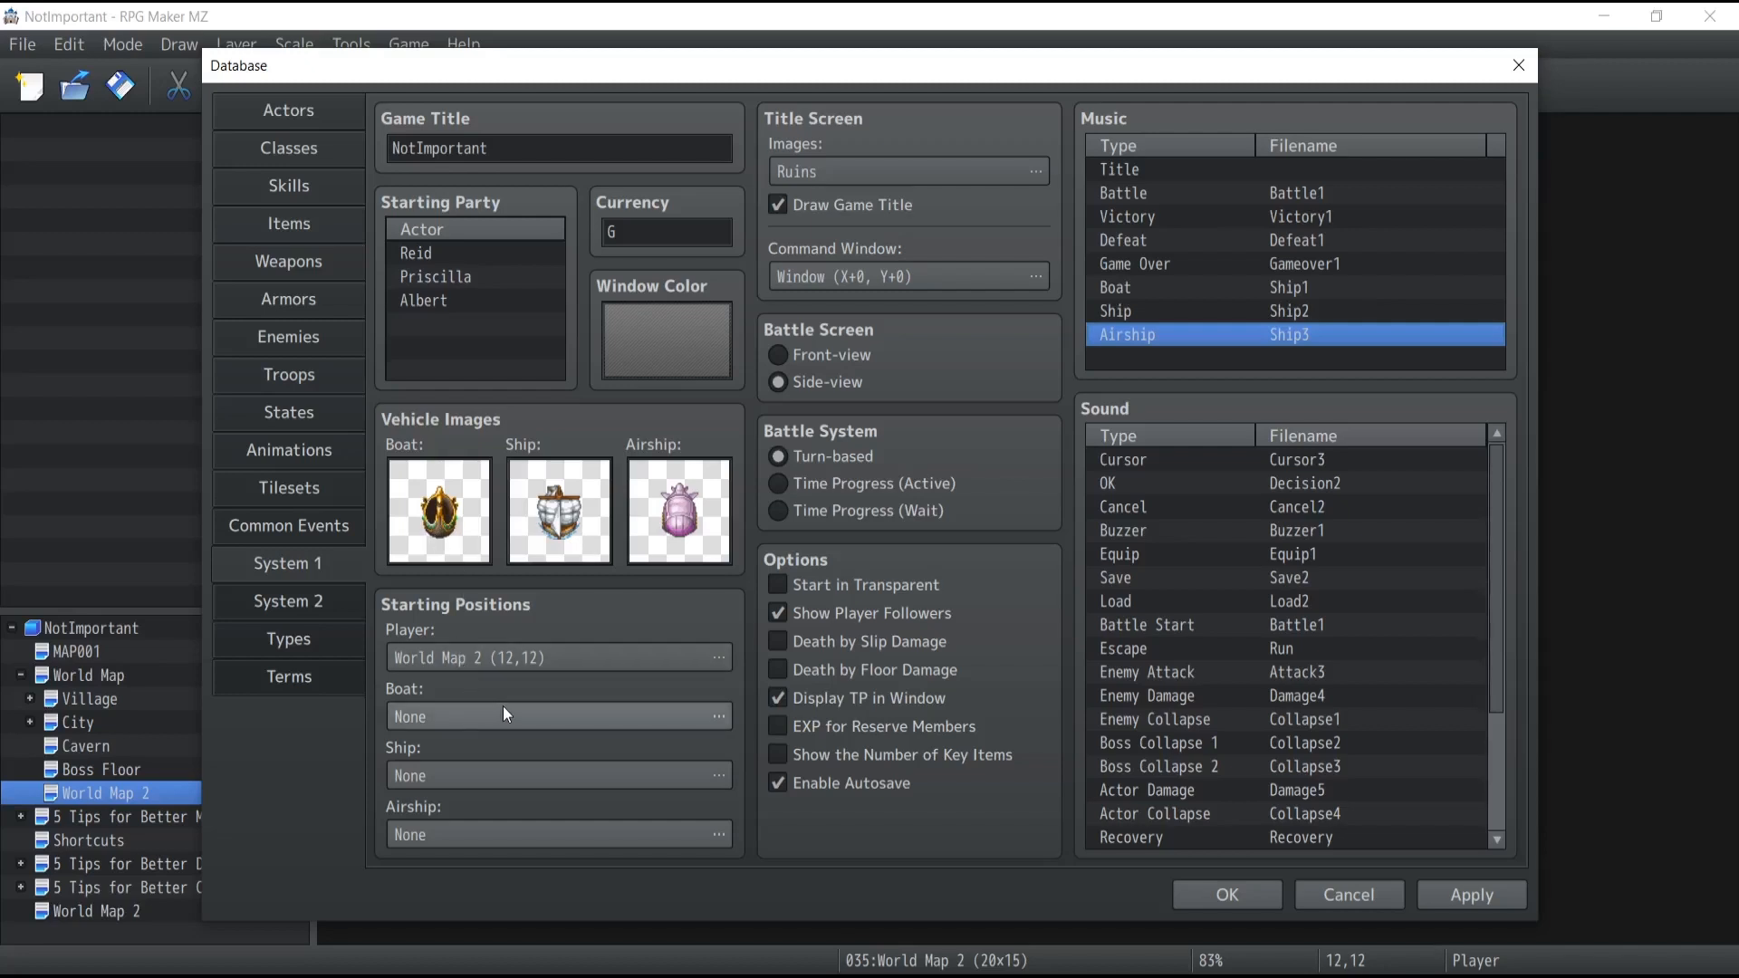
mouse_move(577, 727)
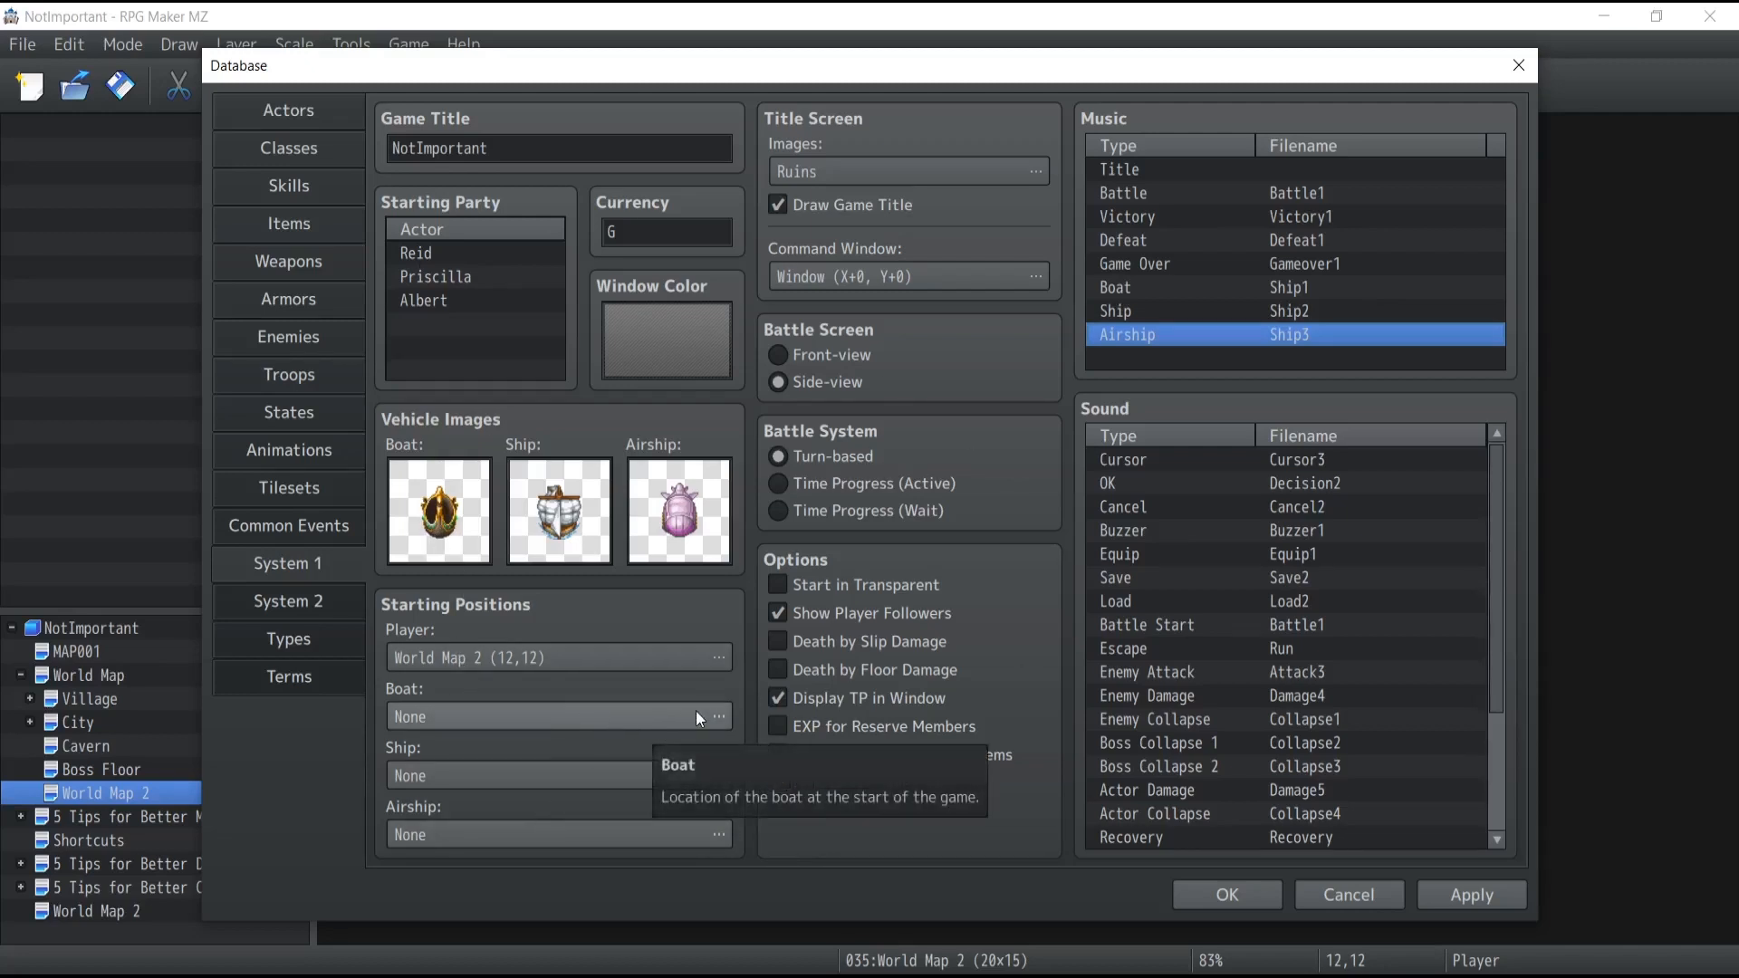
Preview World Map 2 as the boat start without choosing, then cancel the database
left_click(717, 717)
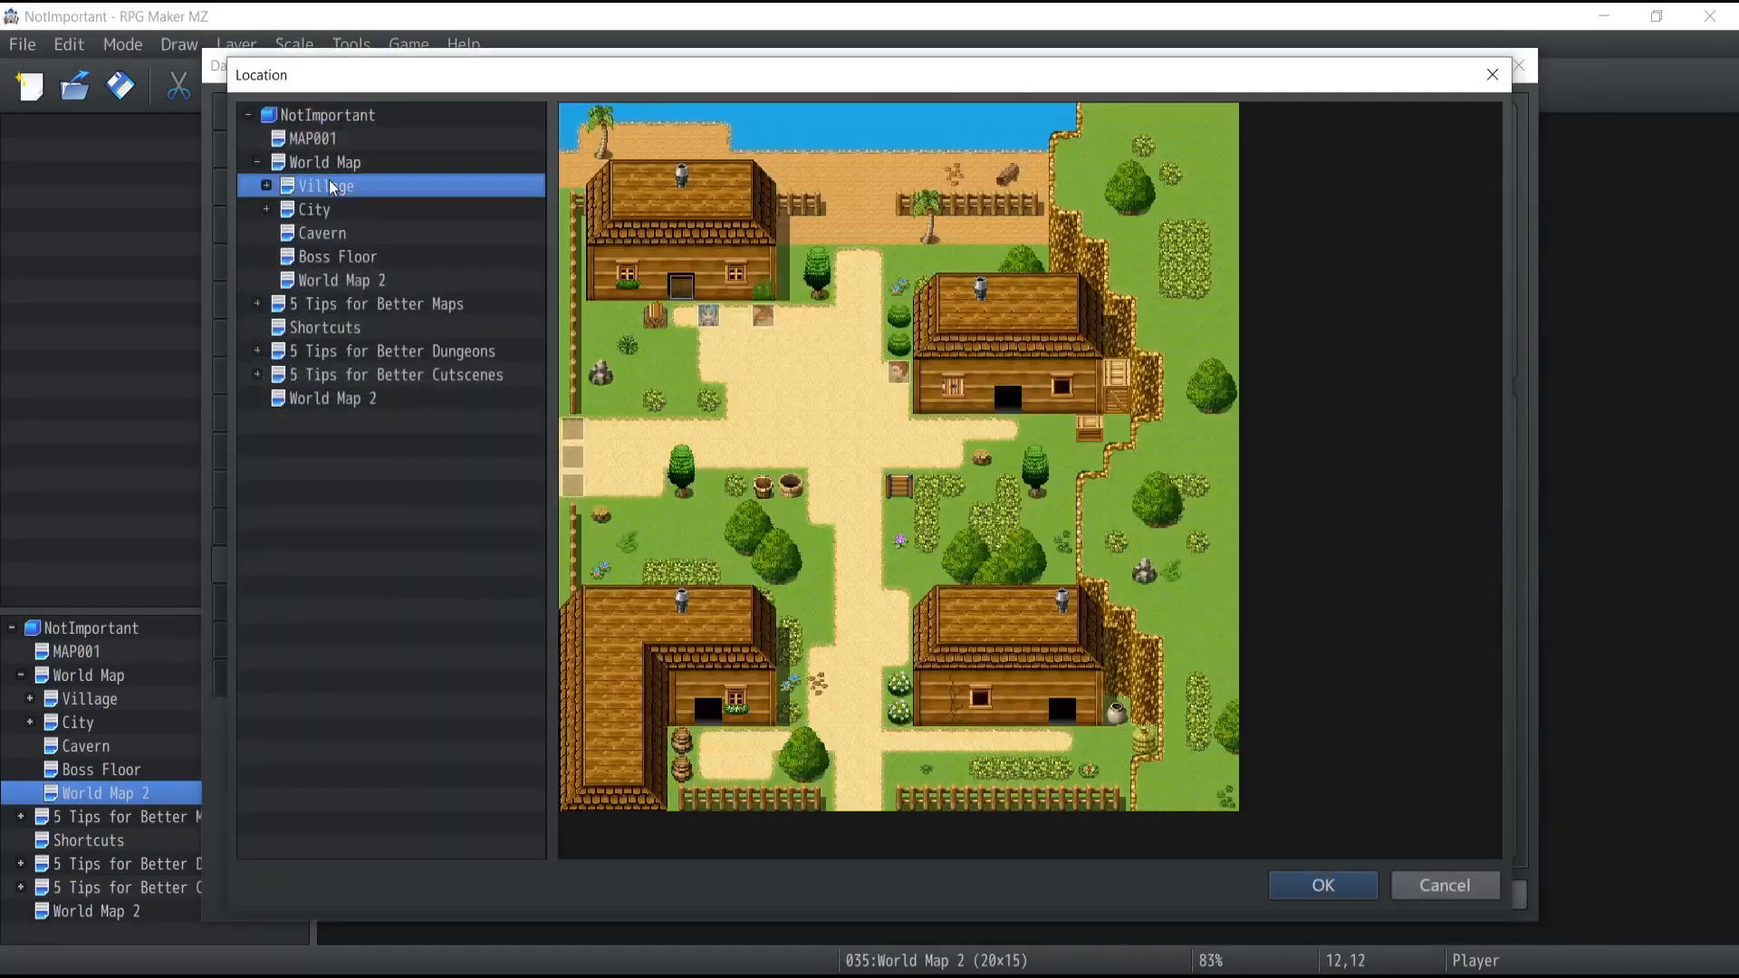
left_click(346, 280)
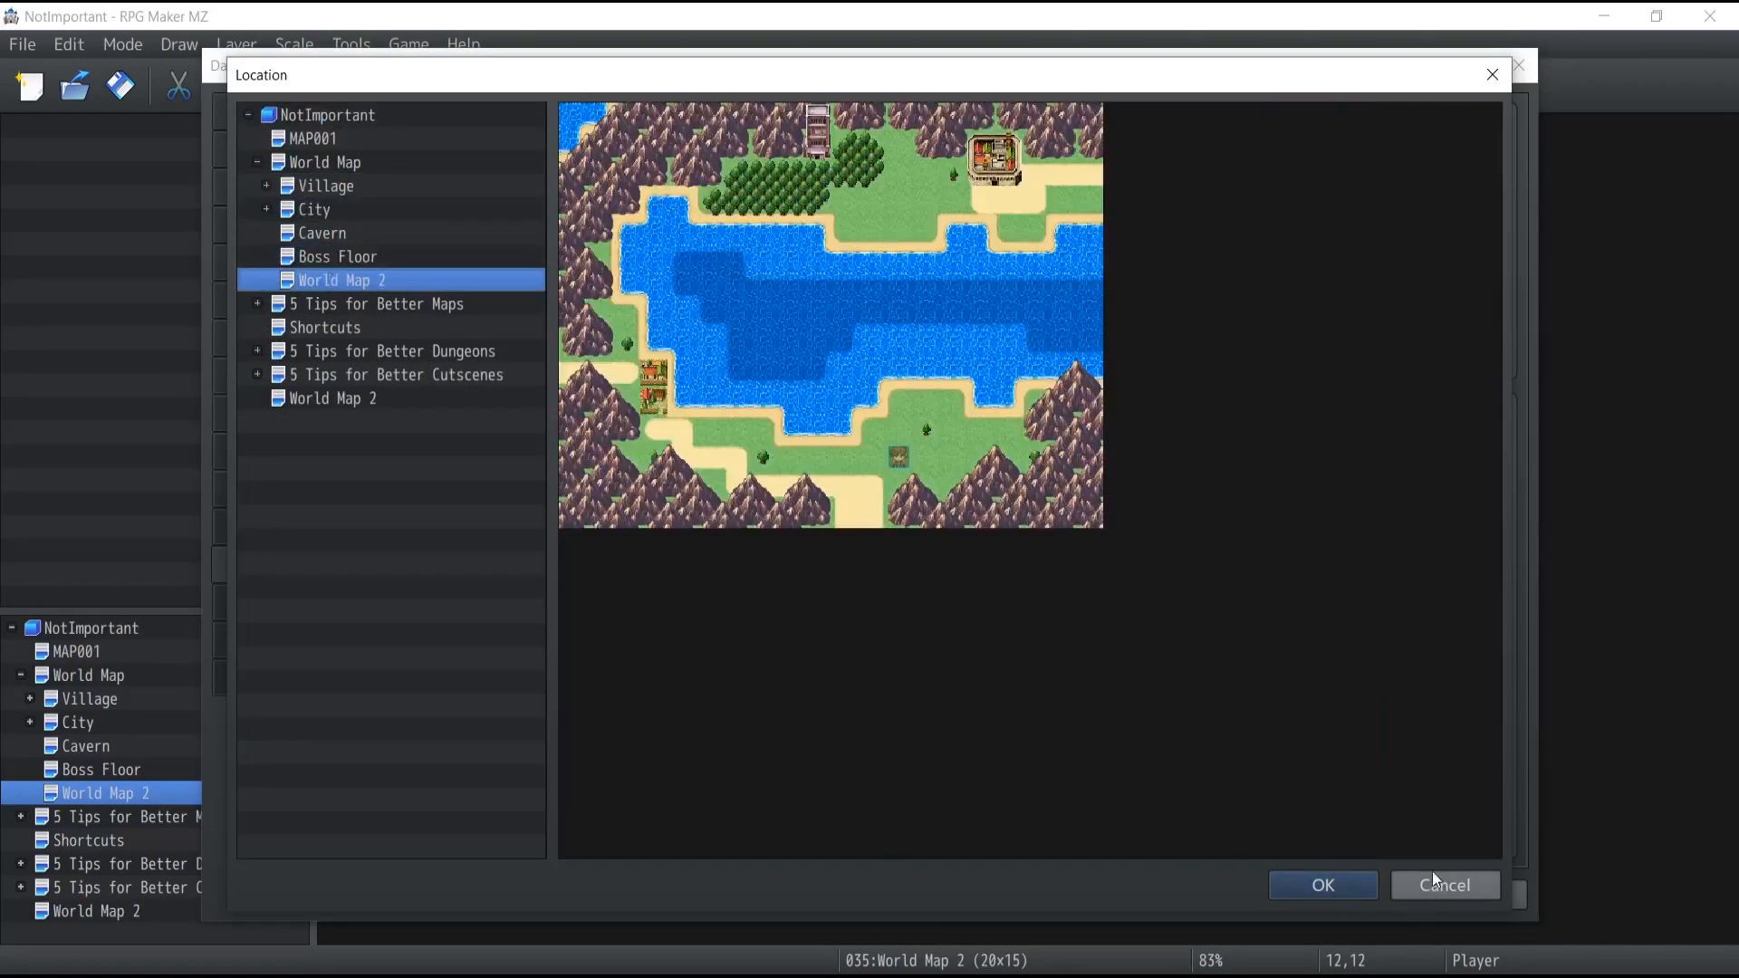
left_click(1322, 885)
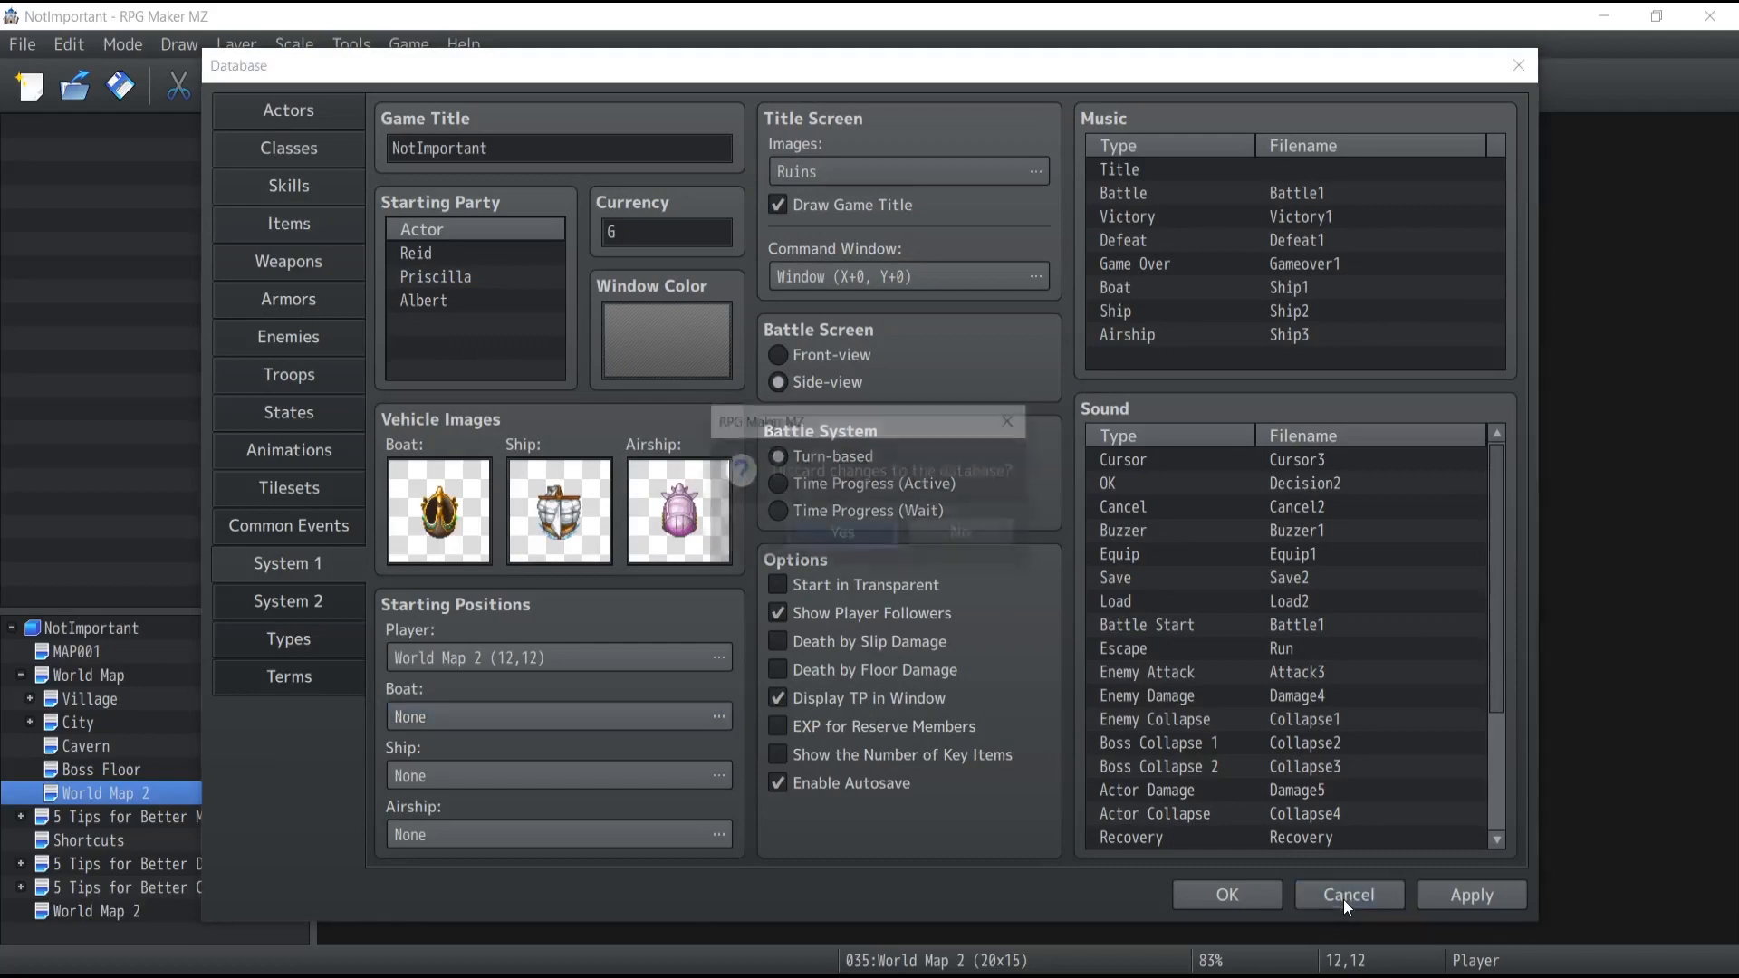
left_click(1349, 894)
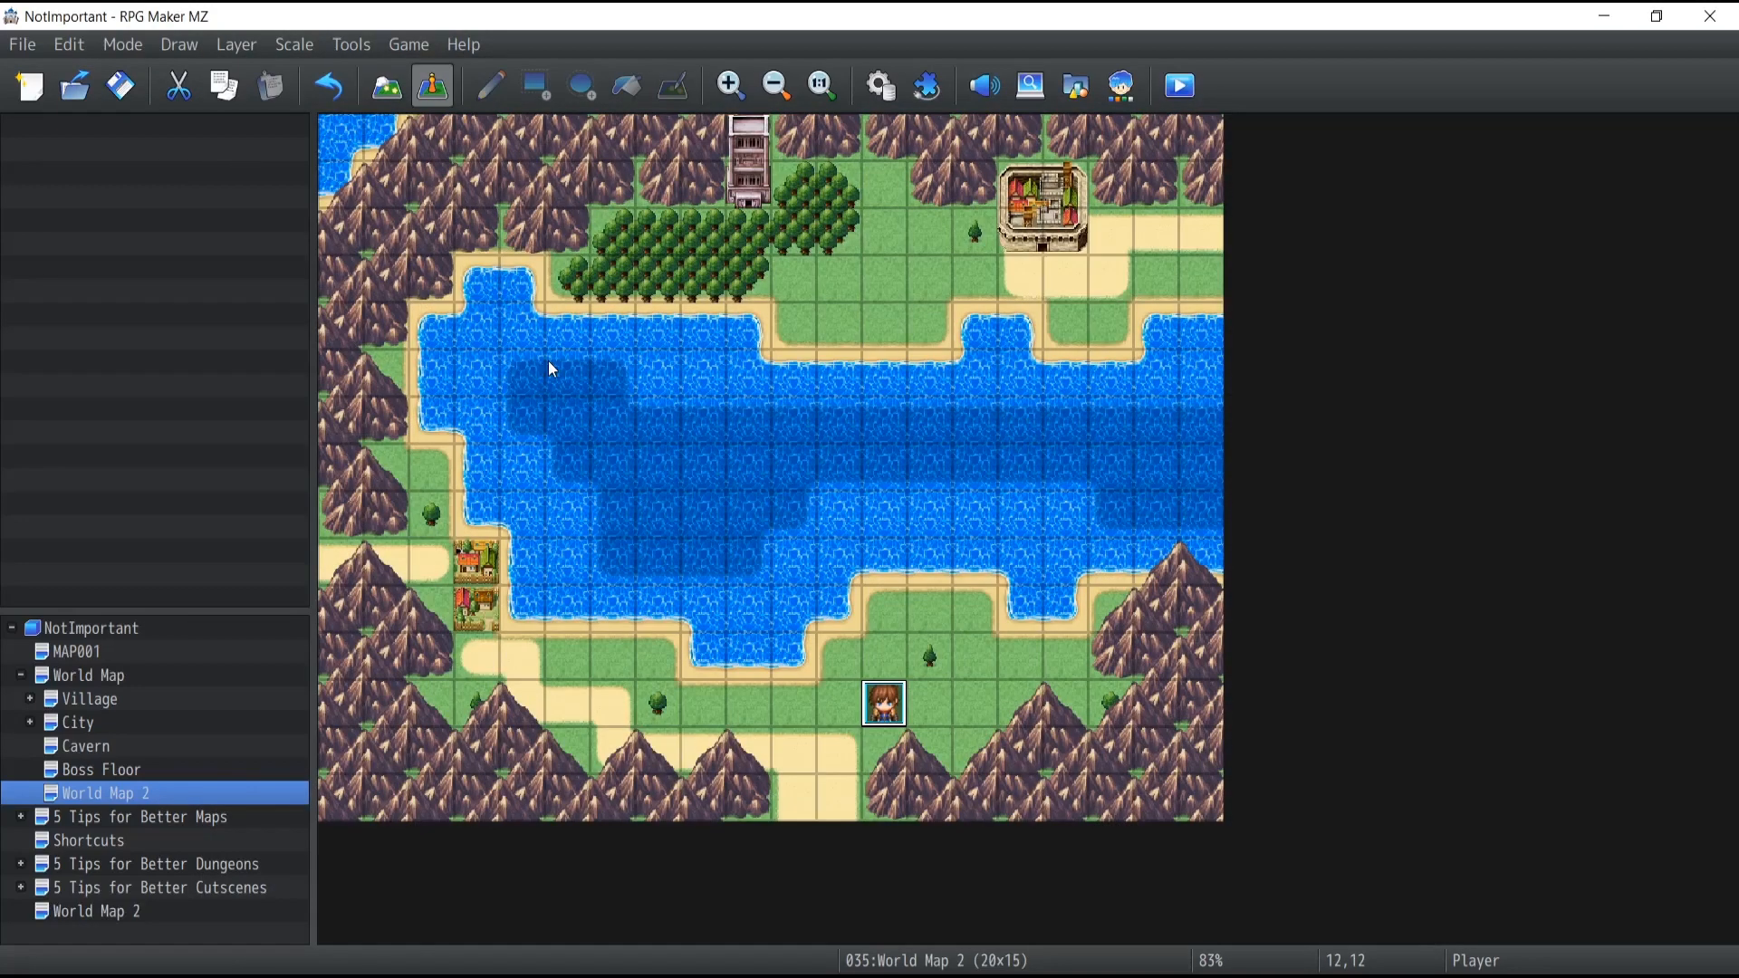
mouse_move(837, 513)
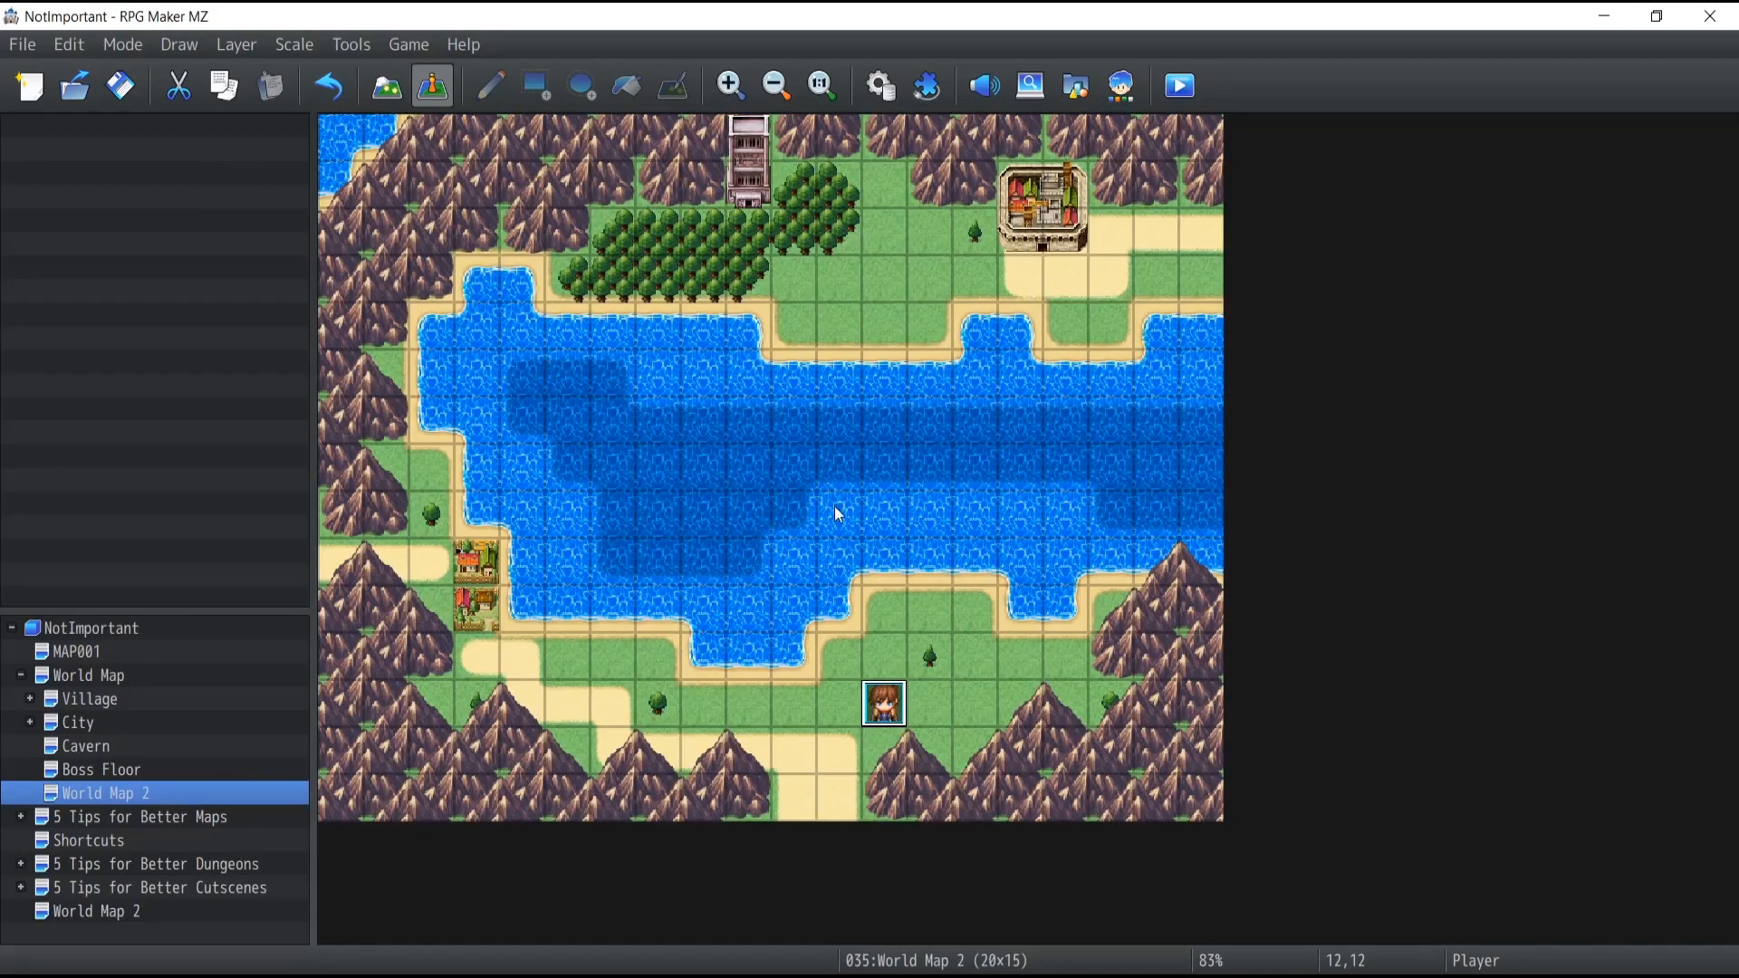
Set the boat's starting position on a water tile and drag it beside the player's start
right_click(837, 514)
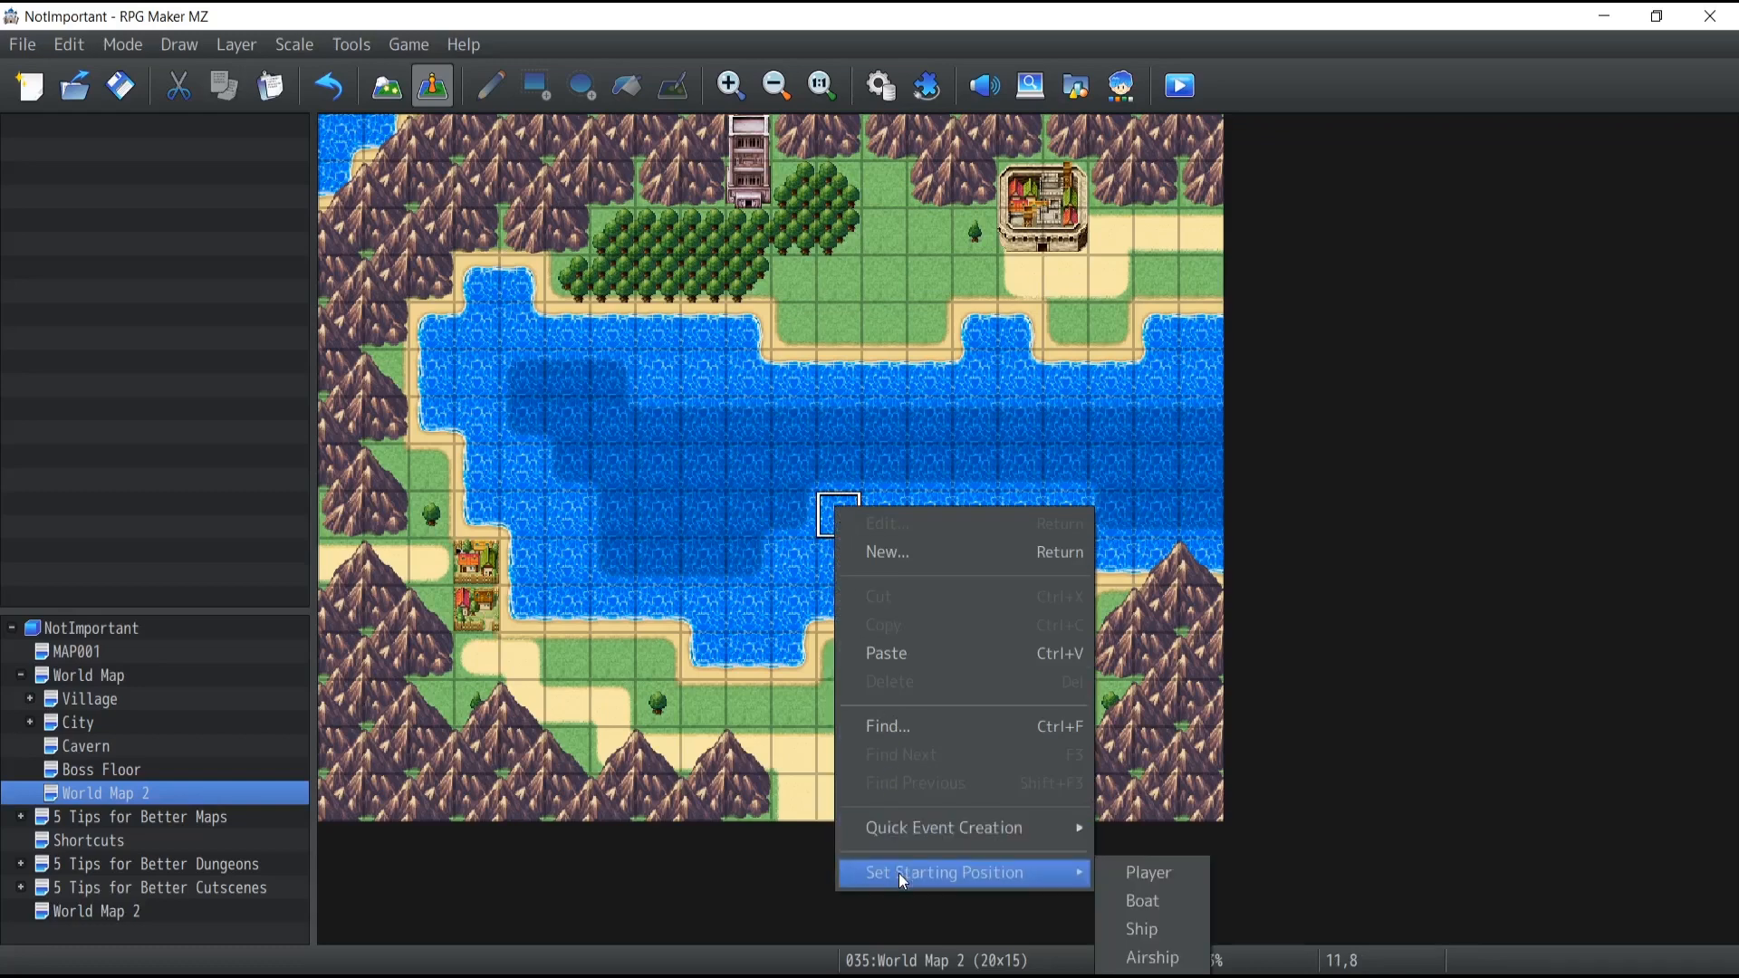
mouse_move(1142, 900)
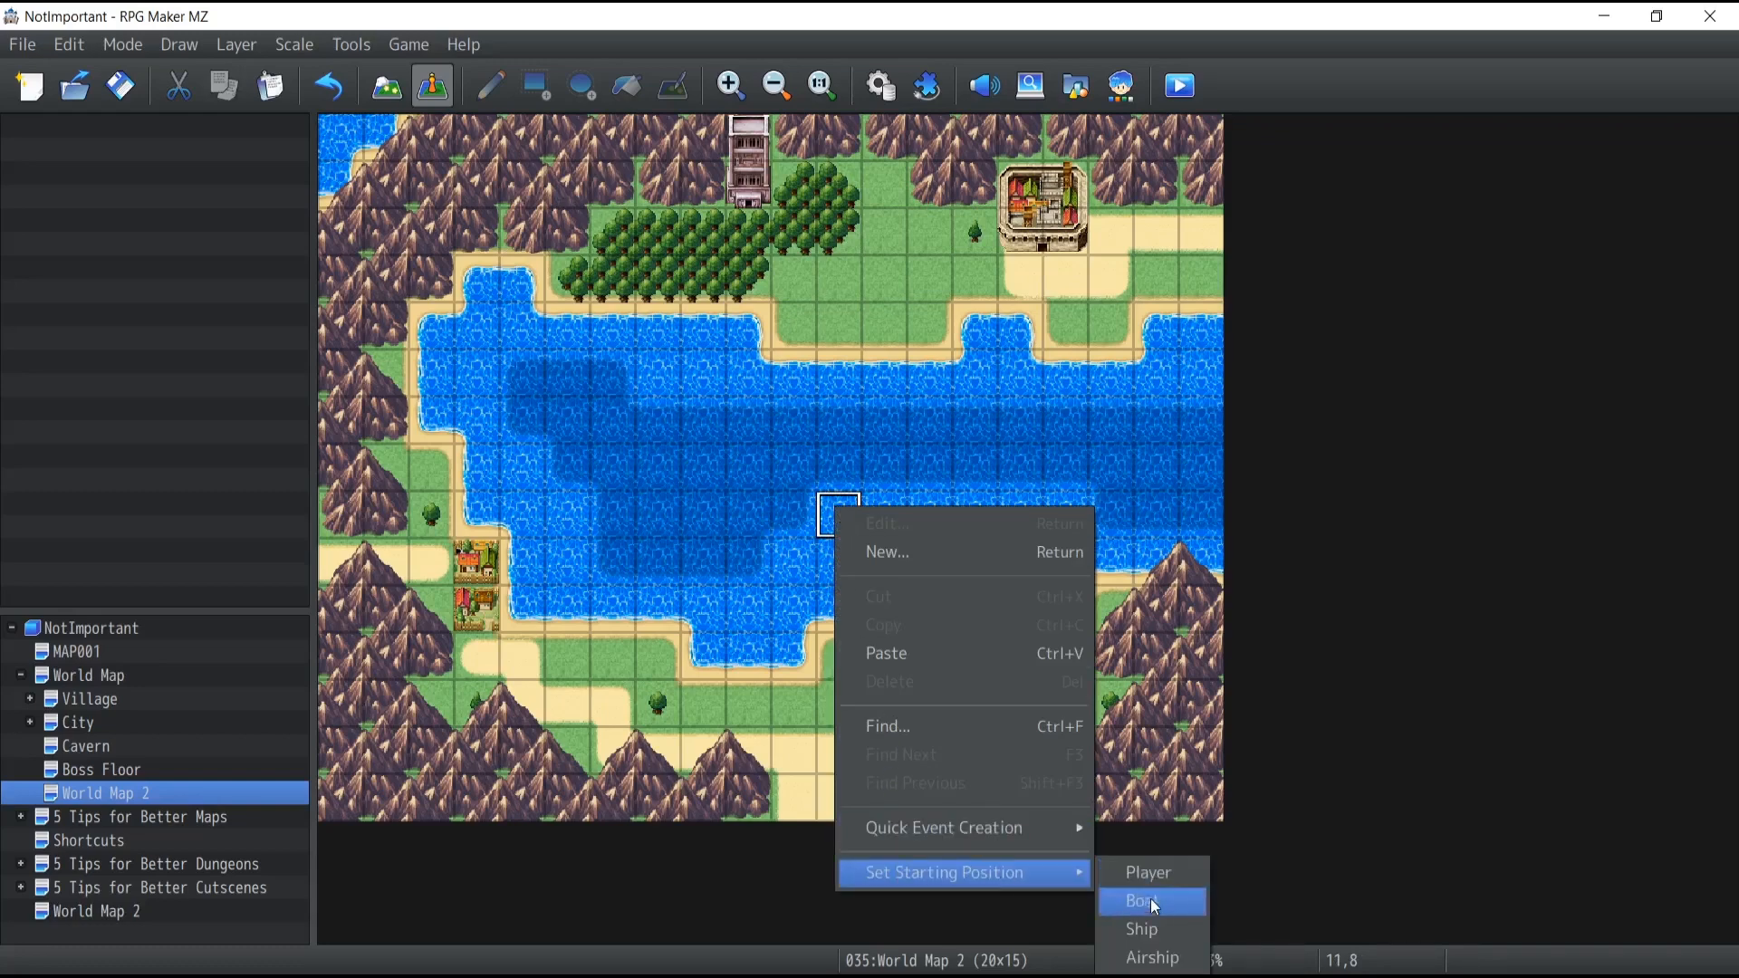
mouse_move(1153, 957)
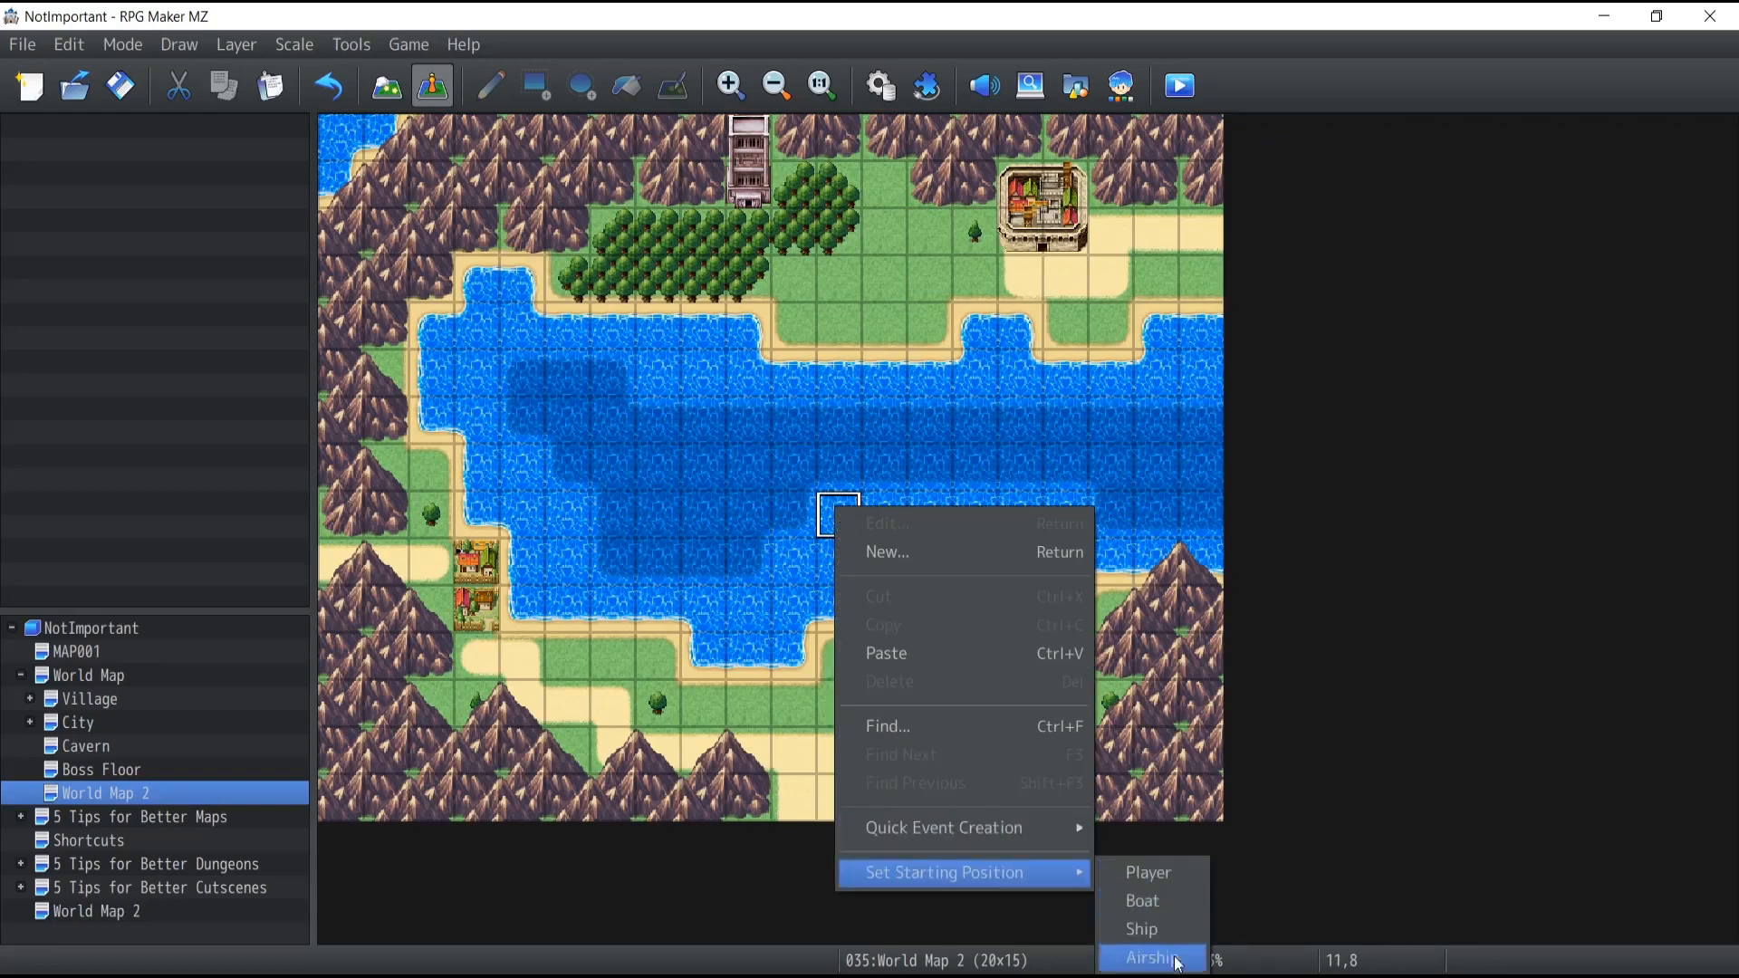
mouse_move(1153, 901)
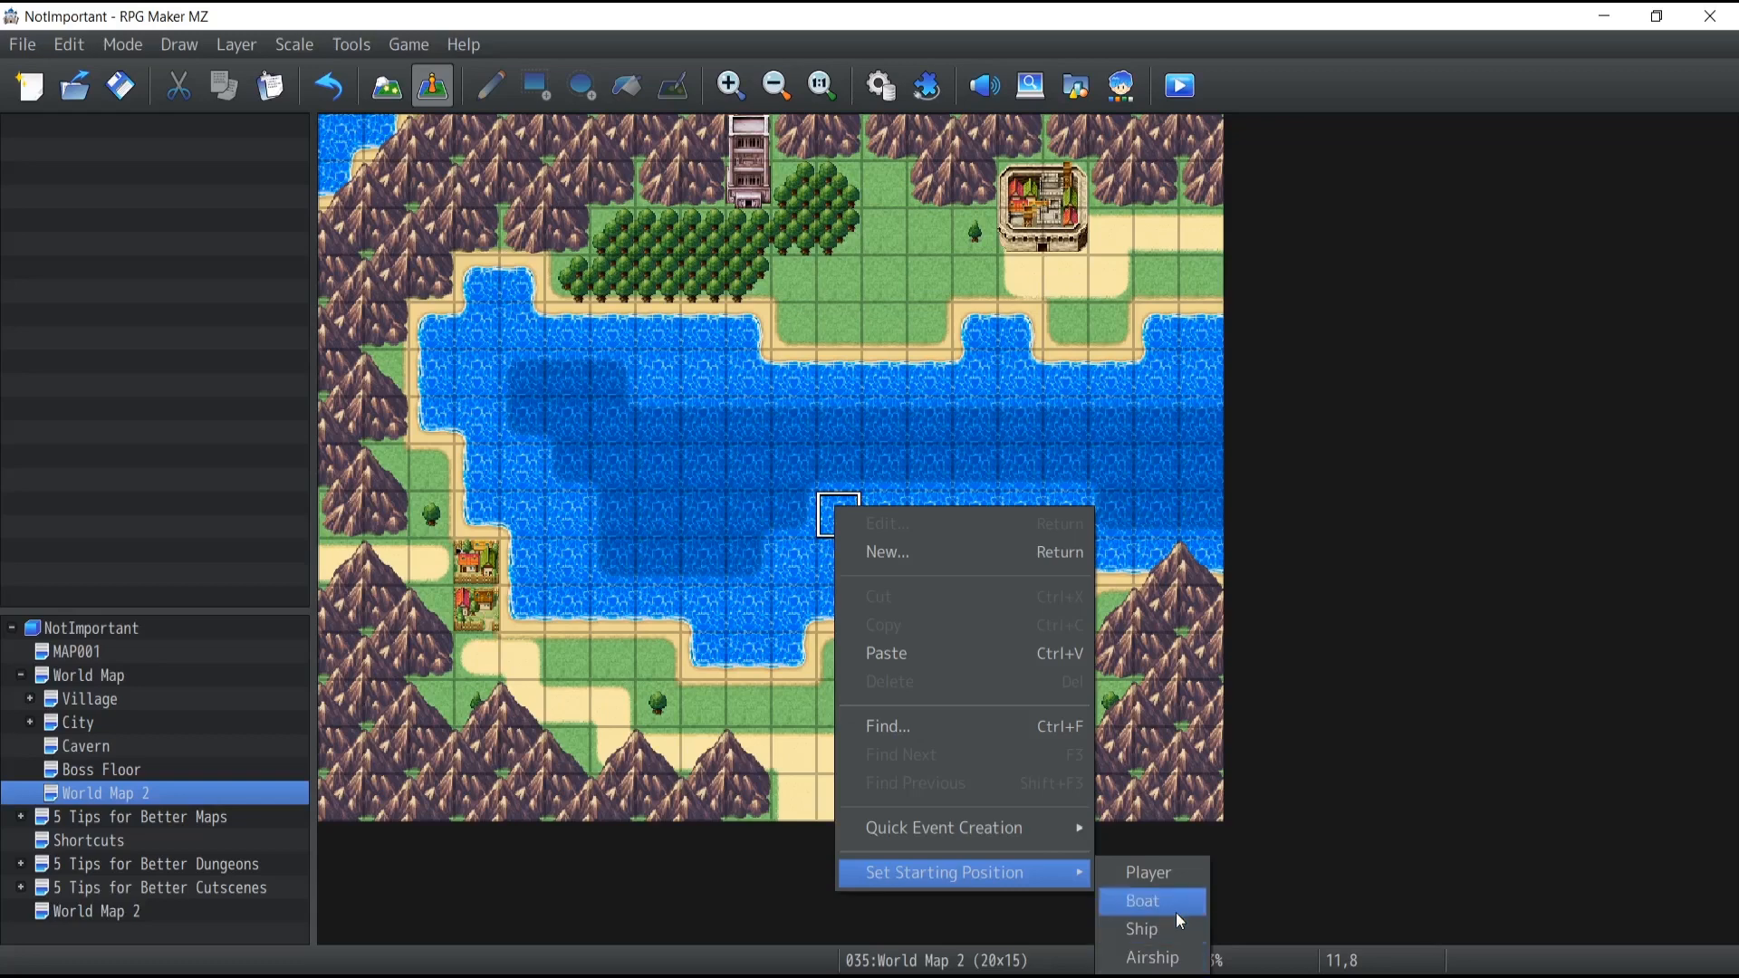
left_click(1141, 899)
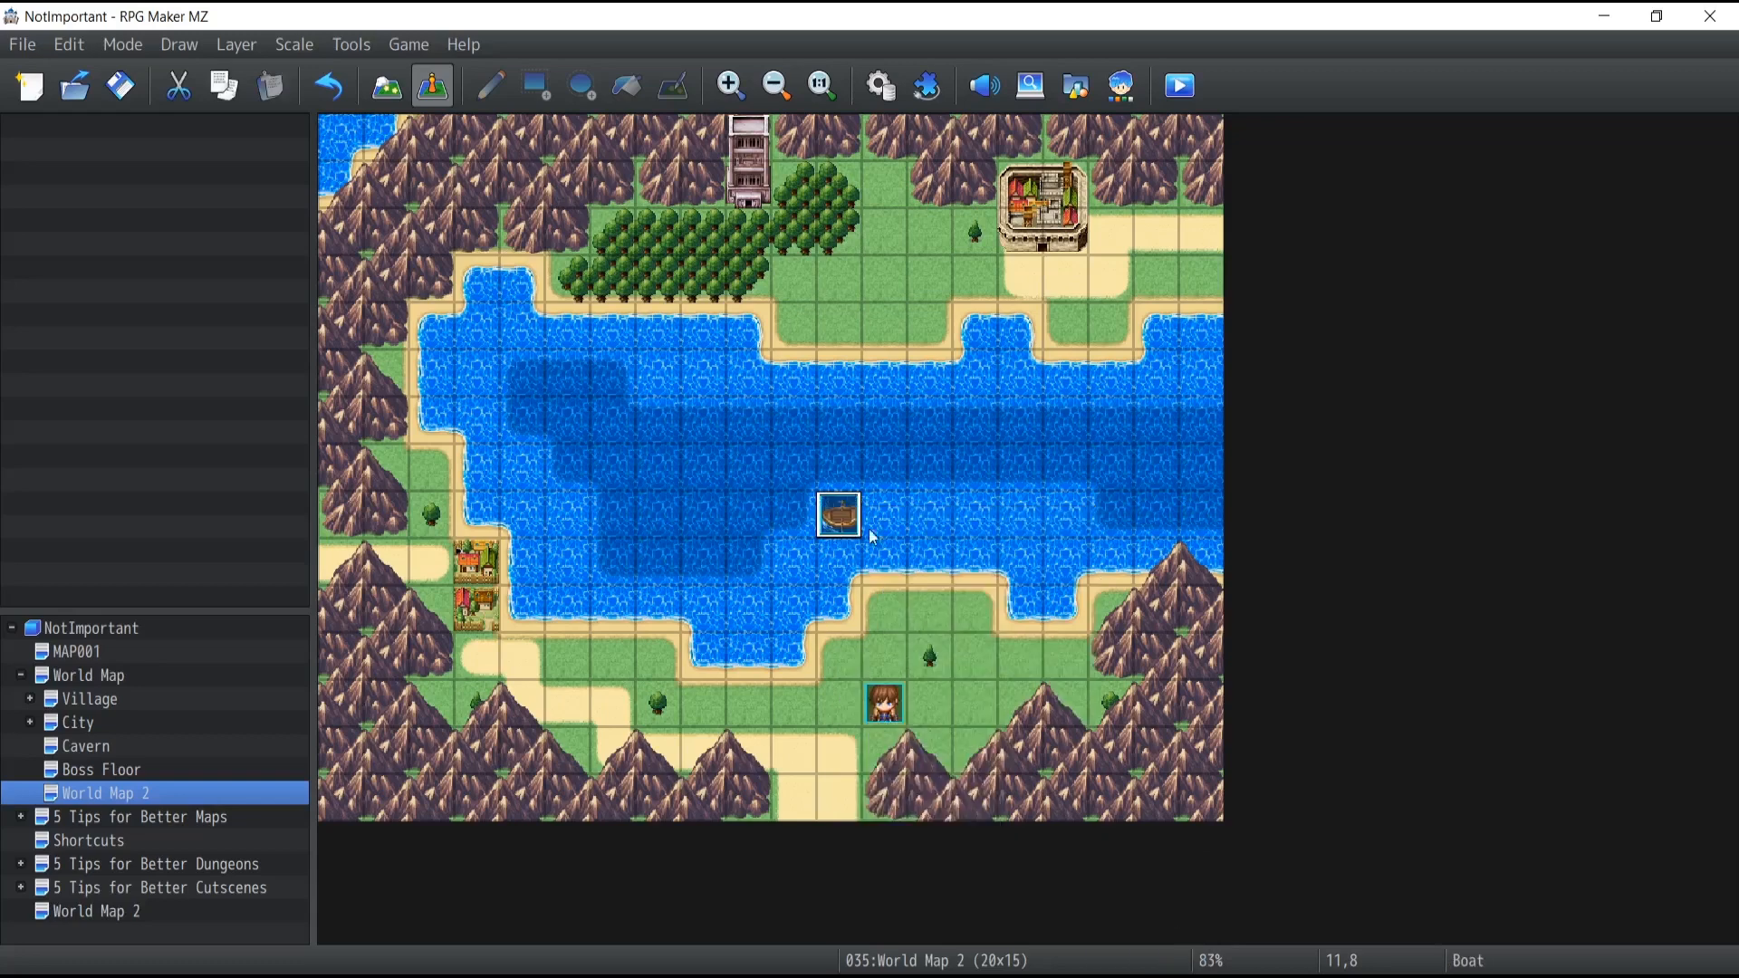
left_click_drag(837, 516, 565, 608)
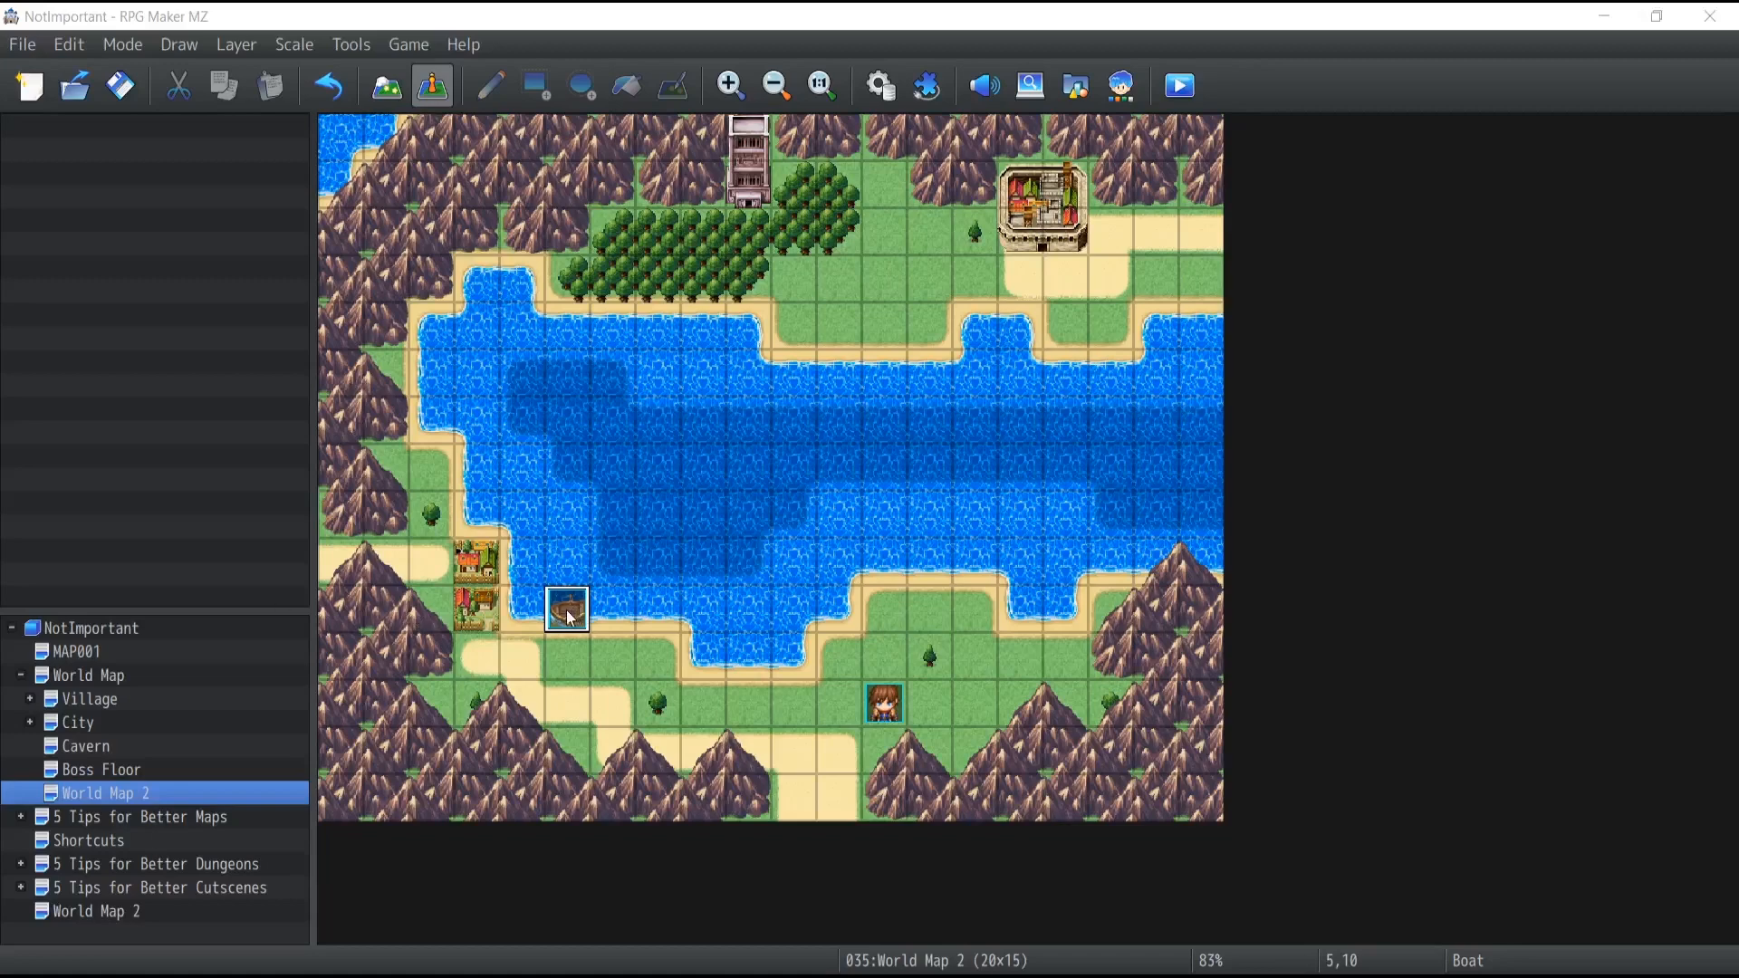
mouse_move(533, 633)
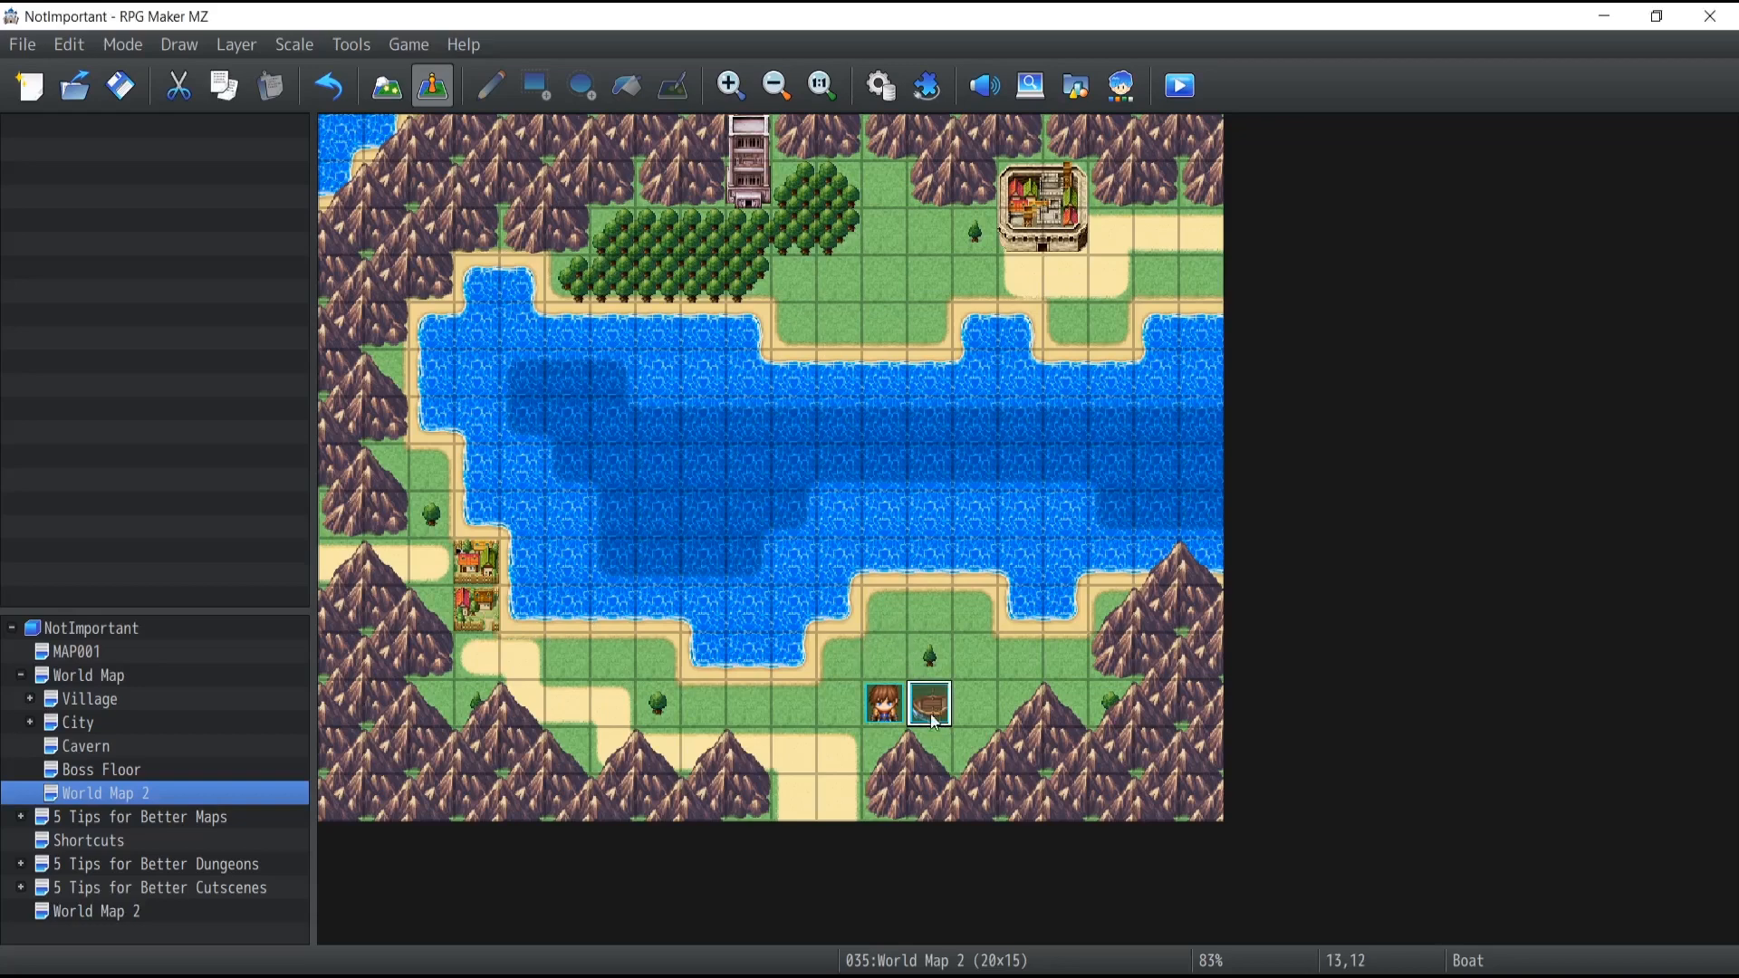
mouse_move(943, 740)
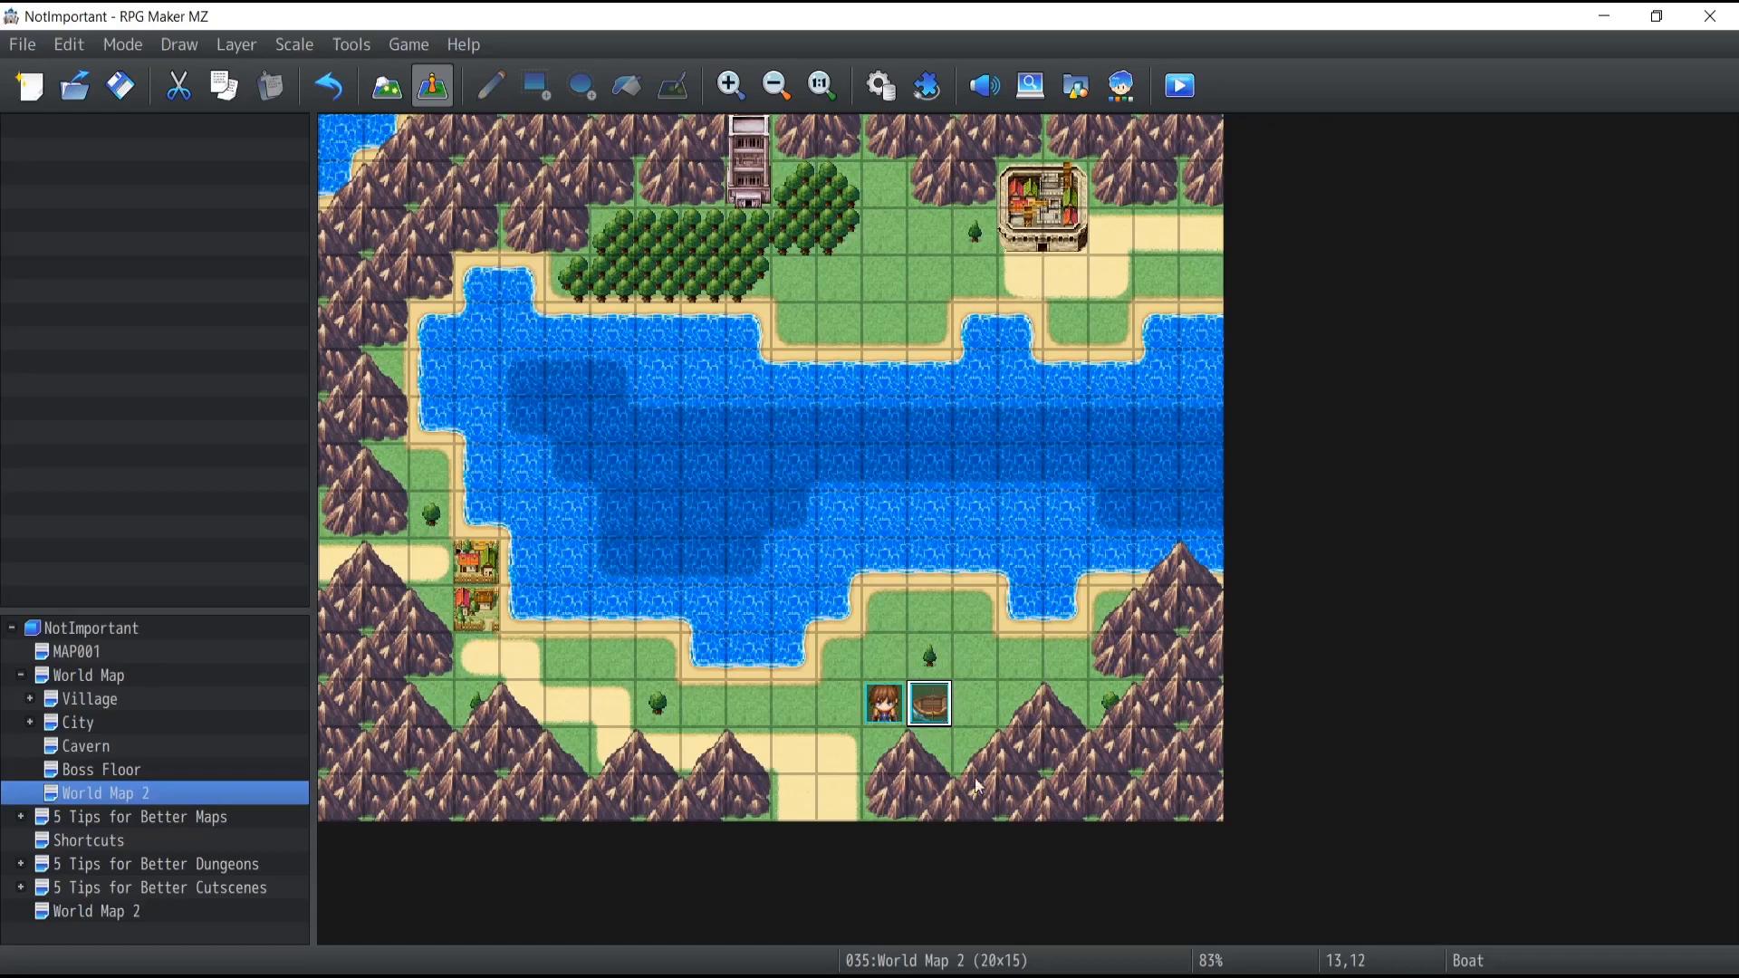
Playtest the game to check where the boat starts, then end the test run
left_click(1179, 85)
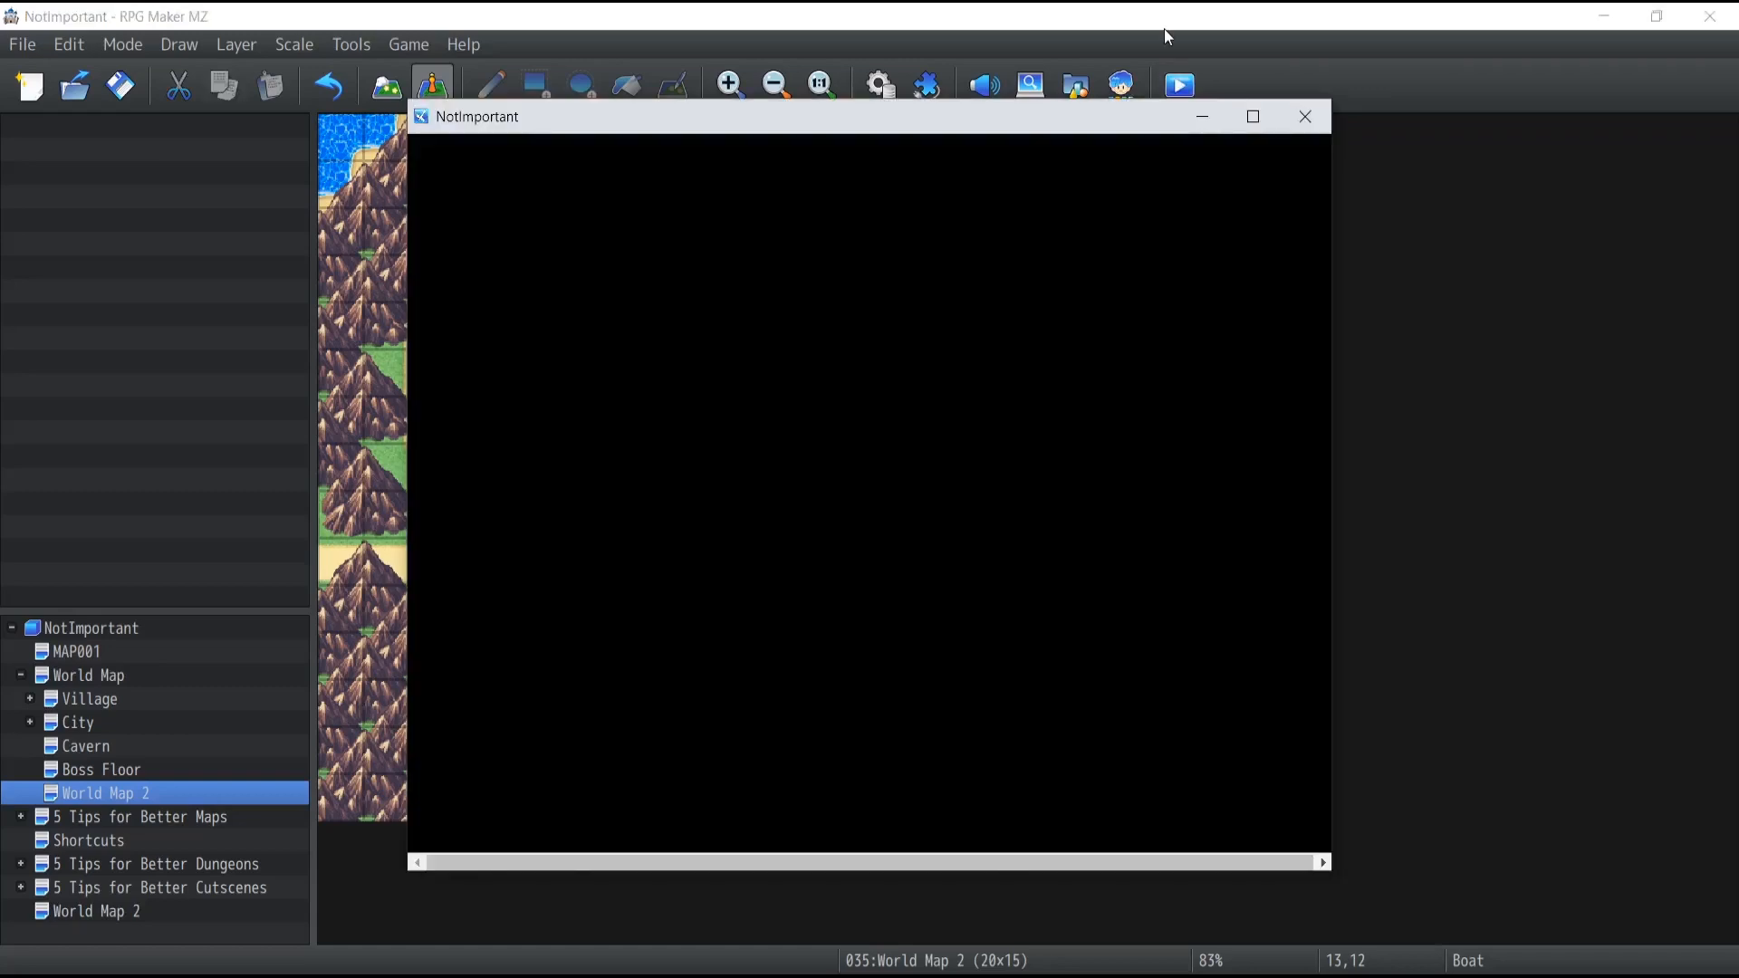
left_click(1177, 84)
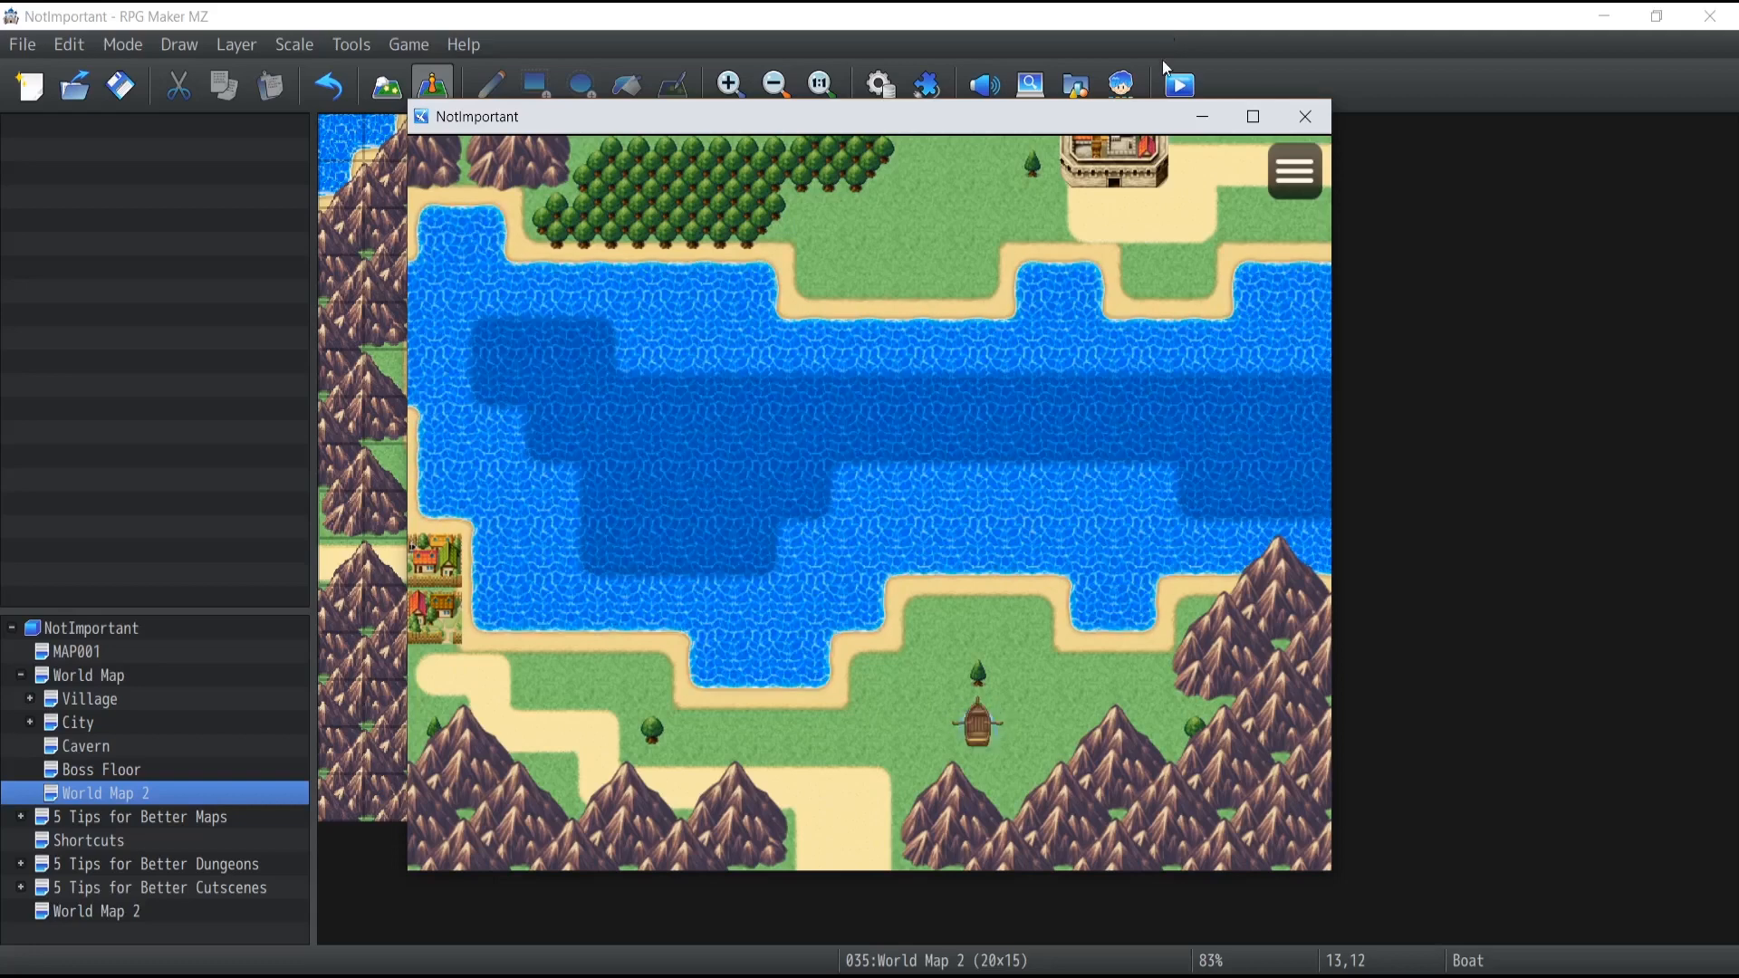
left_click(1304, 117)
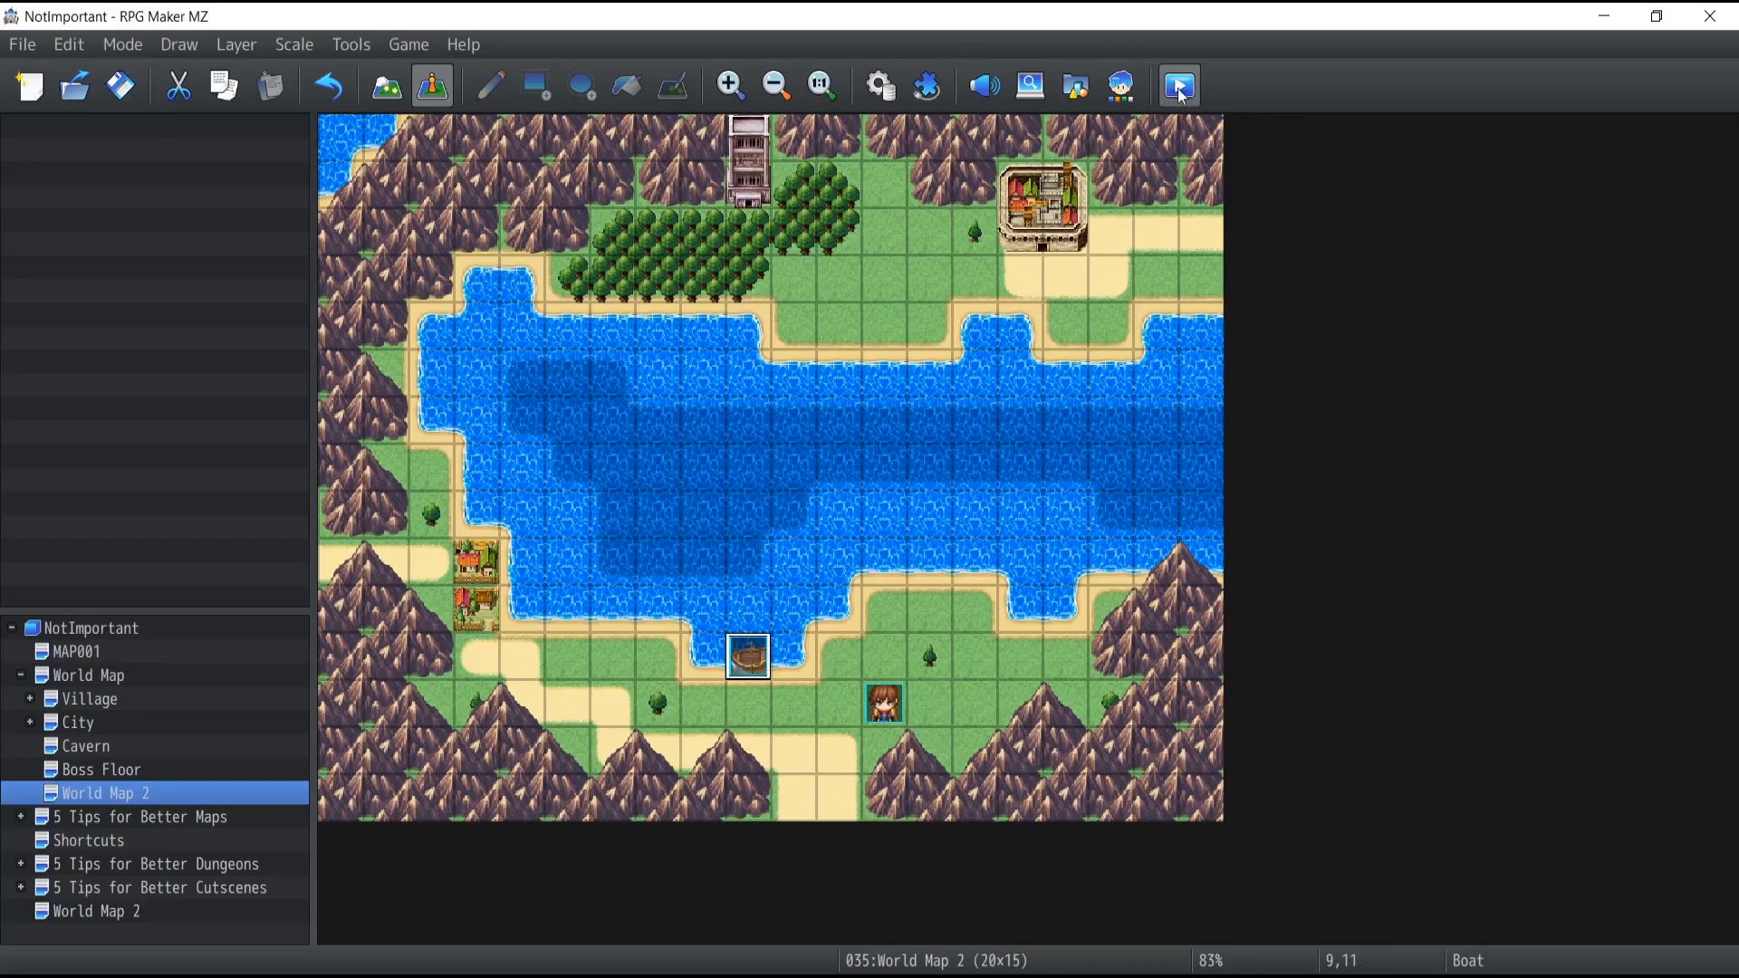
mouse_move(1178, 85)
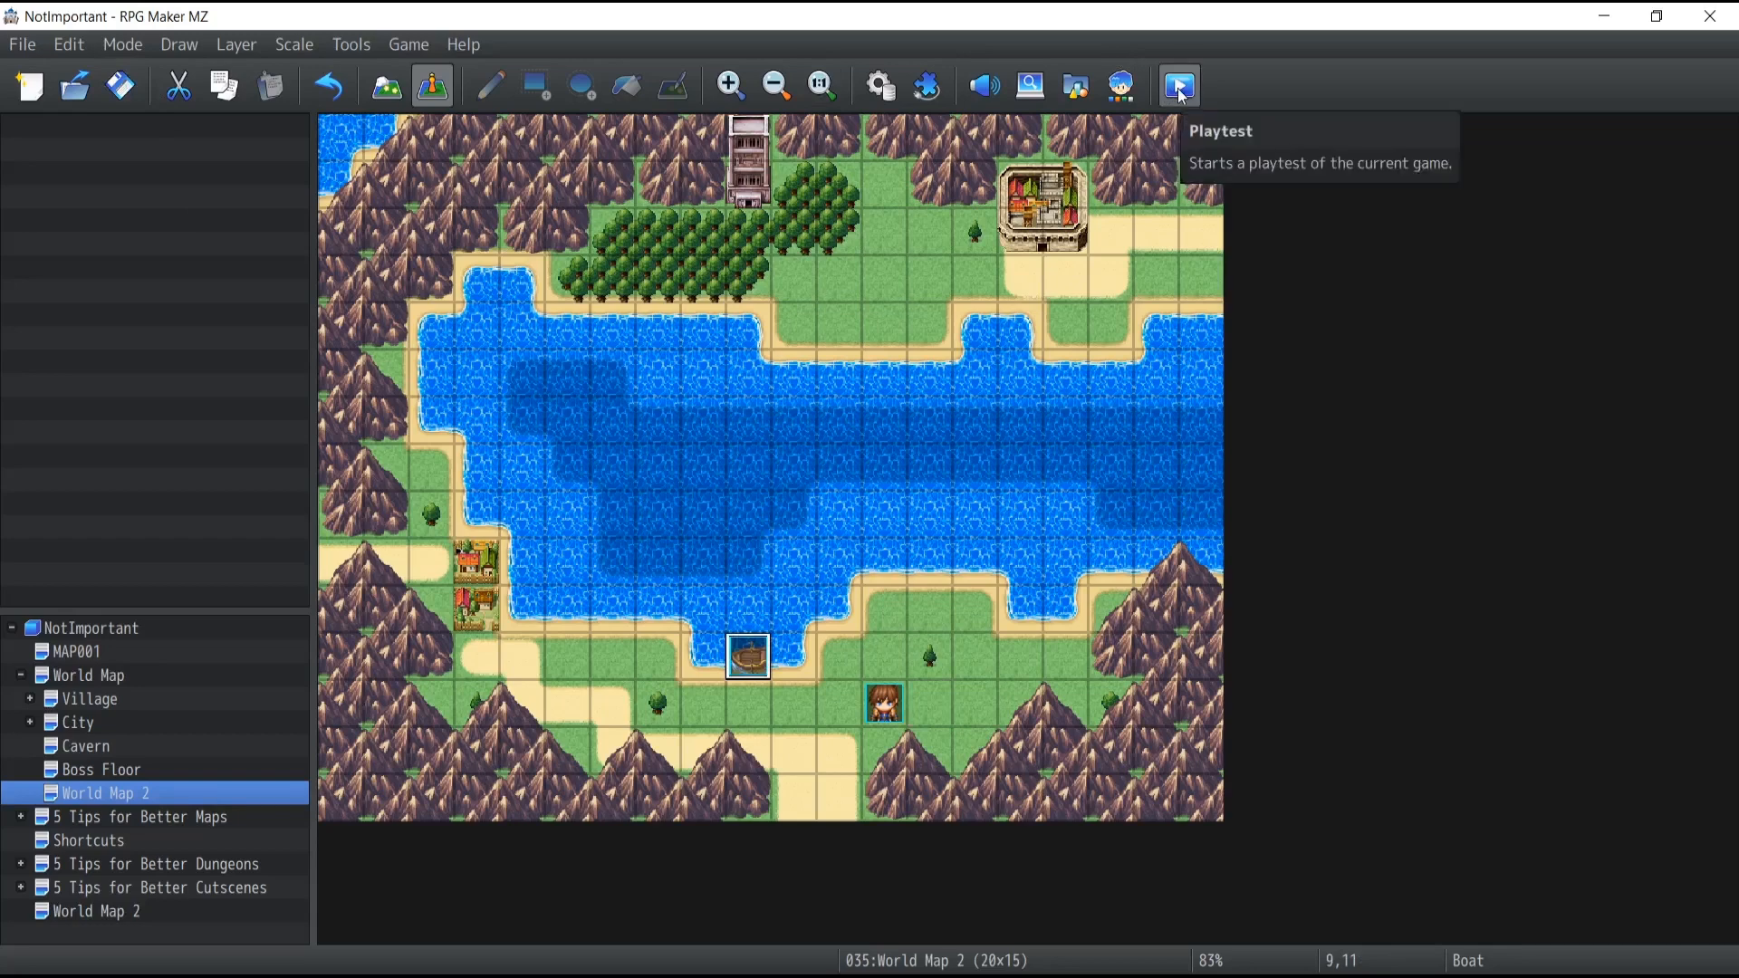
mouse_move(1167, 27)
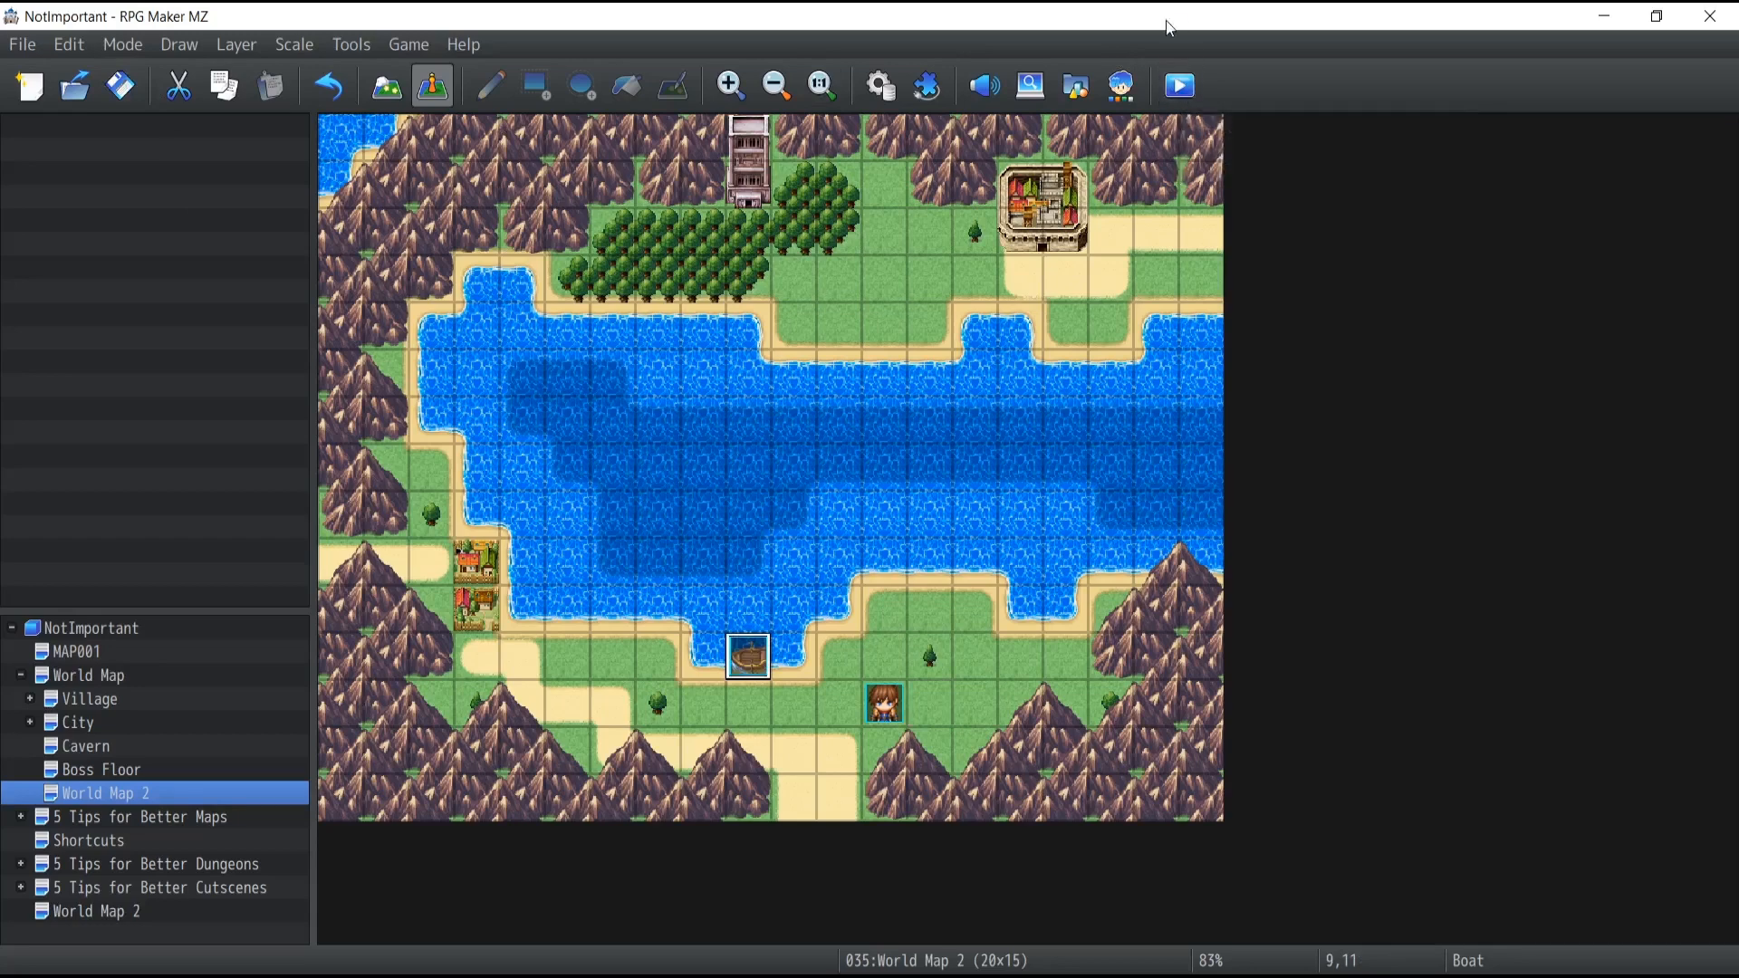
Run a second playtest of World Map 2 and close it
left_click(1178, 85)
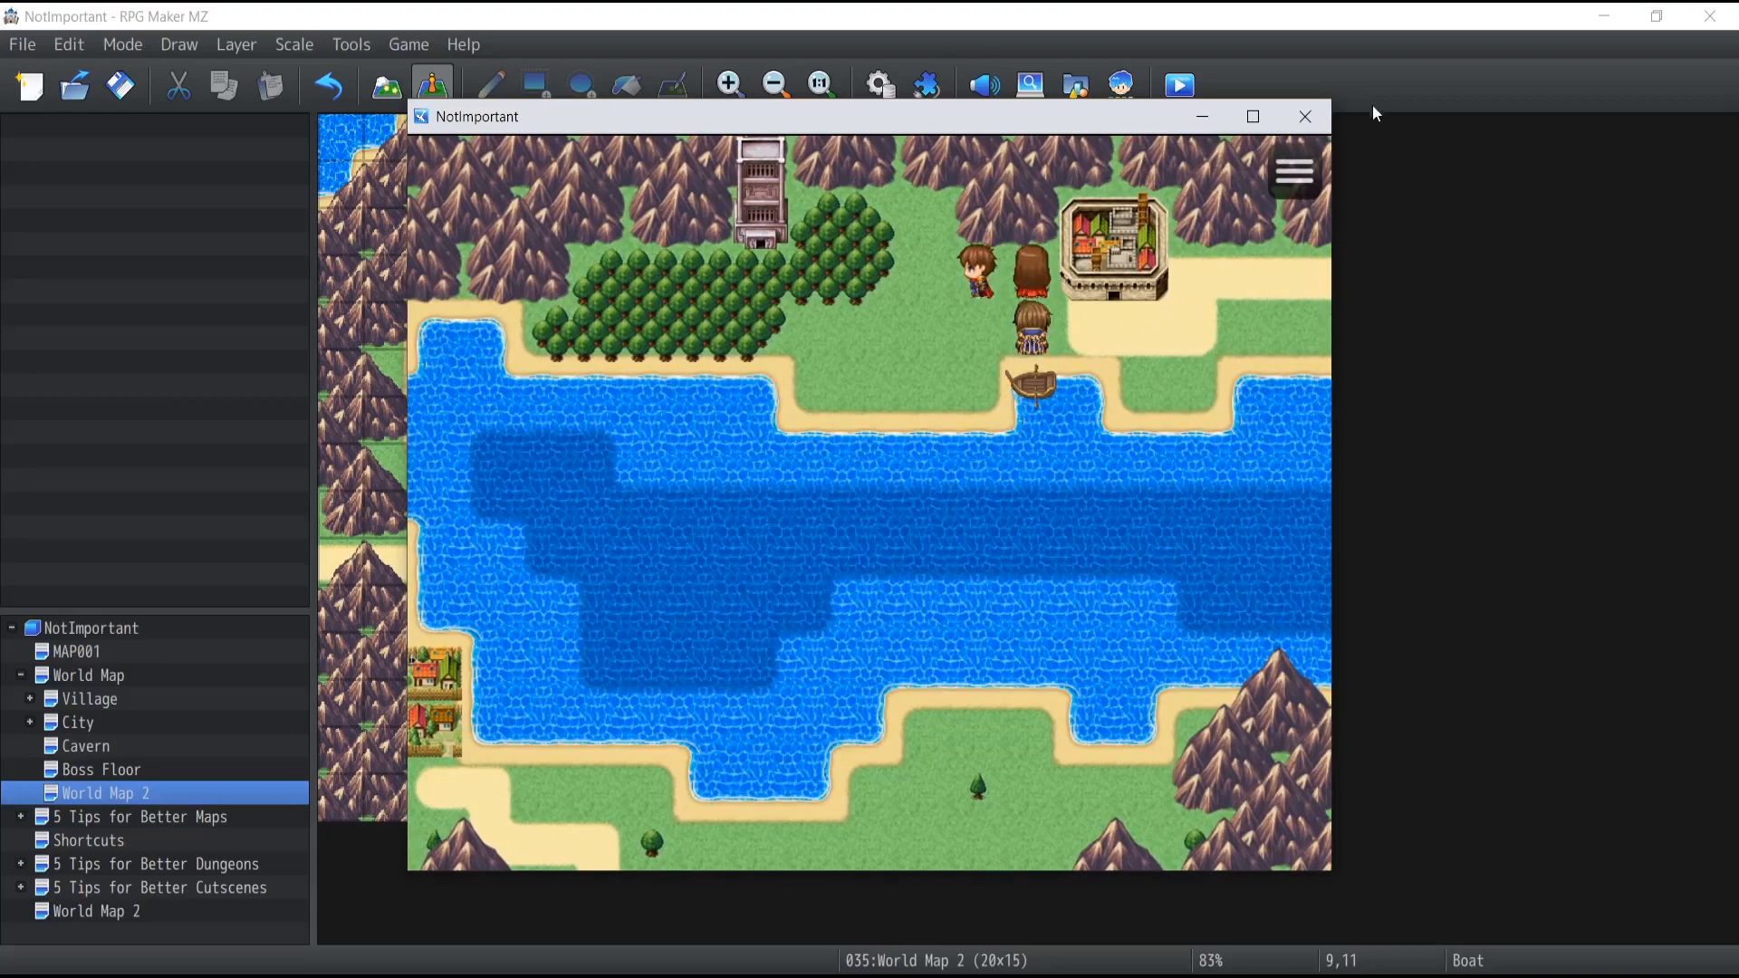
left_click(1304, 117)
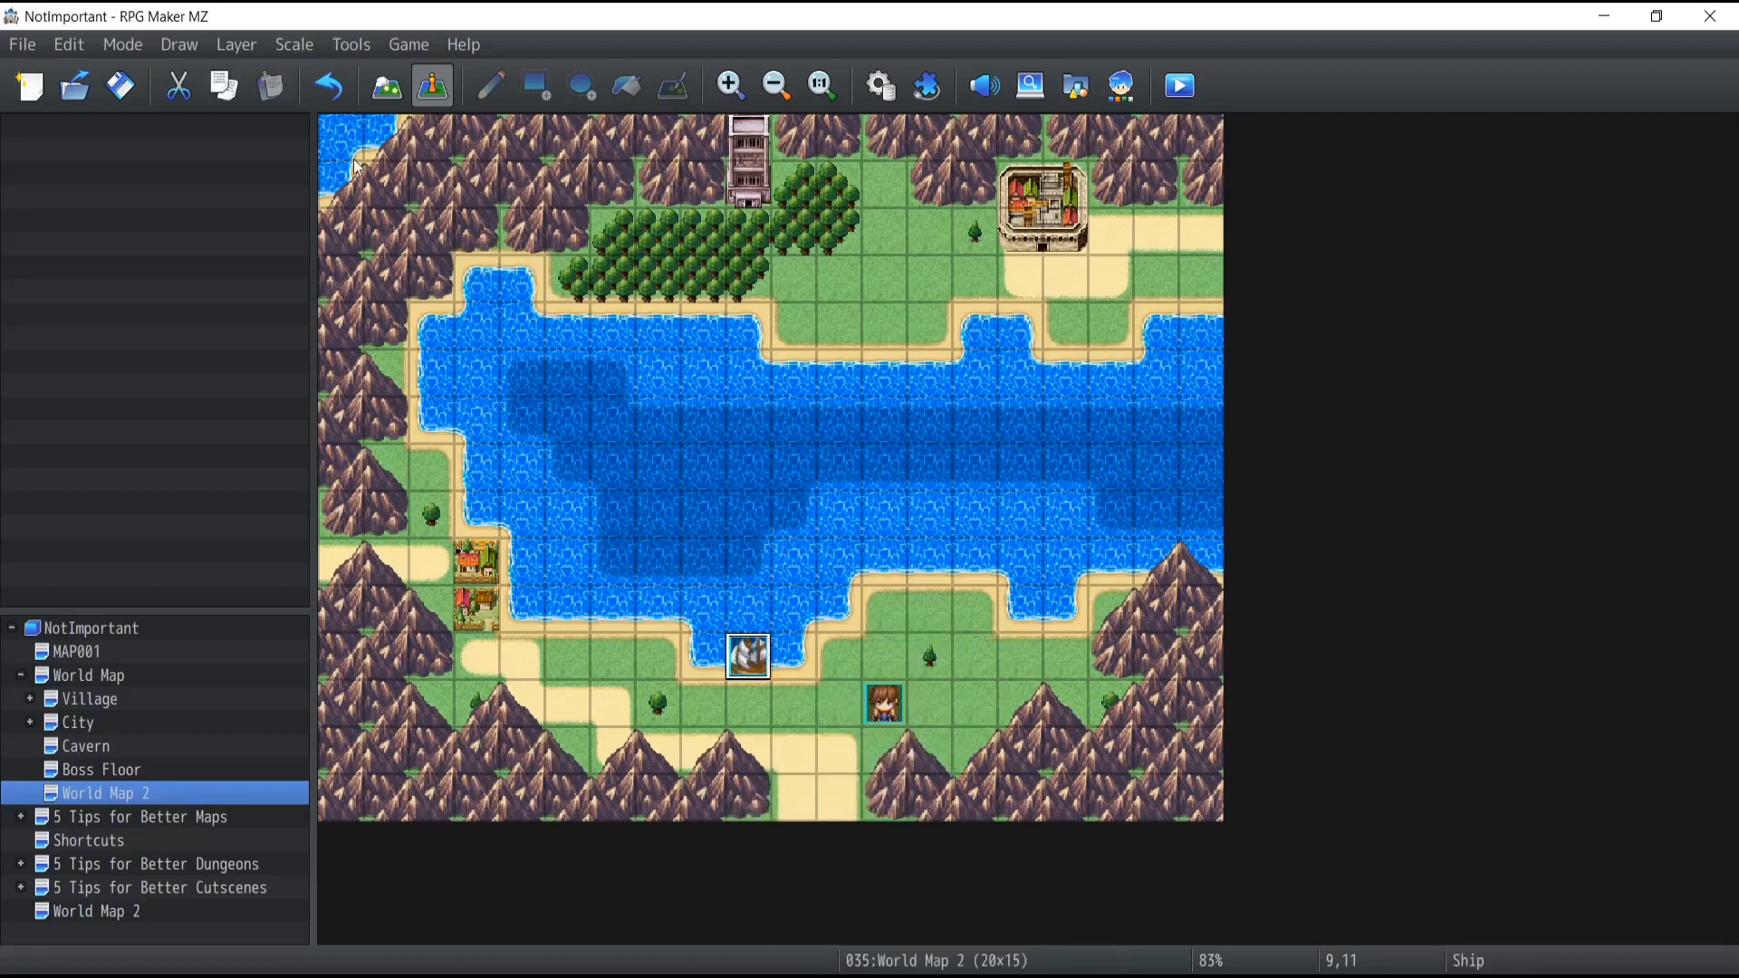
Set the airship's starting position on the grass beside the player's start
left_click(1178, 85)
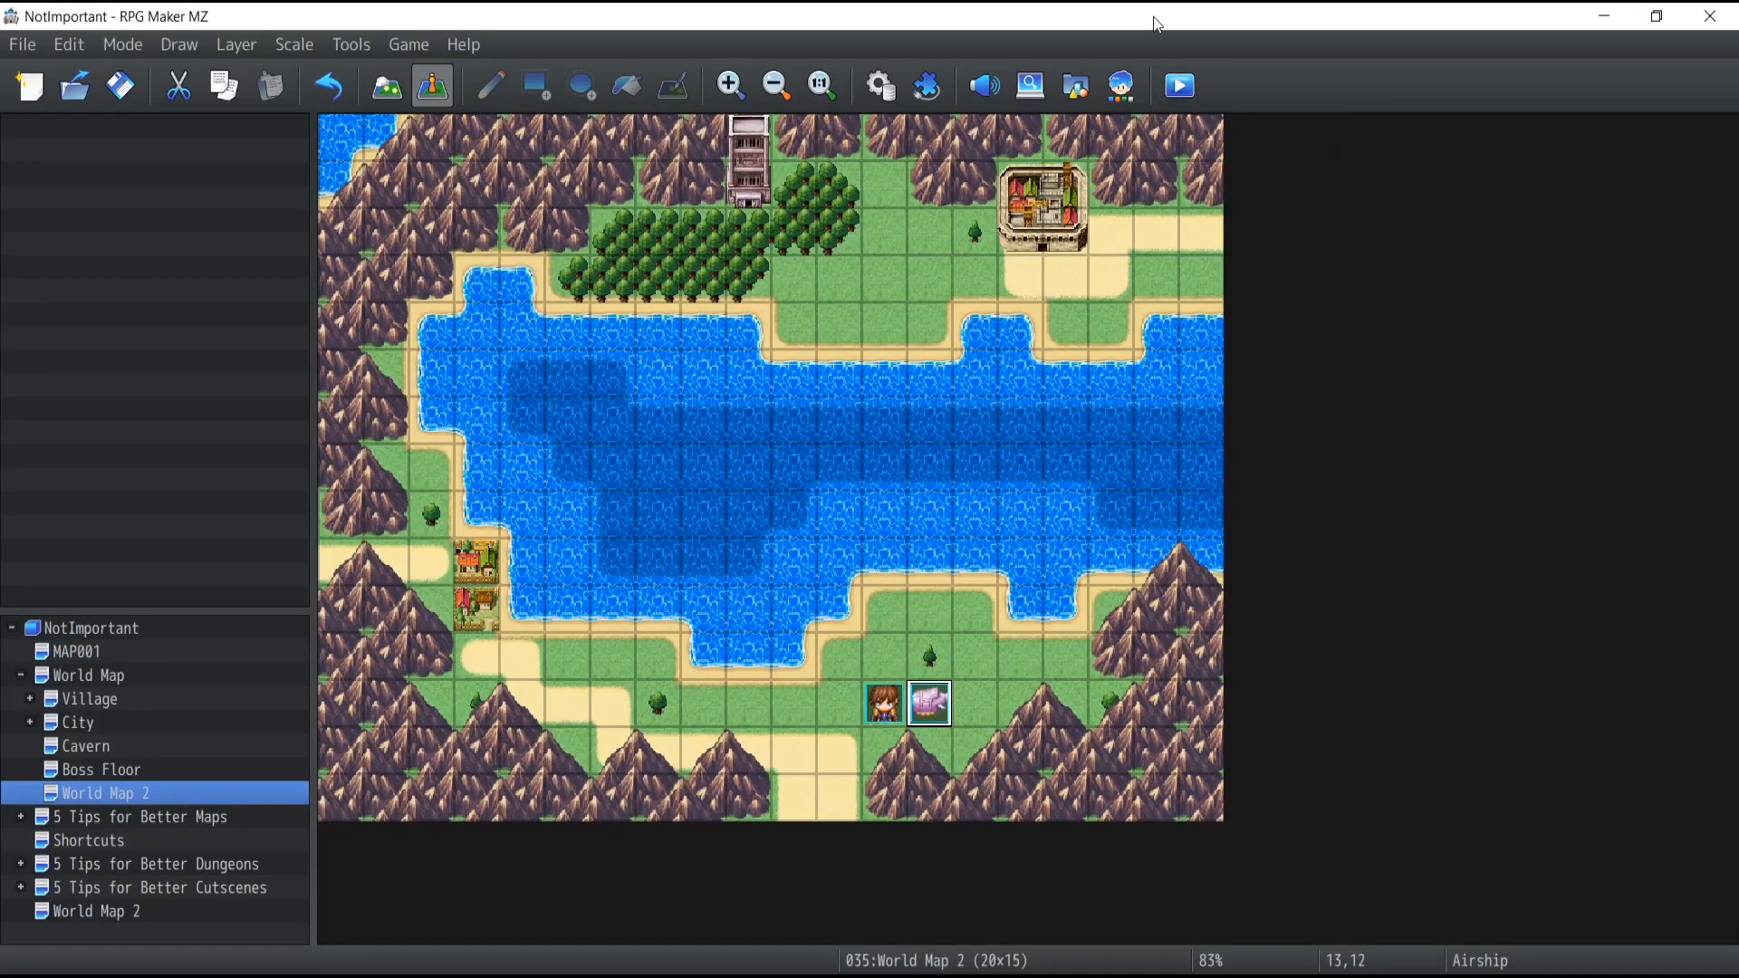
left_click(1178, 85)
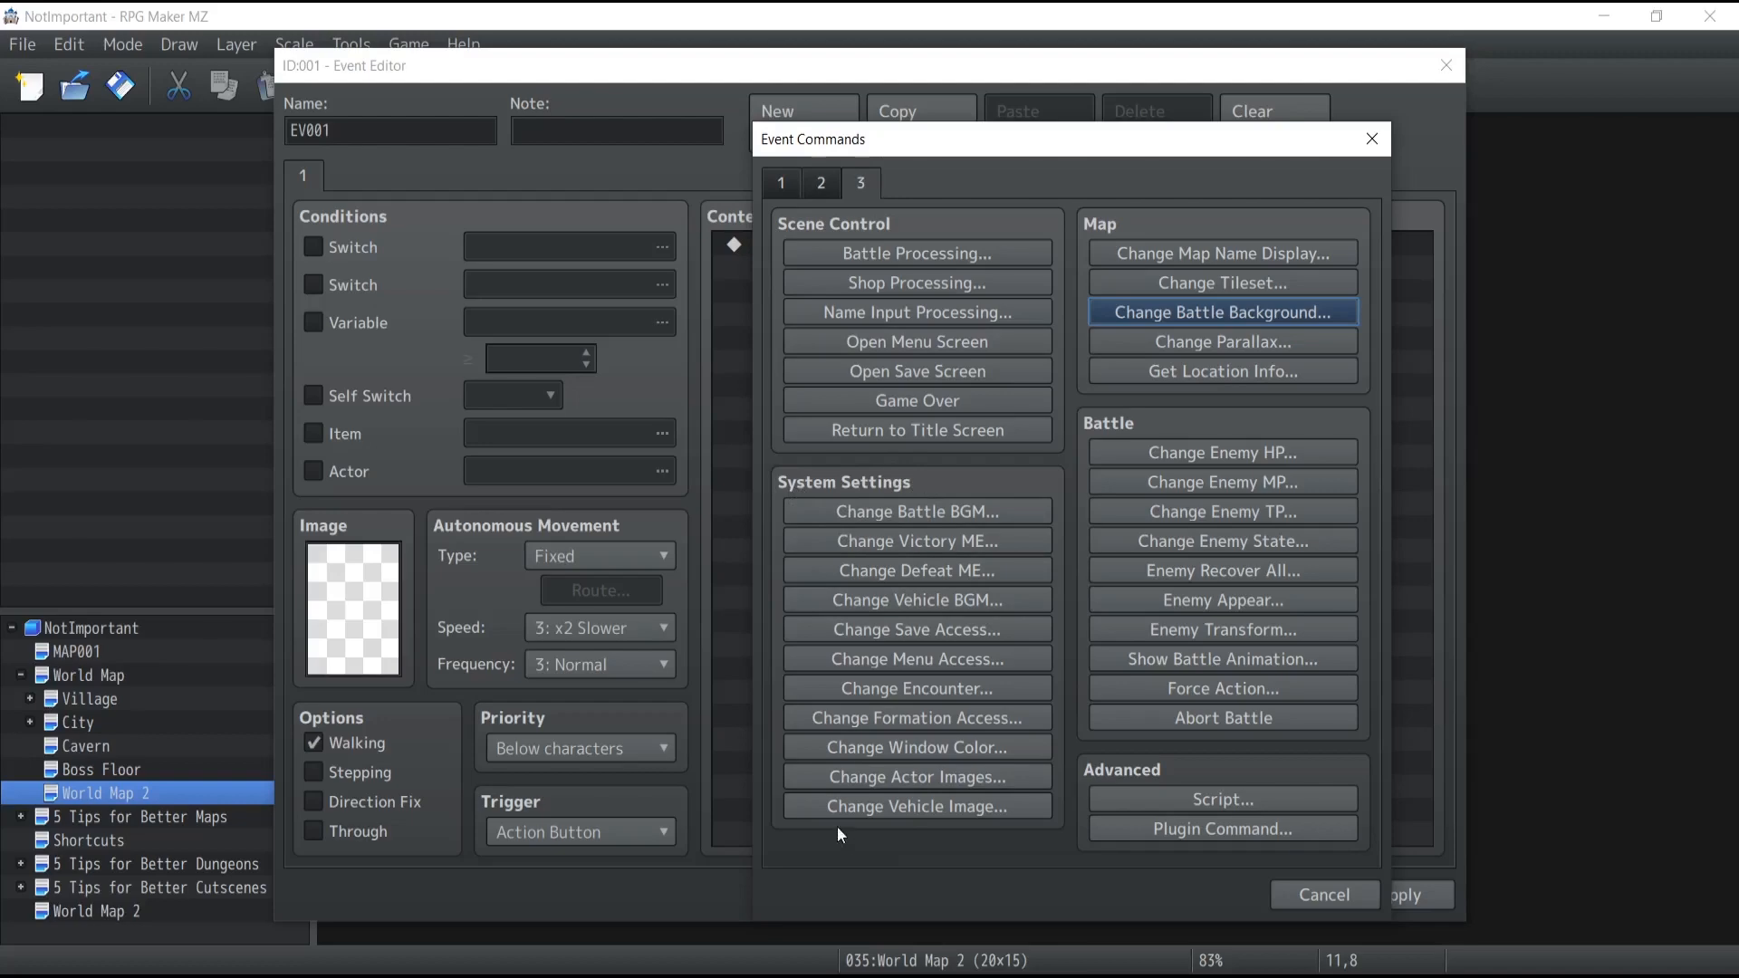
left_click(915, 806)
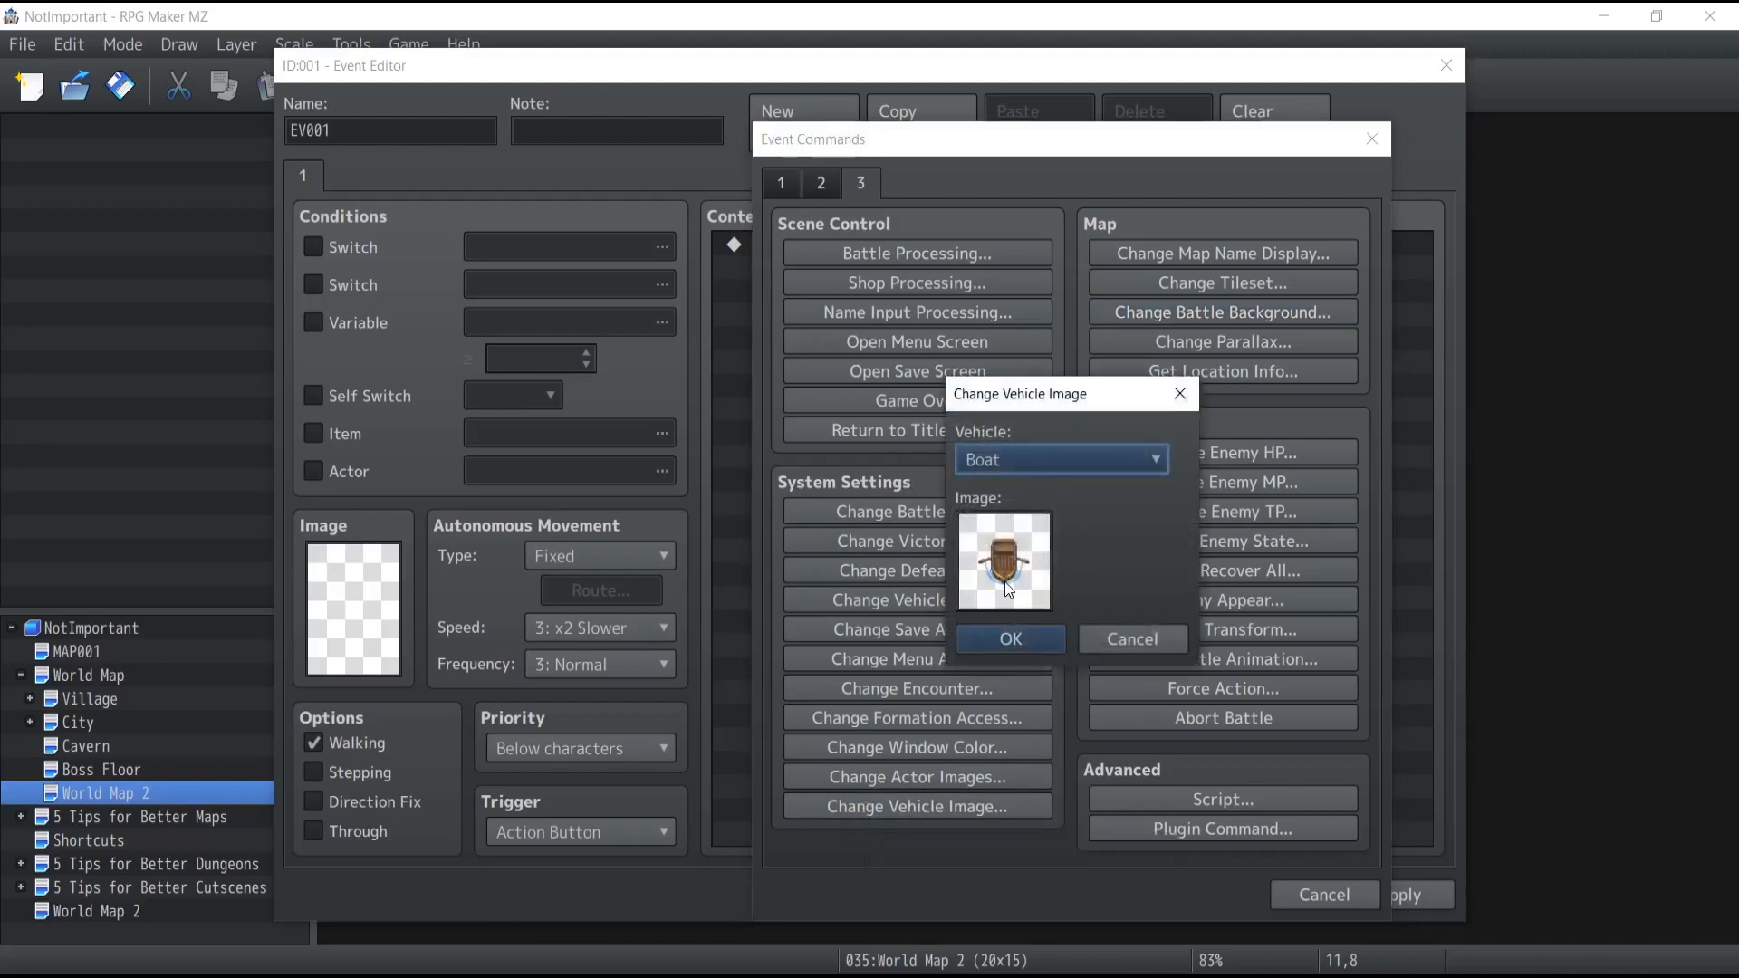
left_click(1002, 560)
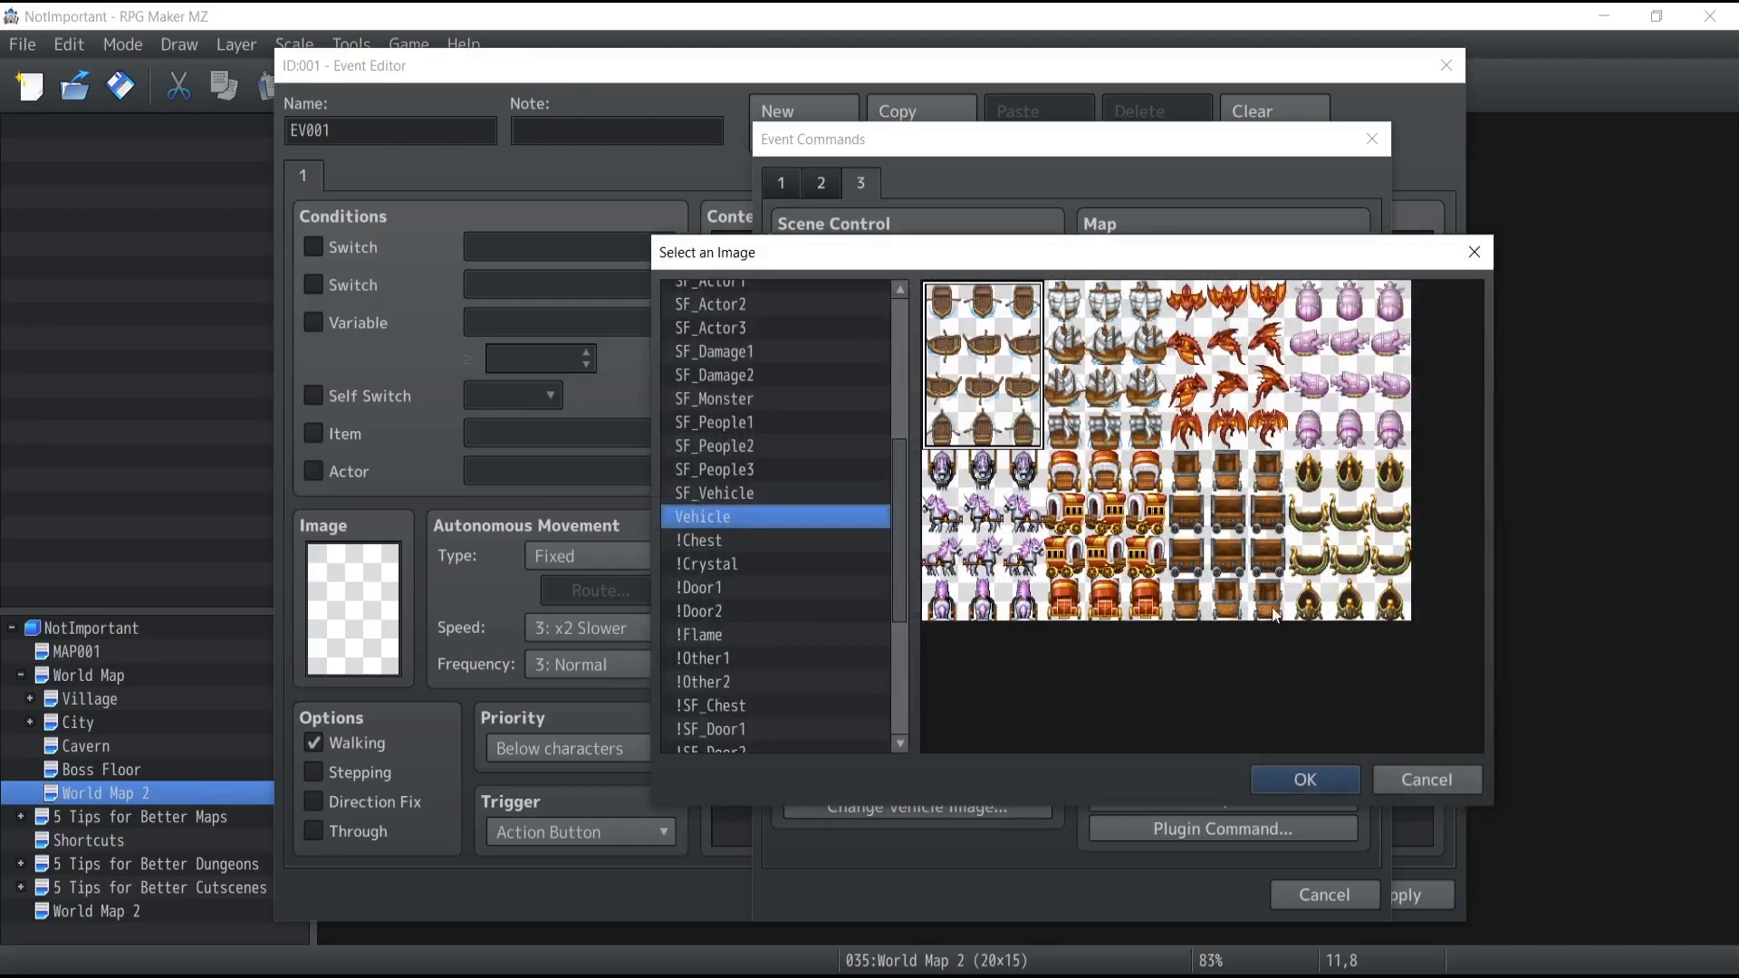
left_click(1305, 780)
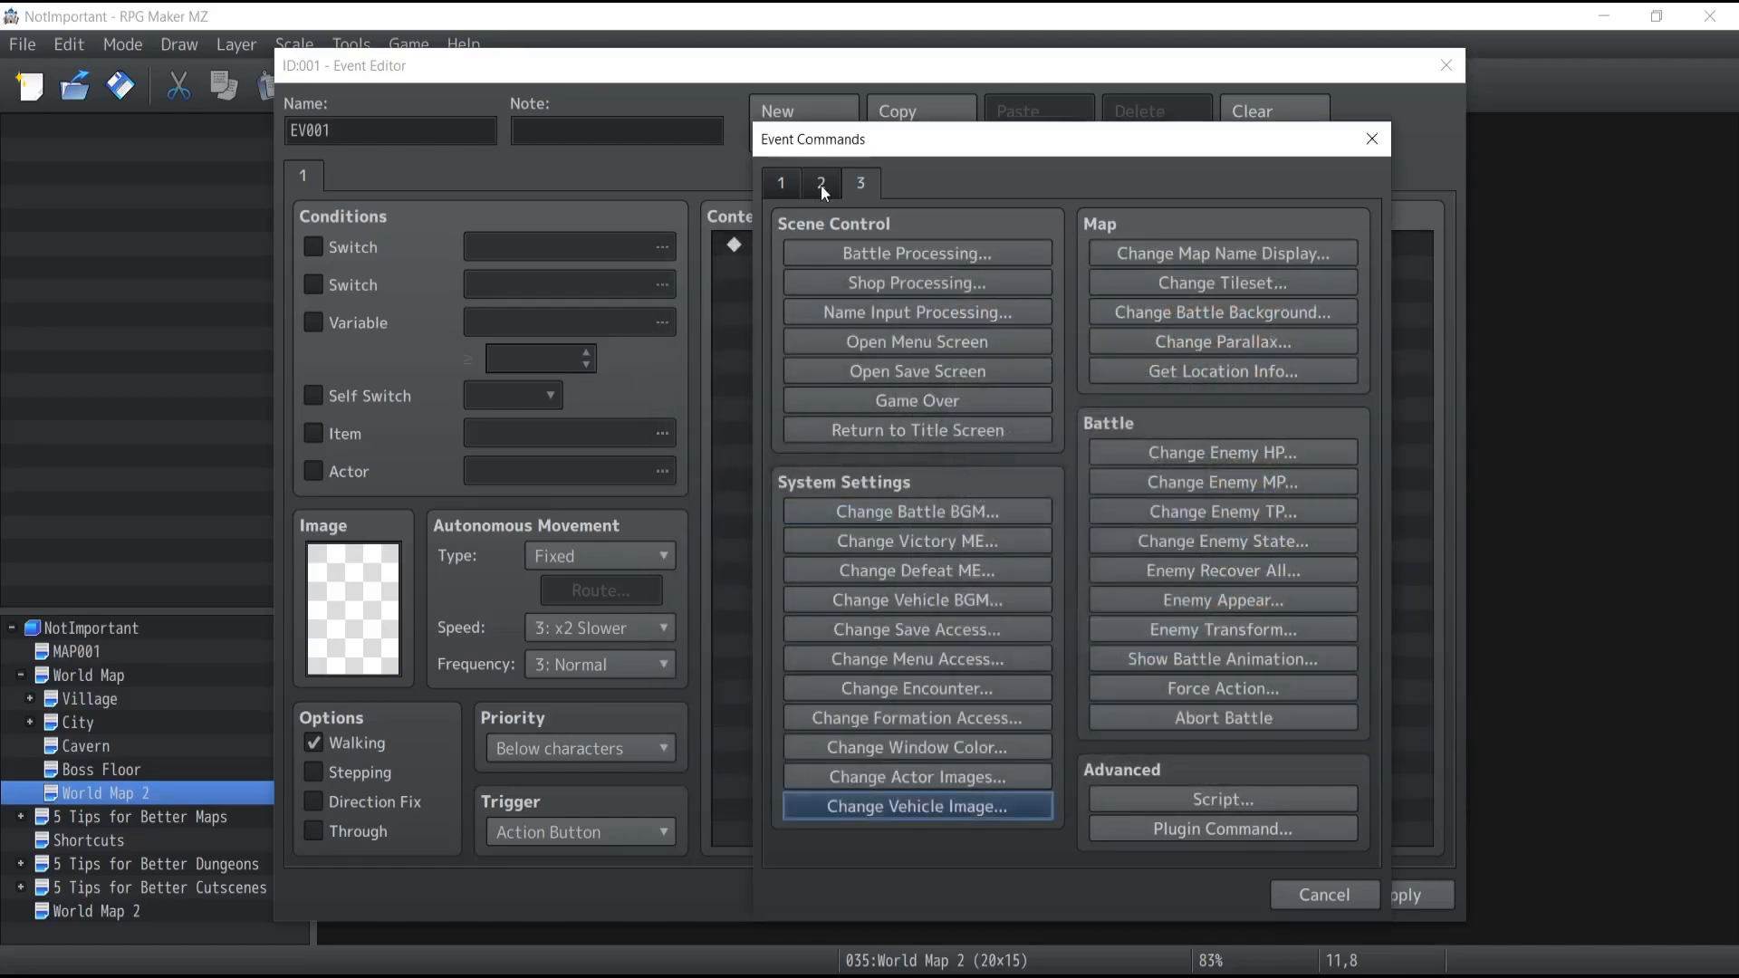
Add a boat Set Vehicle Location command using variables (firstVariable for ID, X, Y)
left_click(821, 183)
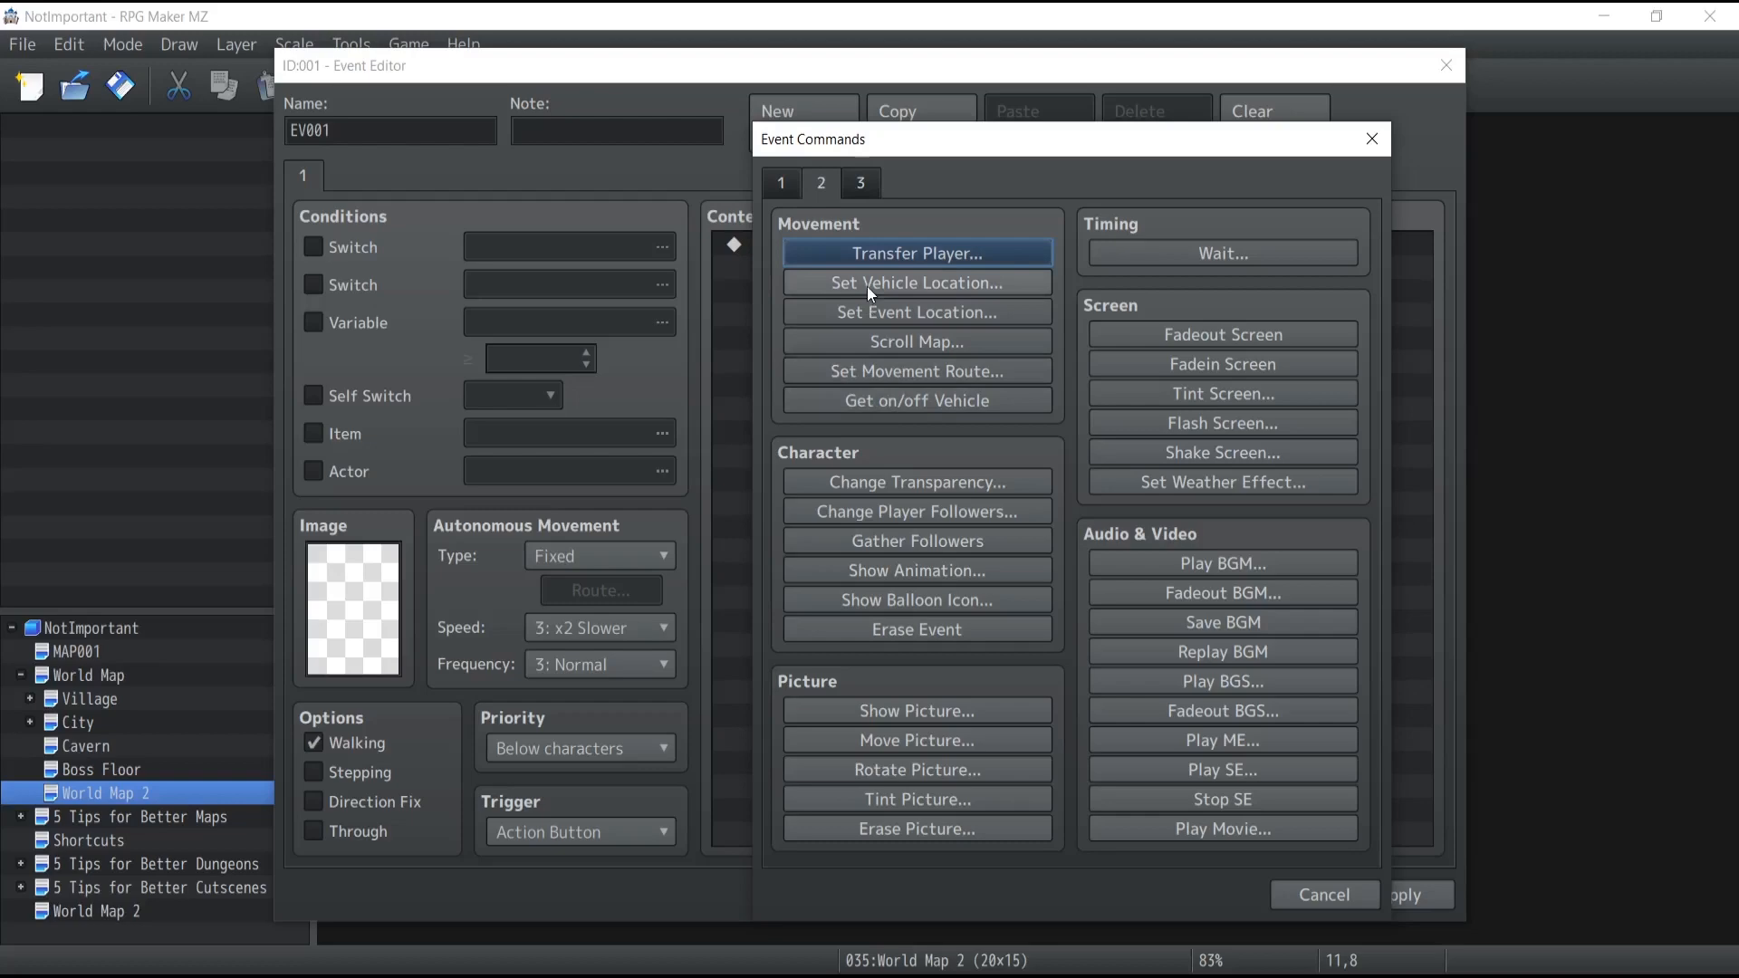
left_click(916, 281)
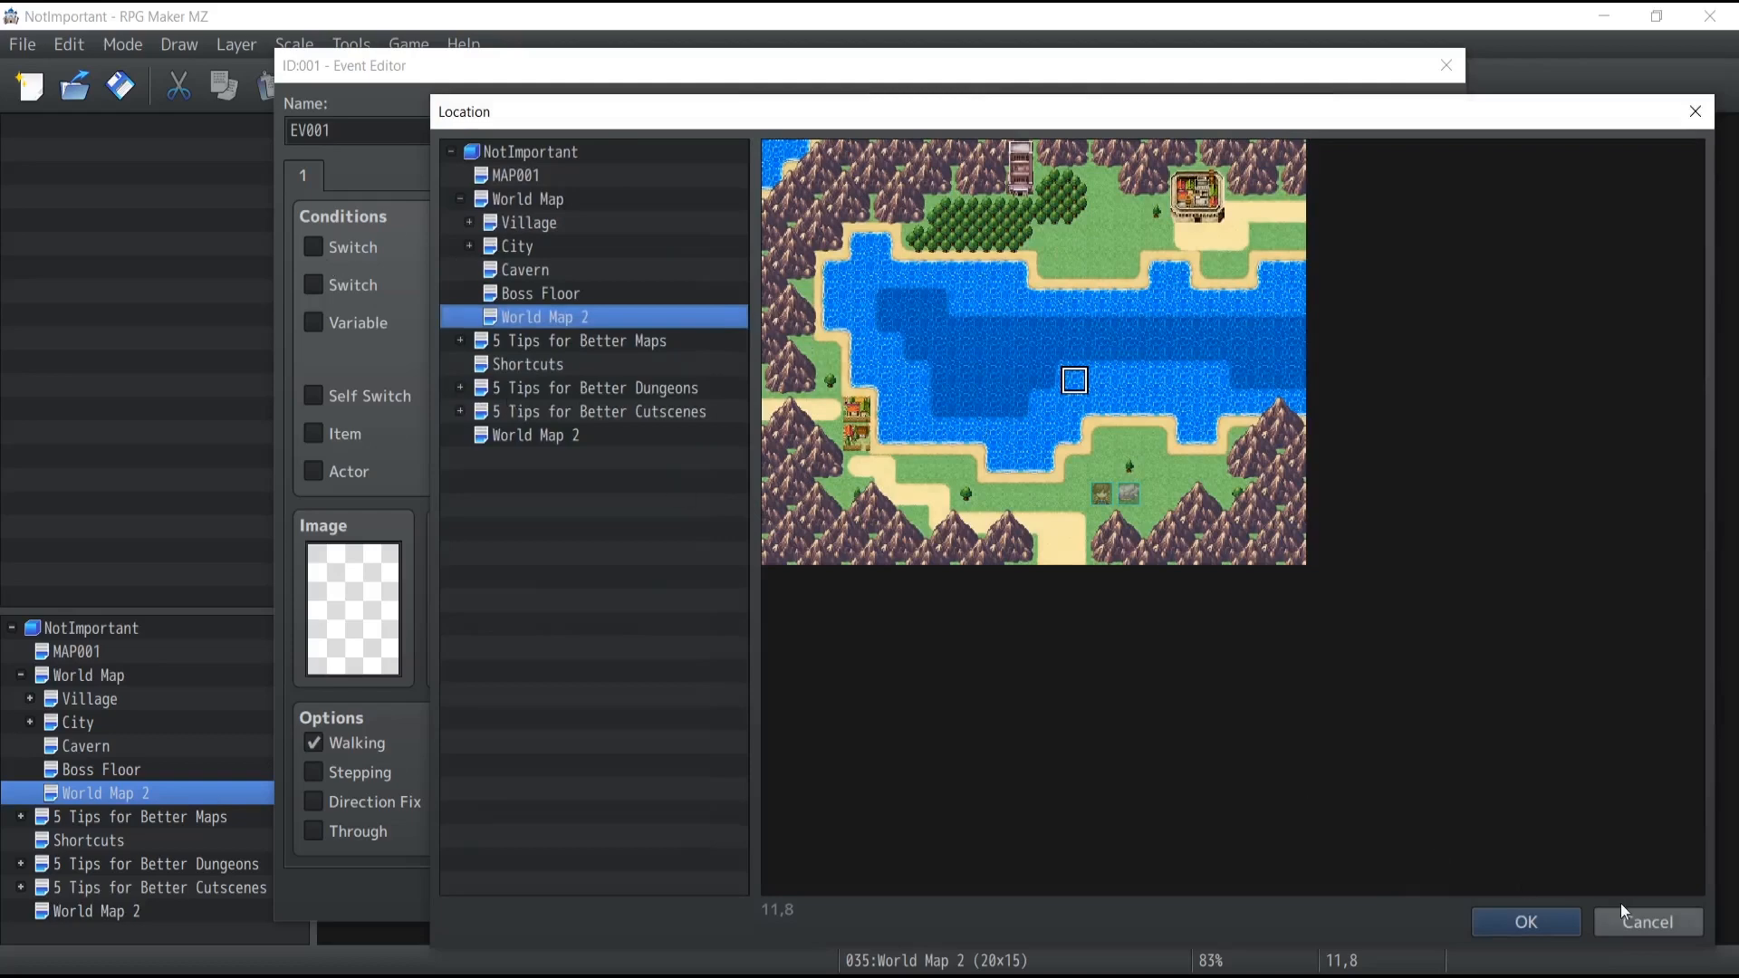
left_click(1523, 922)
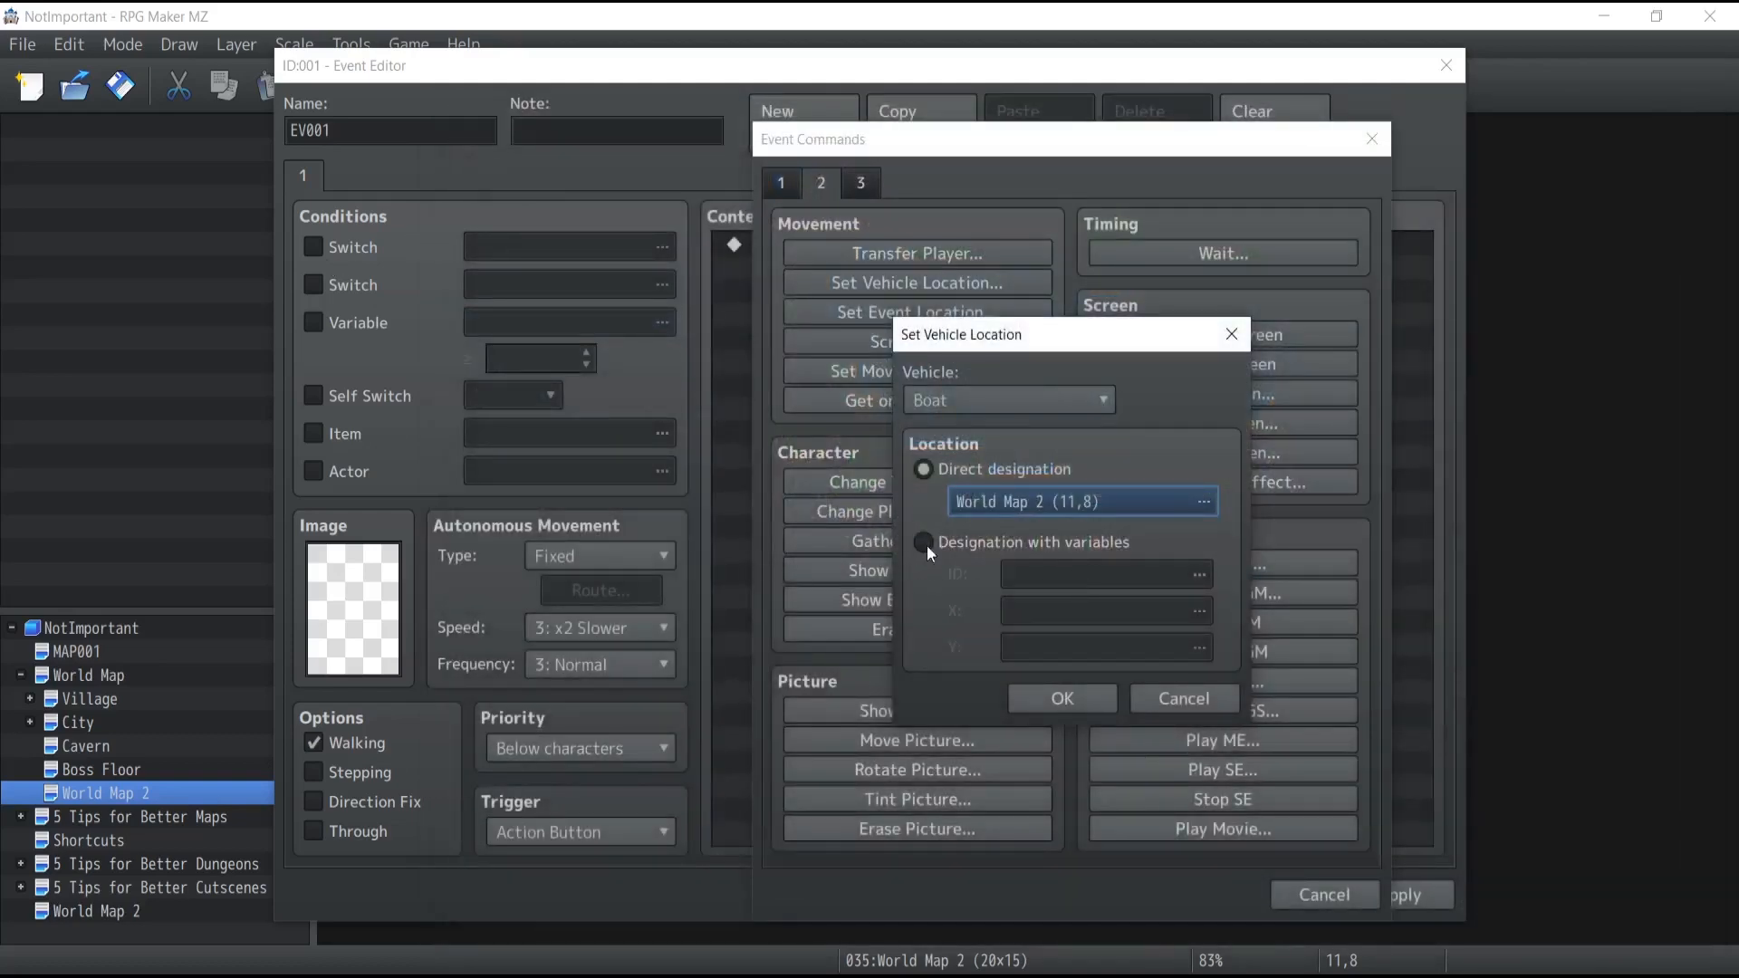
left_click(924, 543)
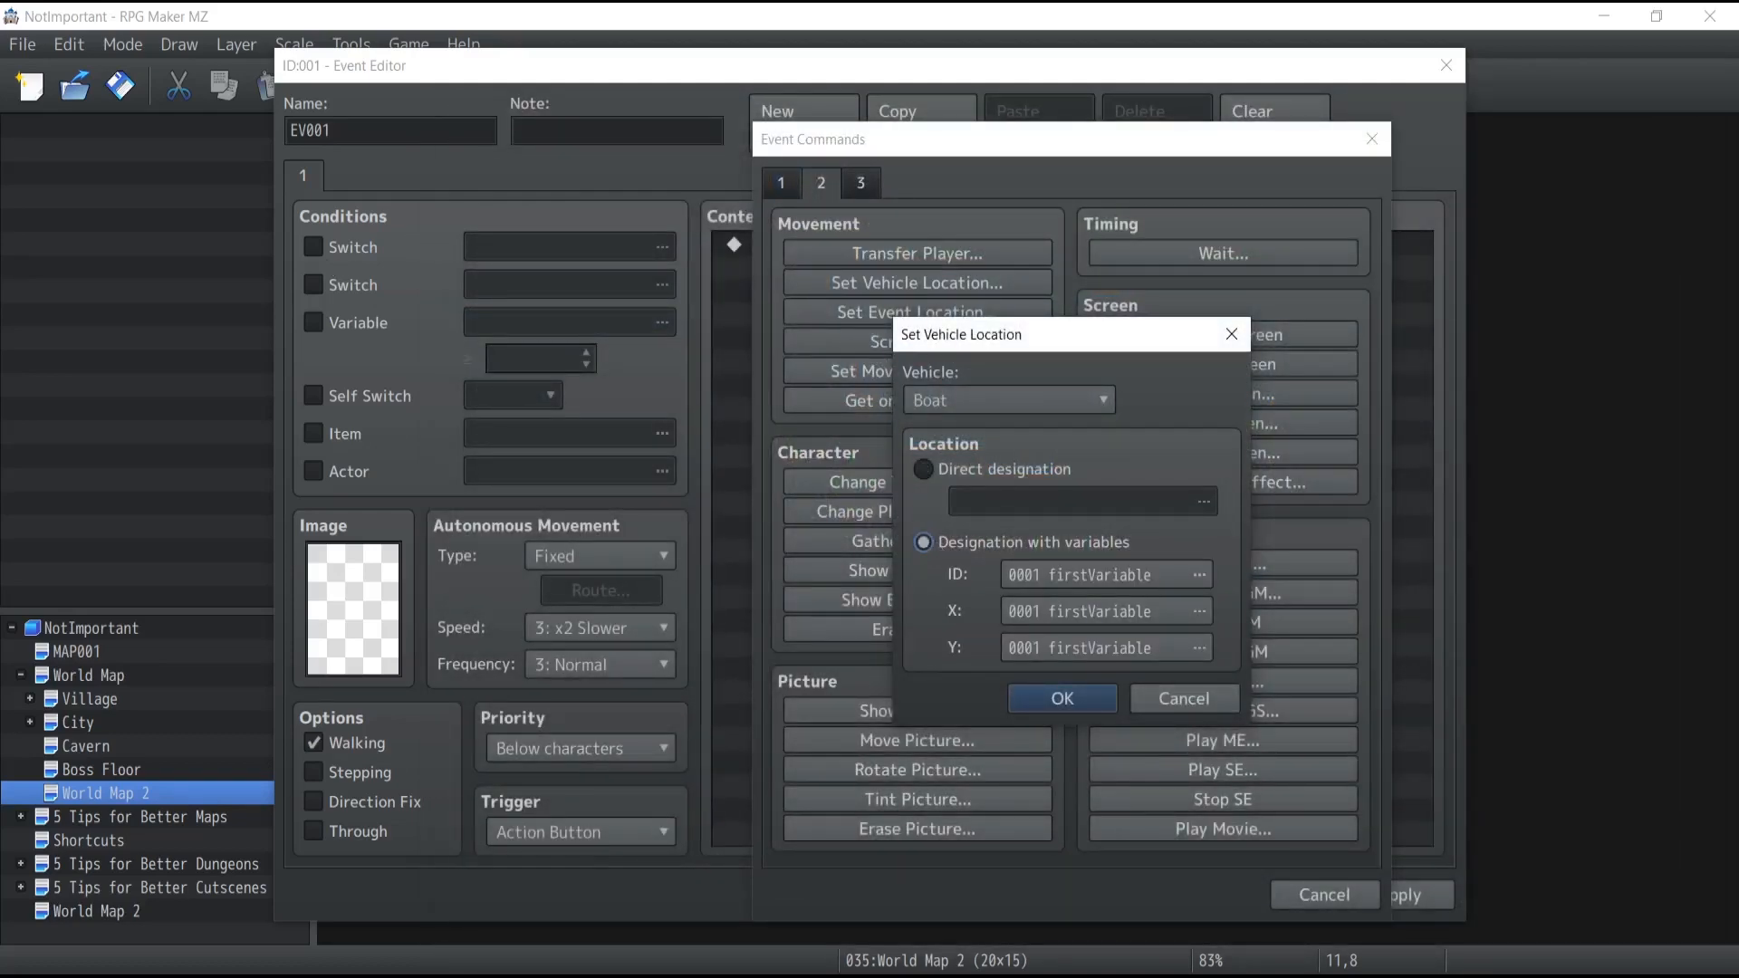